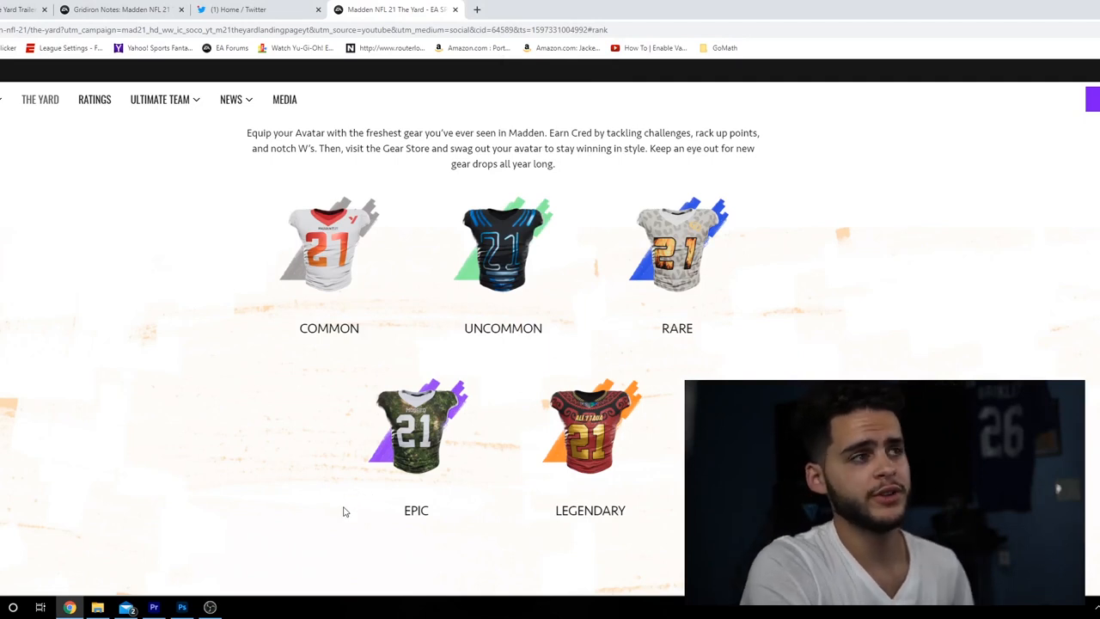
{"action": "mouse_move", "coordinate": [338, 506]}
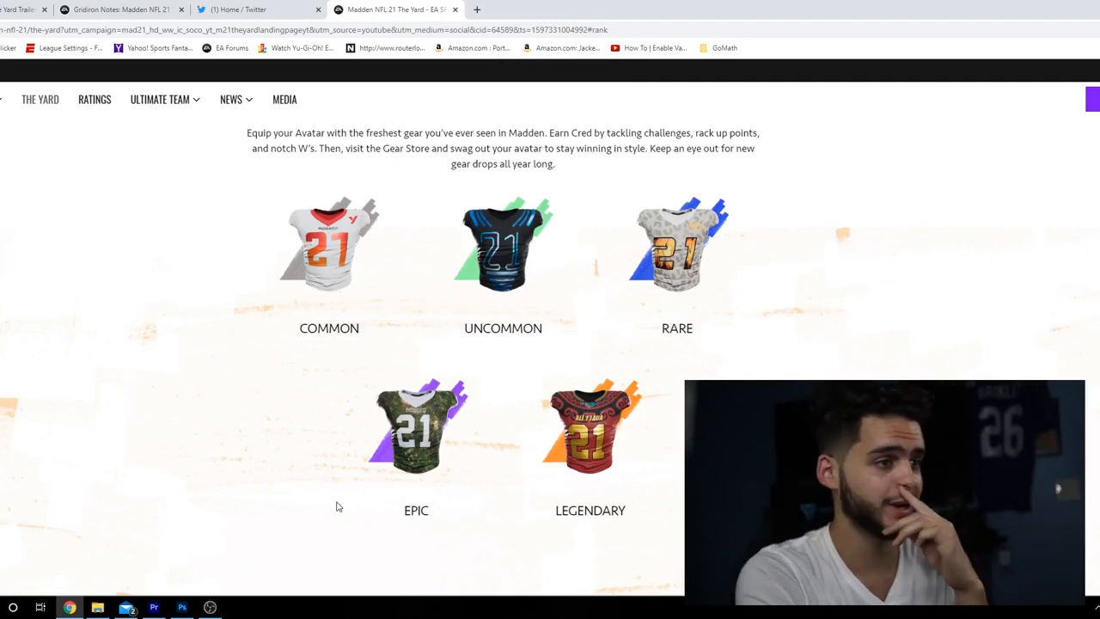
{"action": "mouse_move", "coordinate": [325, 506]}
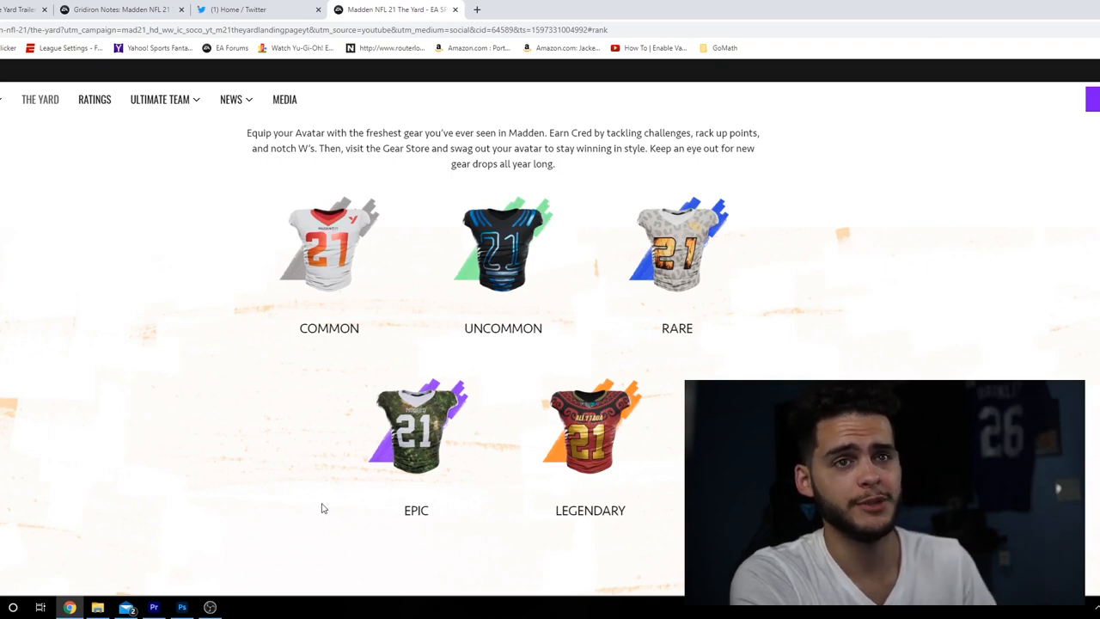
{"action": "mouse_move", "coordinate": [328, 512]}
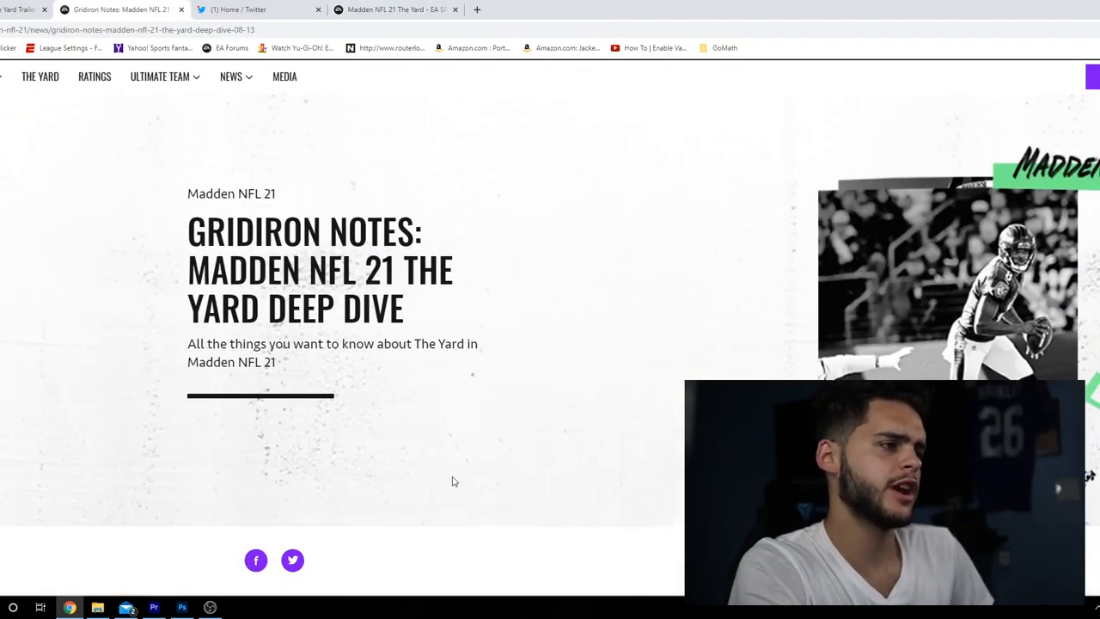
Scroll the Gridiron Notes article past 'What Is The Yard?' to The Yard Gameplay heading
{"action": "scroll", "scroll_direction": "down", "scroll_amount": 3}
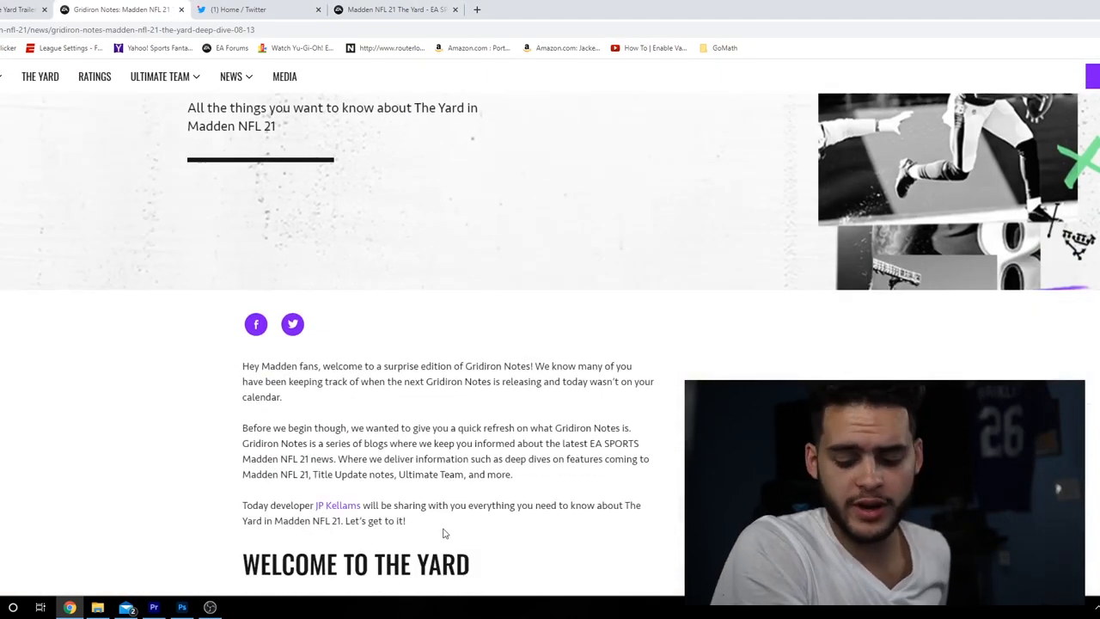
{"action": "scroll", "scroll_direction": "down", "scroll_amount": 3}
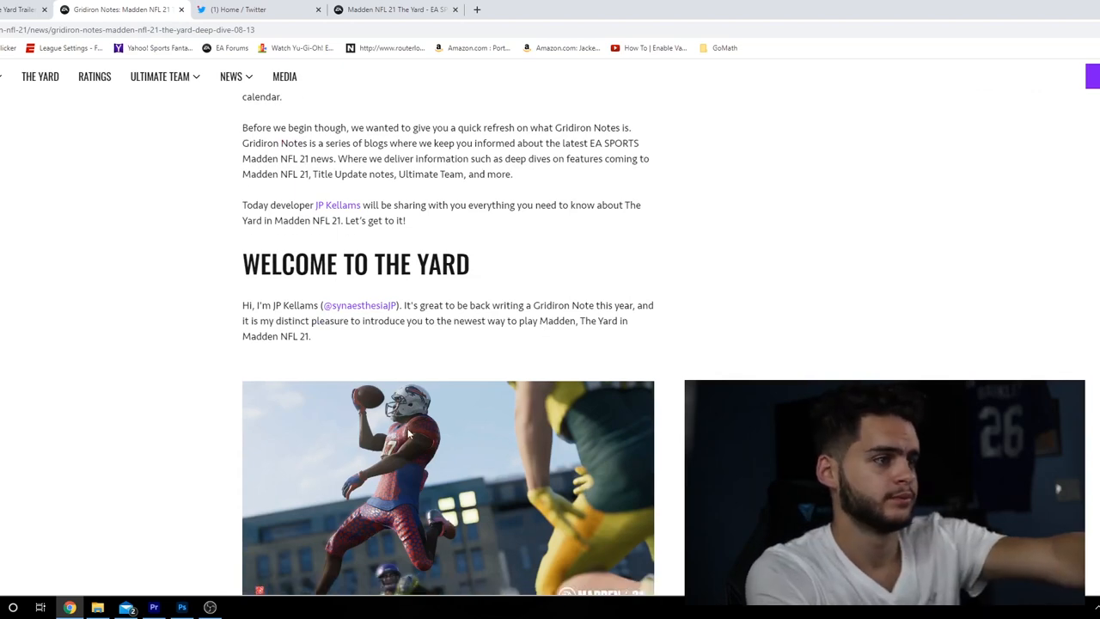
{"action": "scroll", "scroll_direction": "down", "scroll_amount": 3}
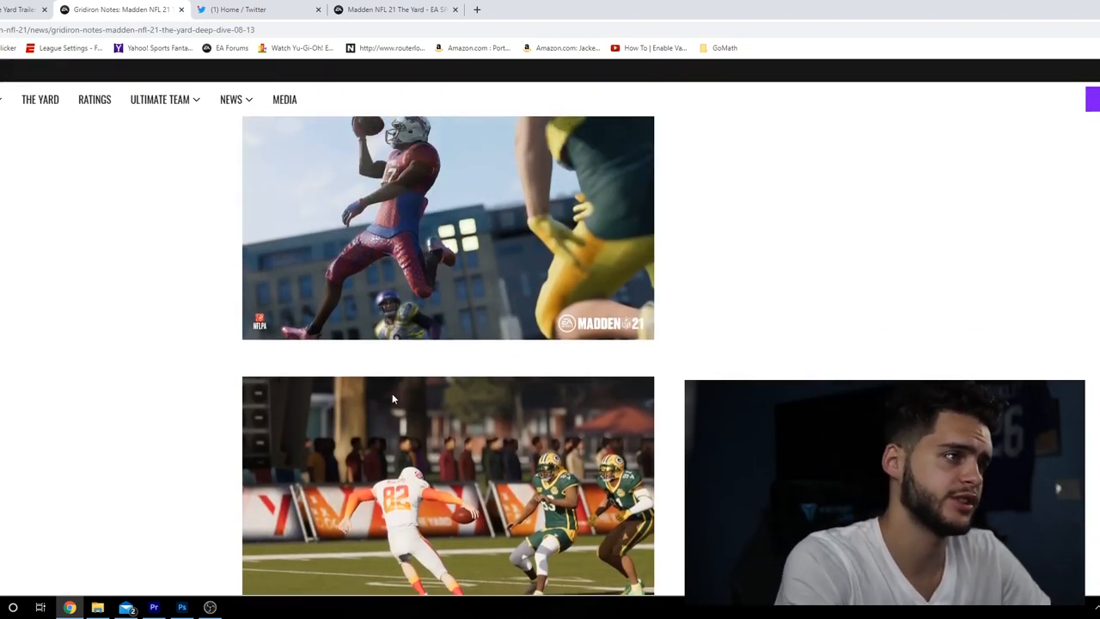
{"action": "scroll", "scroll_direction": "down", "scroll_amount": 3}
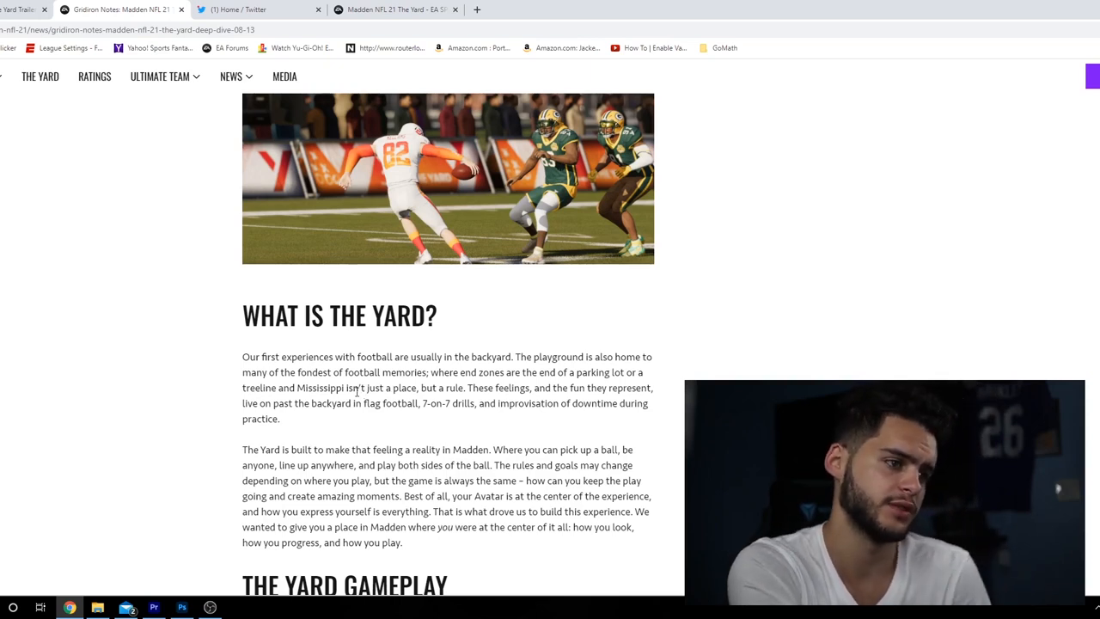
{"action": "mouse_move", "coordinate": [434, 437]}
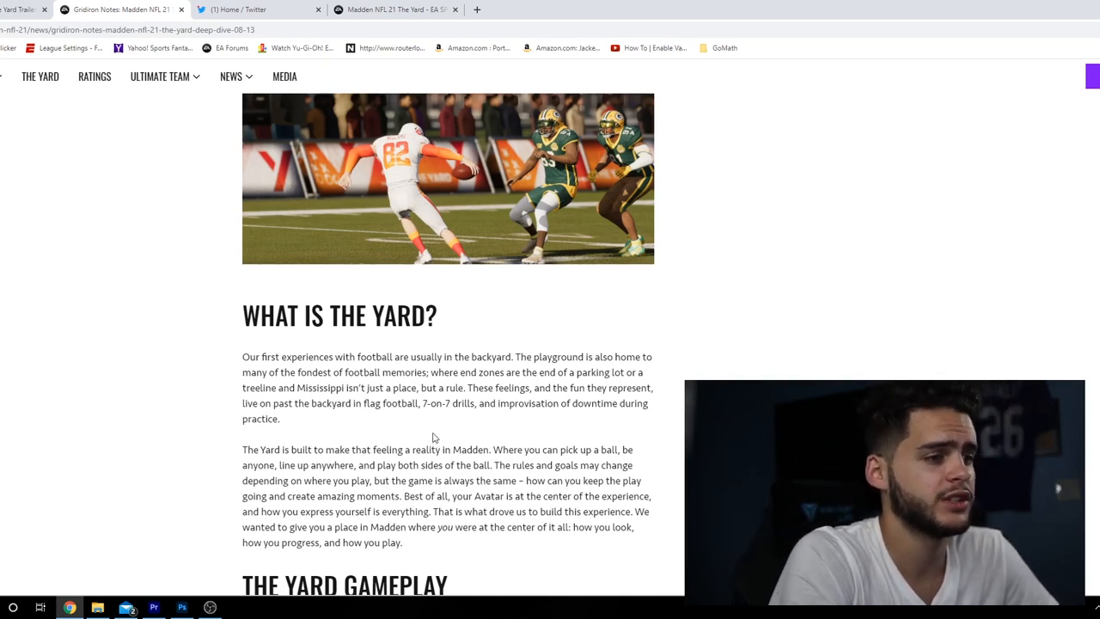
{"action": "scroll", "scroll_direction": "down", "scroll_amount": 3}
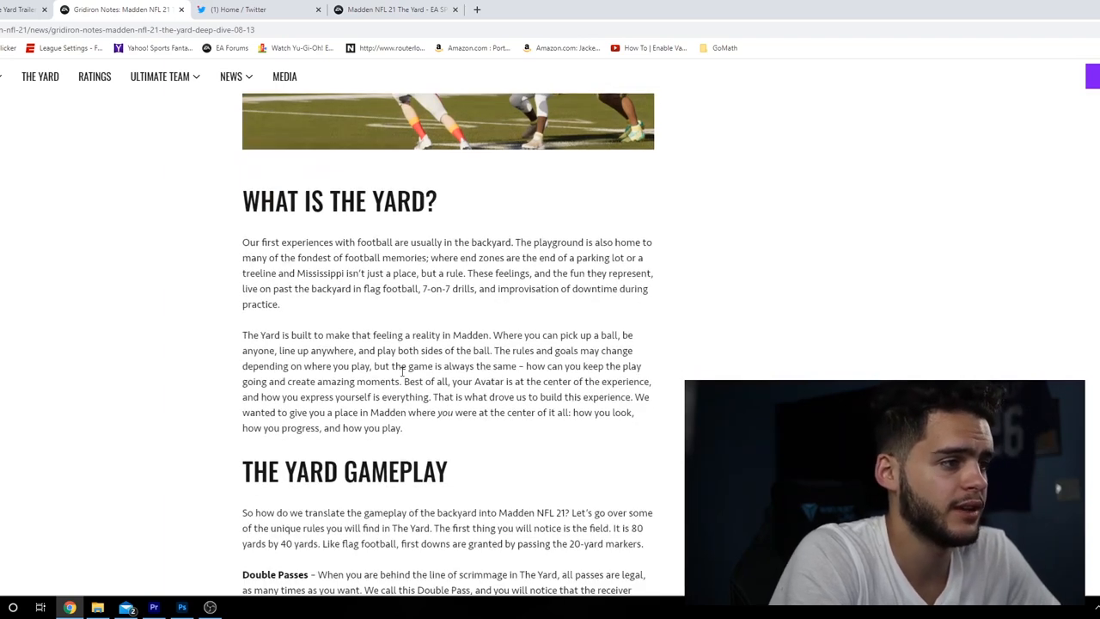
{"action": "scroll", "scroll_direction": "down", "scroll_amount": 3}
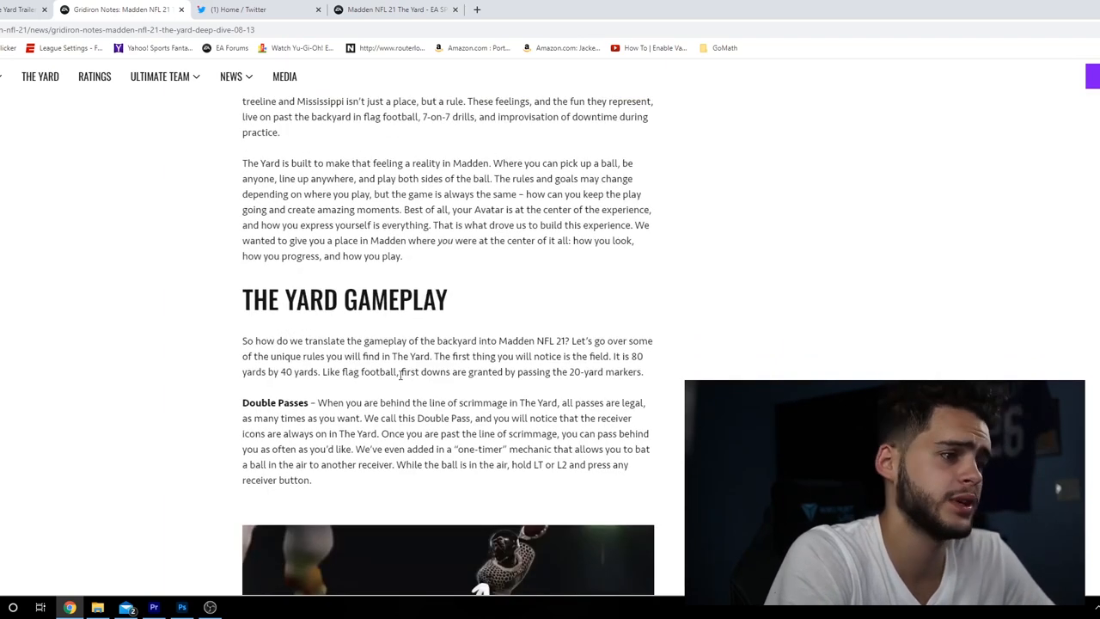
Scroll past the Double Passes text and One-Timer image to the Laterals paragraph
{"action": "scroll", "scroll_direction": "down", "scroll_amount": 3}
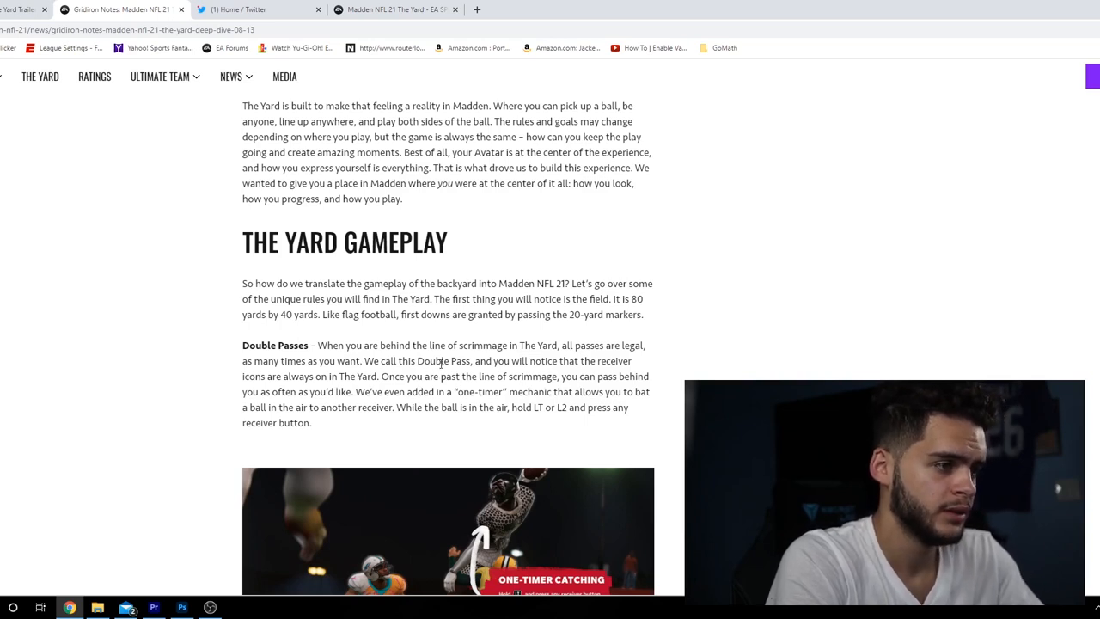
{"action": "mouse_move", "coordinate": [429, 372]}
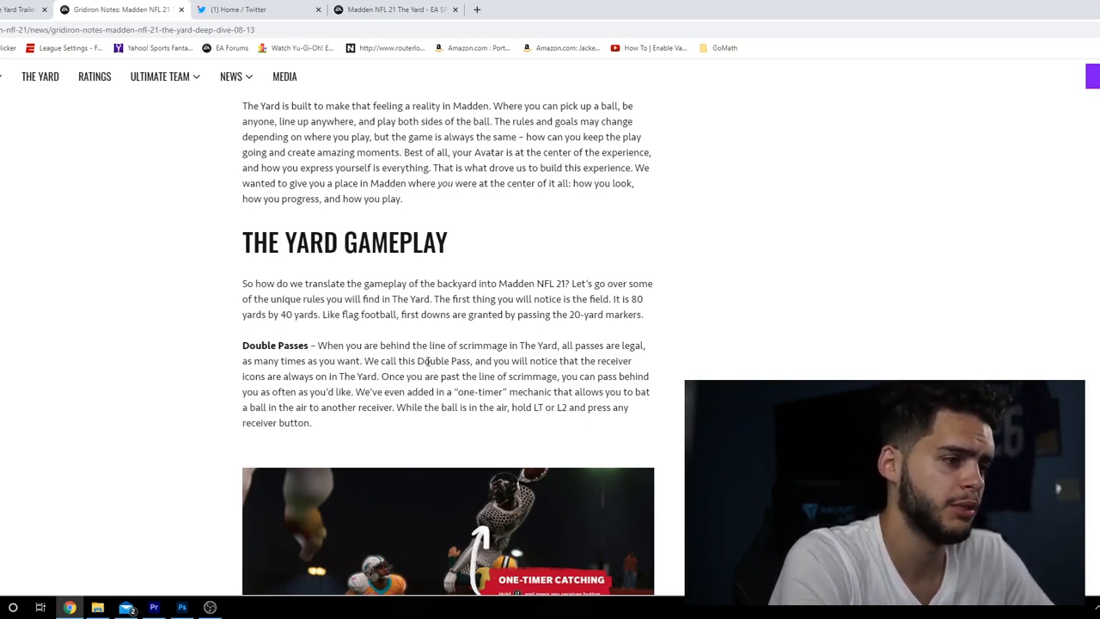
{"action": "scroll", "scroll_direction": "down", "scroll_amount": 3}
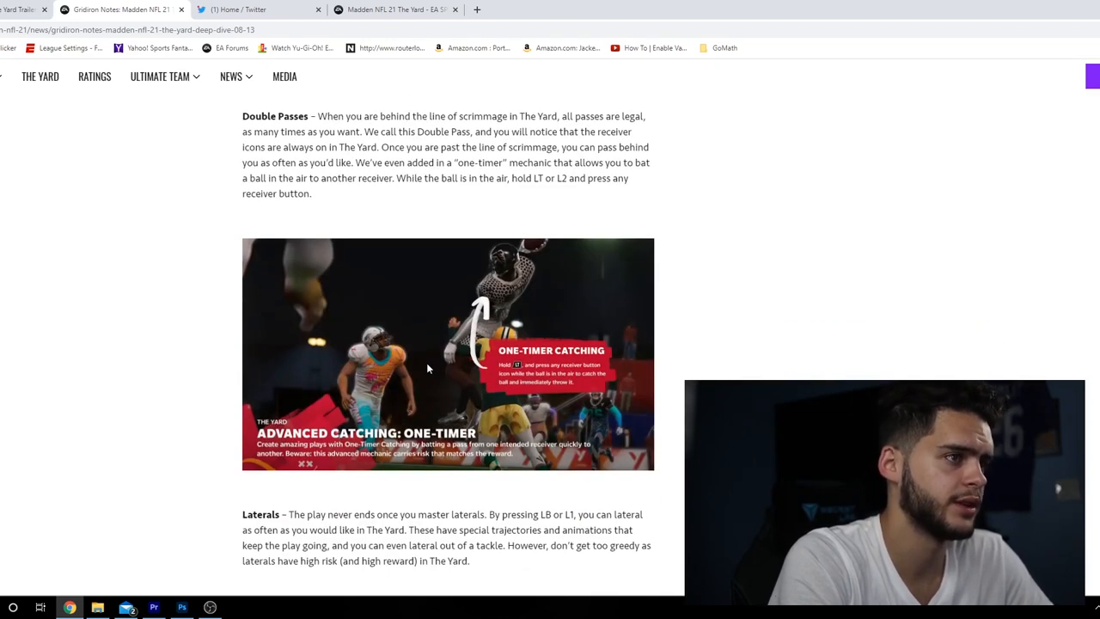
{"action": "scroll", "scroll_direction": "down", "scroll_amount": 3}
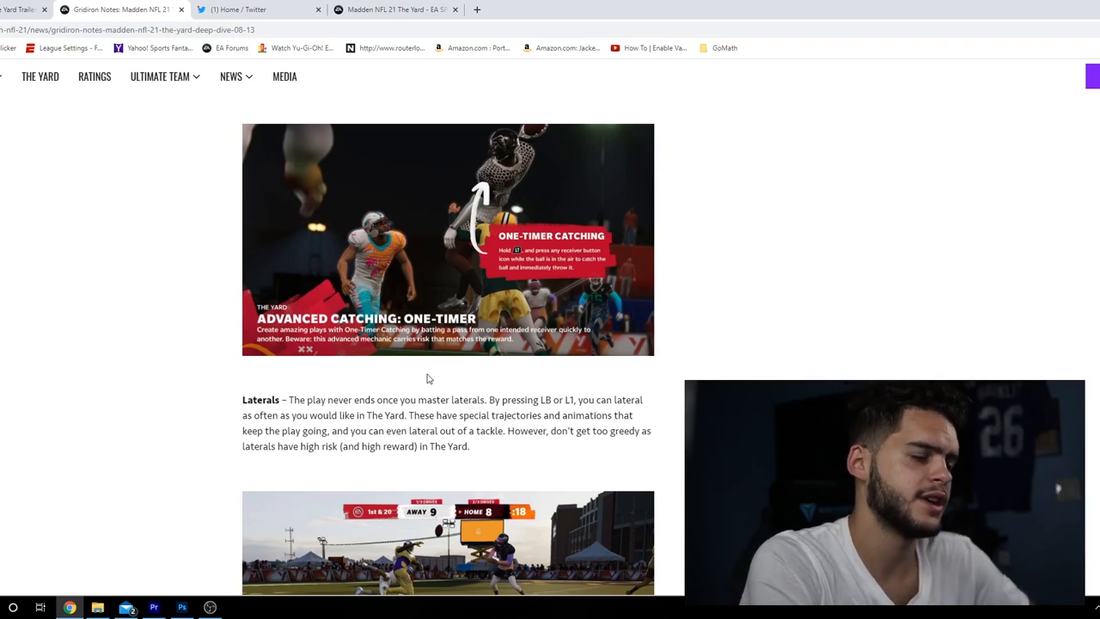
{"action": "mouse_move", "coordinate": [423, 368]}
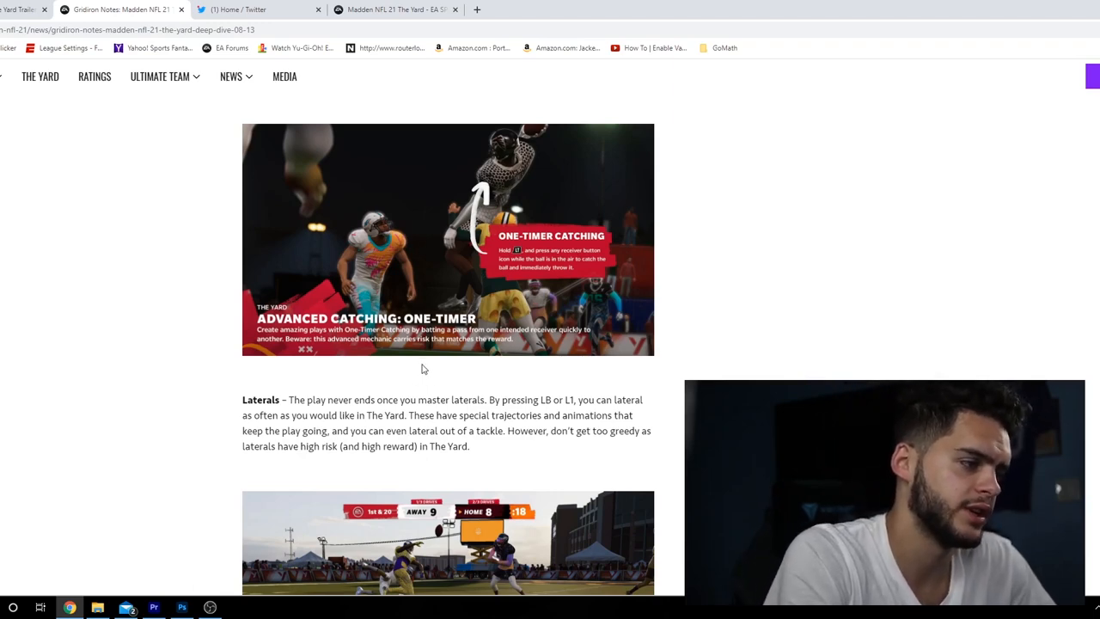
{"action": "scroll", "scroll_direction": "down", "scroll_amount": 3}
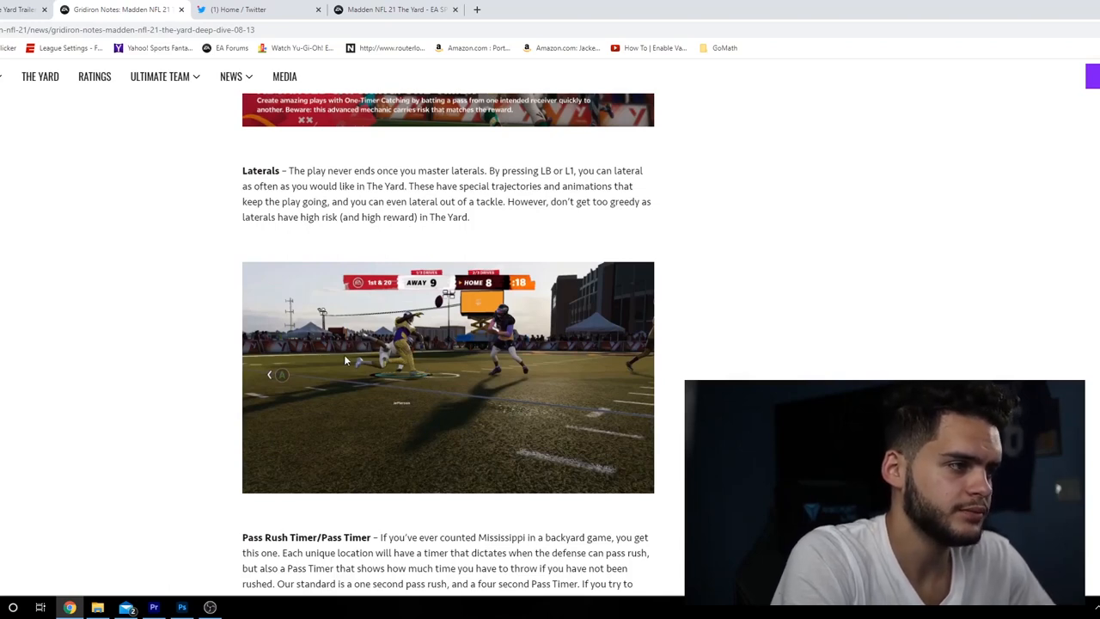
Scroll through Pass Rush Timer/Pass Timer and Multi-Snap to the Scoring In The Yard heading
{"action": "scroll", "scroll_direction": "down", "scroll_amount": 3}
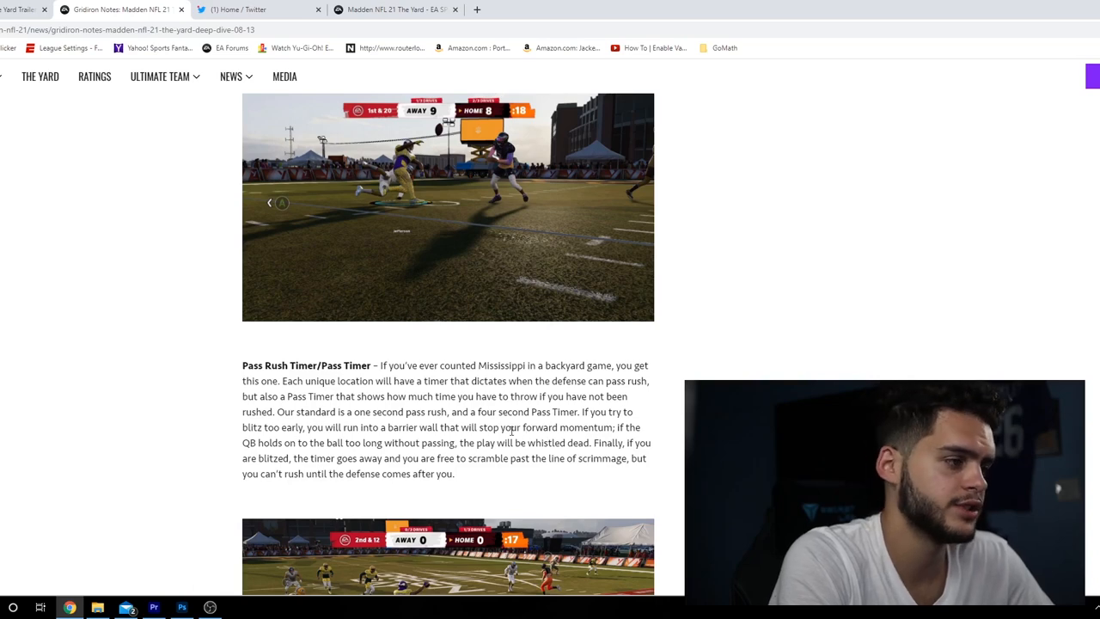
{"action": "scroll", "scroll_direction": "down", "scroll_amount": 3}
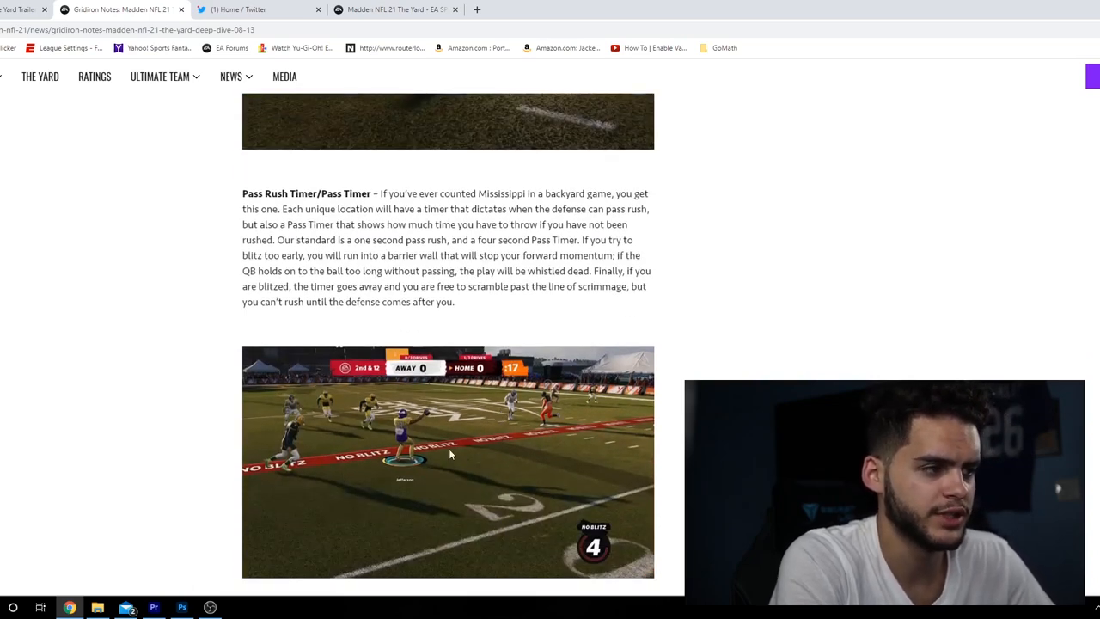
{"action": "scroll", "scroll_direction": "down", "scroll_amount": 3}
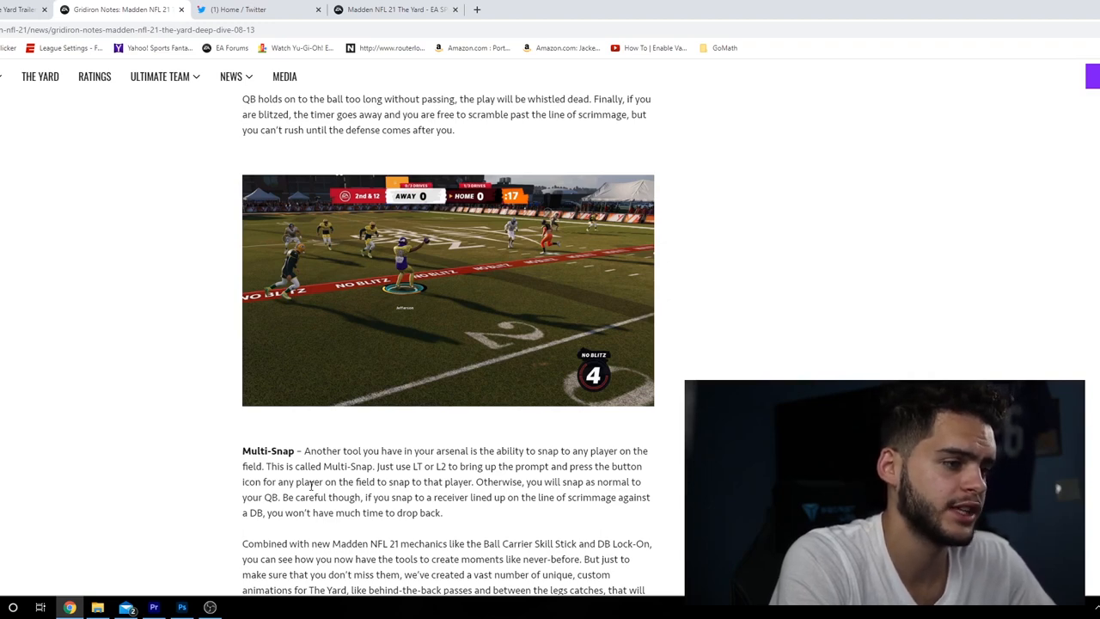
{"action": "scroll", "scroll_direction": "down", "scroll_amount": 3}
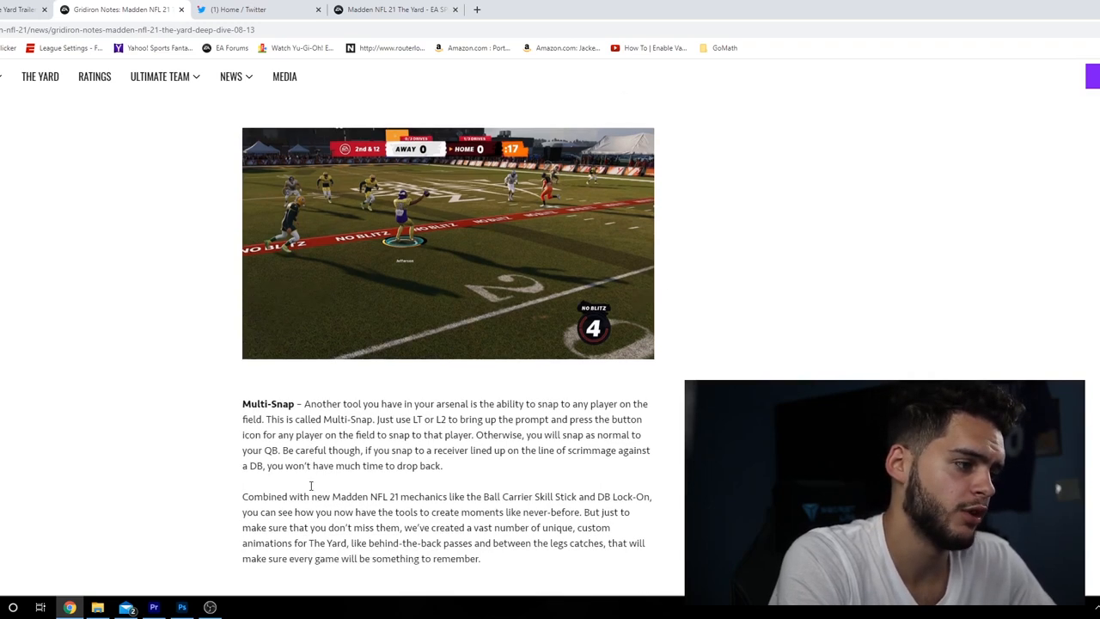
{"action": "scroll", "scroll_direction": "down", "scroll_amount": 3}
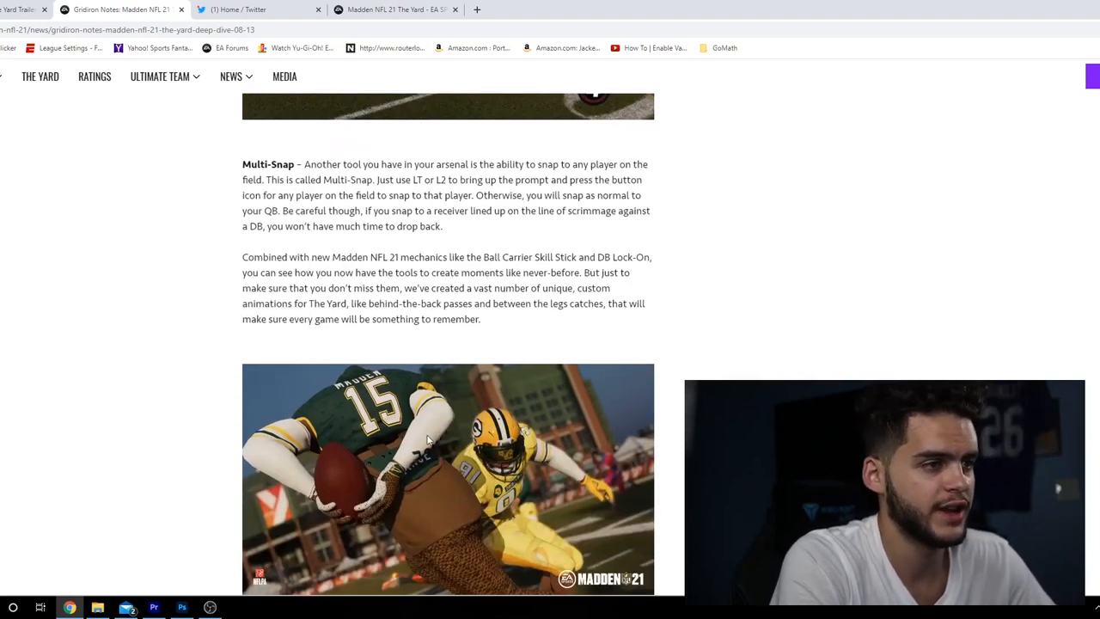
{"action": "scroll", "scroll_direction": "down", "scroll_amount": 3}
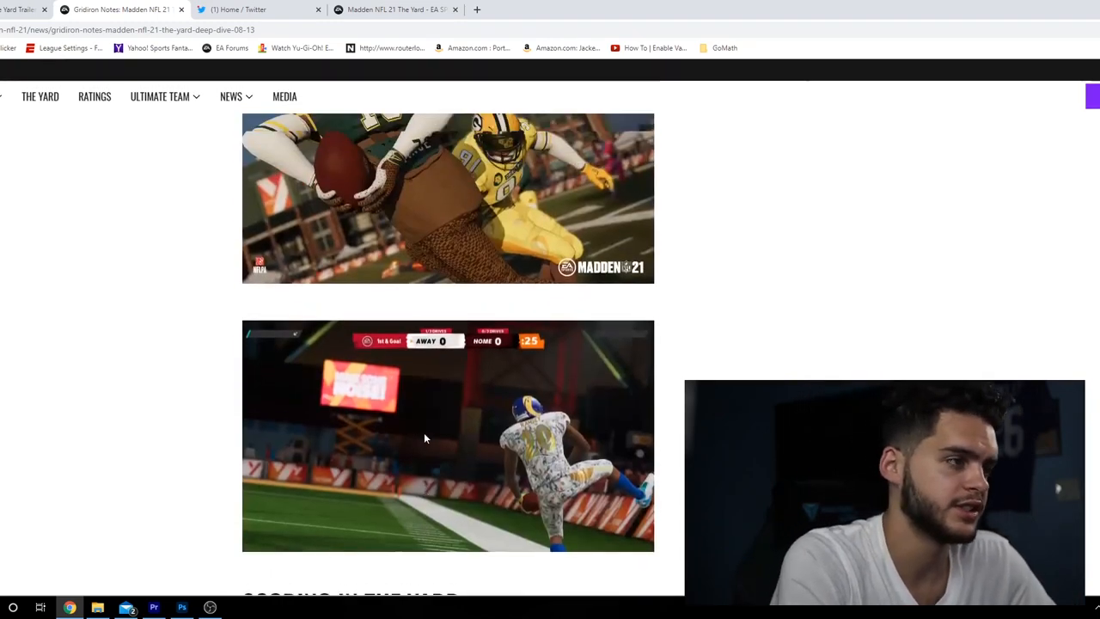
{"action": "scroll", "scroll_direction": "down", "scroll_amount": 3}
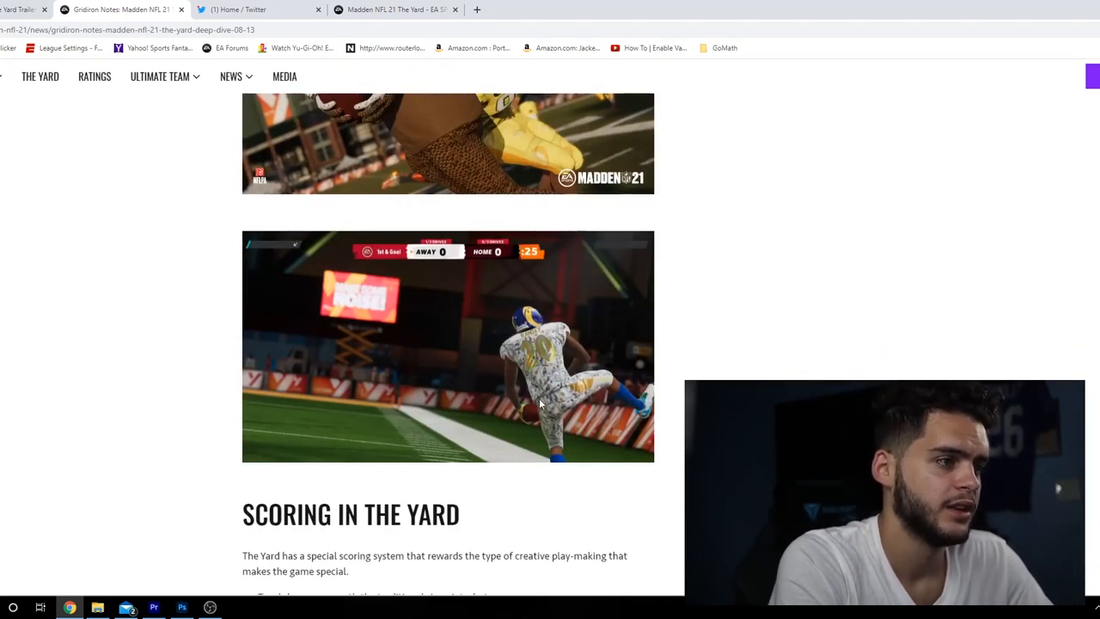
Scroll past scoring, drive rules, overtime and The Yard Playbooks to the Prototypes heading
{"action": "scroll", "scroll_direction": "down", "scroll_amount": 3}
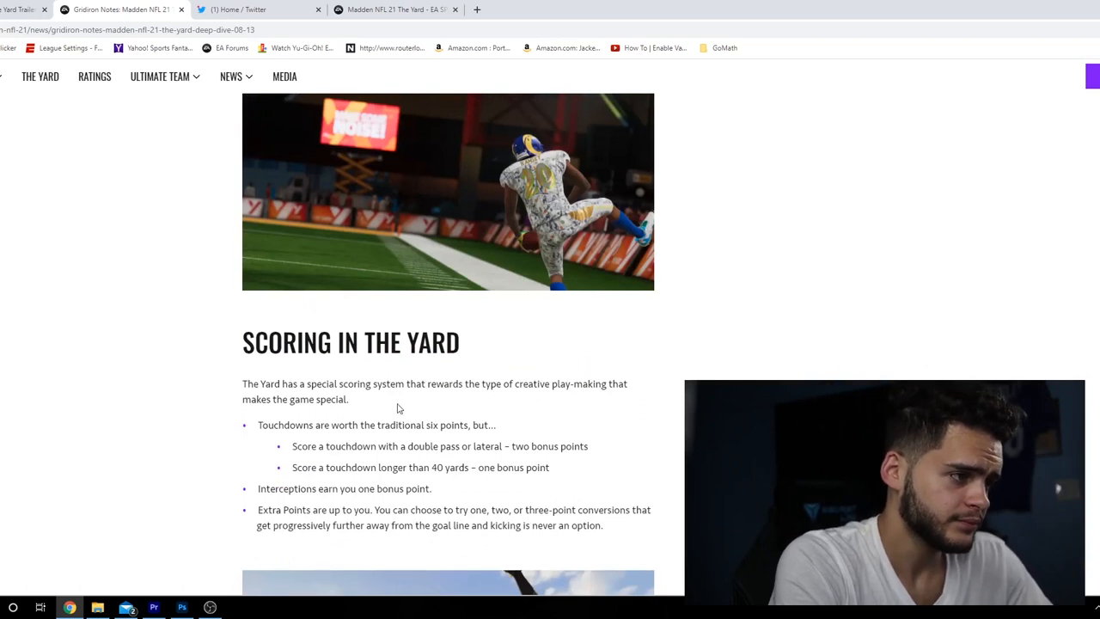
{"action": "mouse_move", "coordinate": [371, 405]}
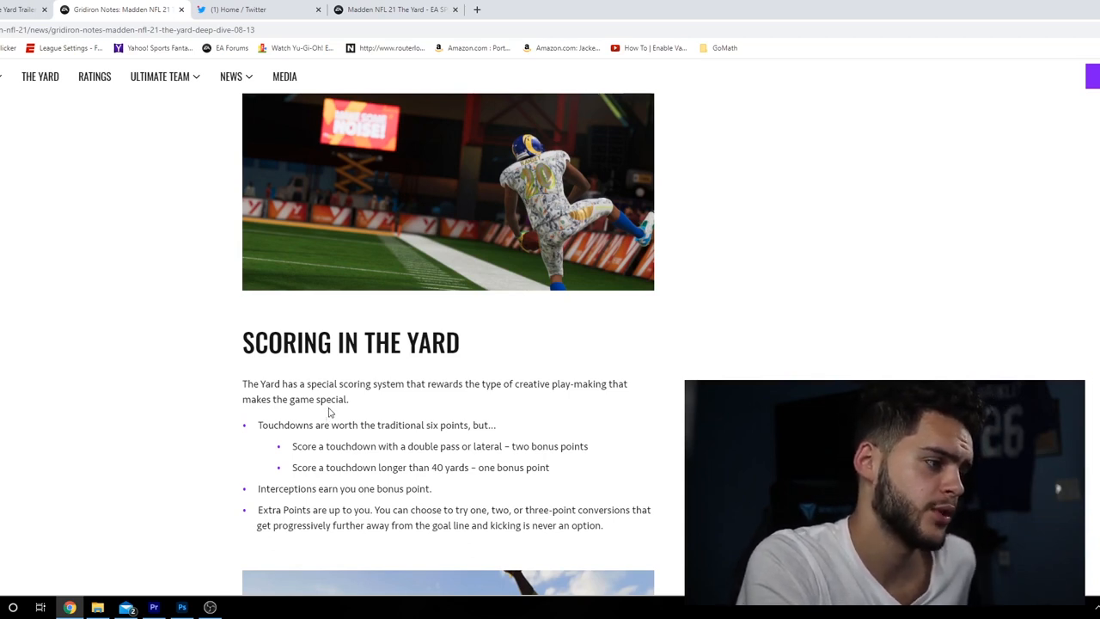
{"action": "scroll", "scroll_direction": "down", "scroll_amount": 3}
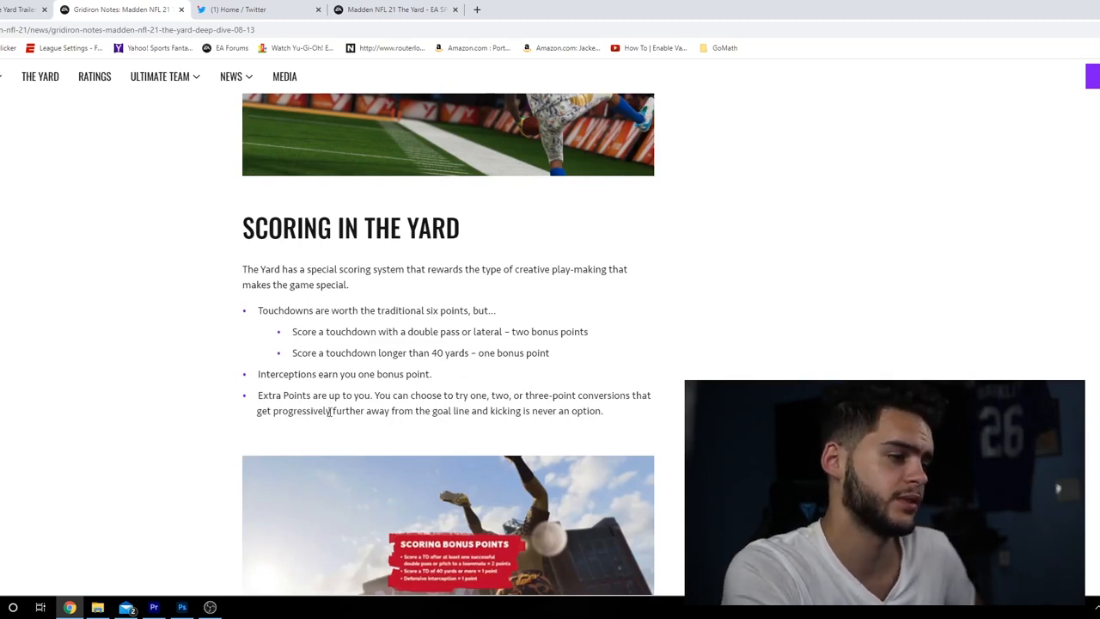
{"action": "scroll", "scroll_direction": "down", "scroll_amount": 3}
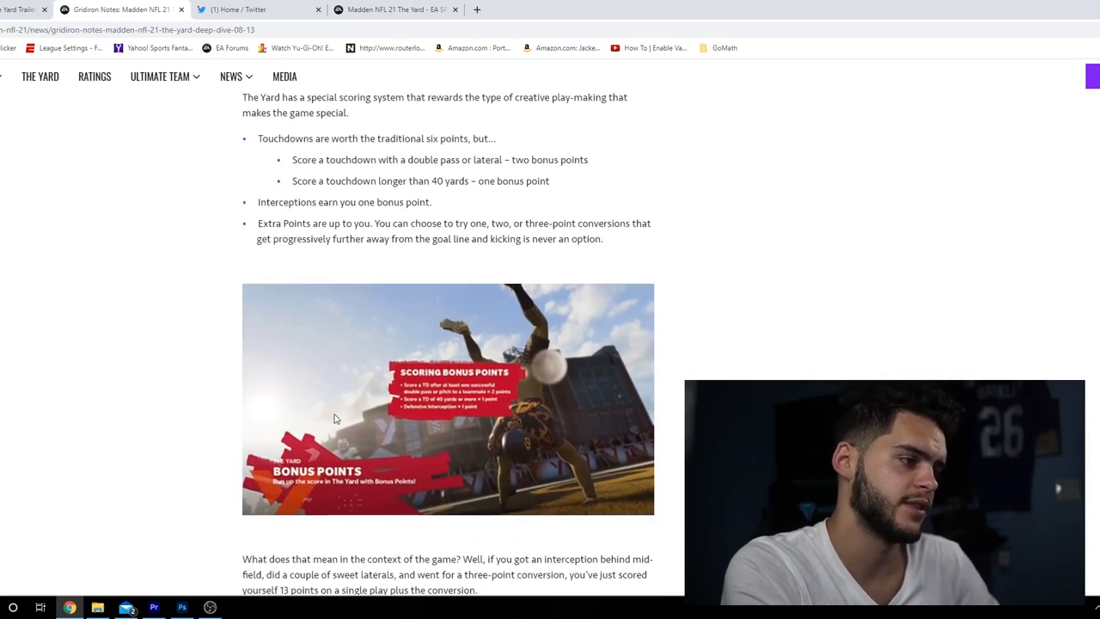
{"action": "scroll", "scroll_direction": "down", "scroll_amount": 3}
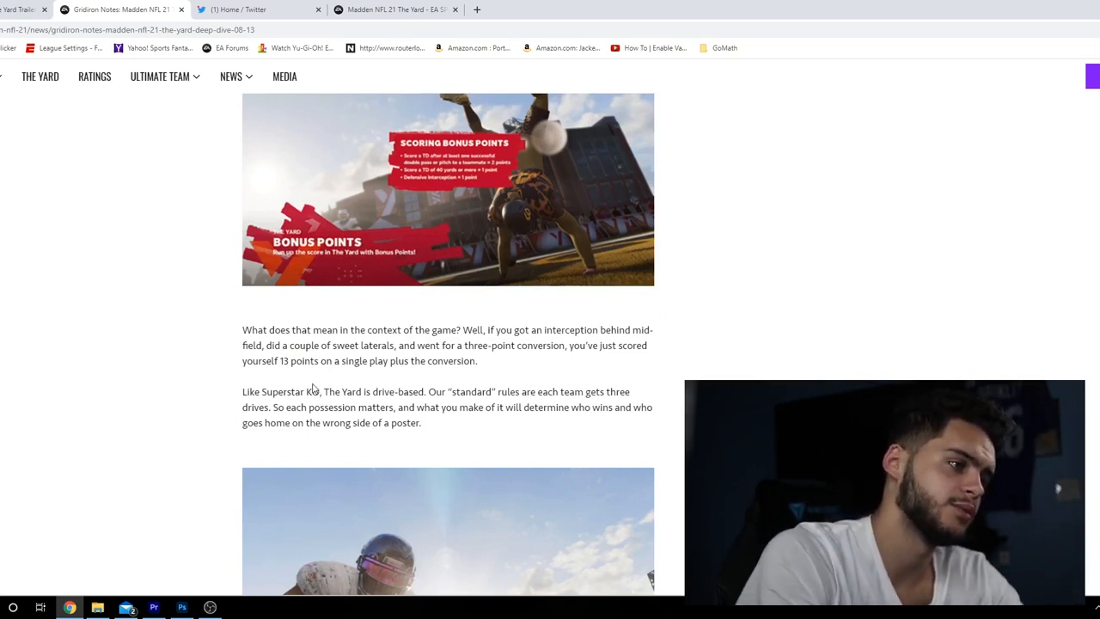
{"action": "scroll", "scroll_direction": "down", "scroll_amount": 3}
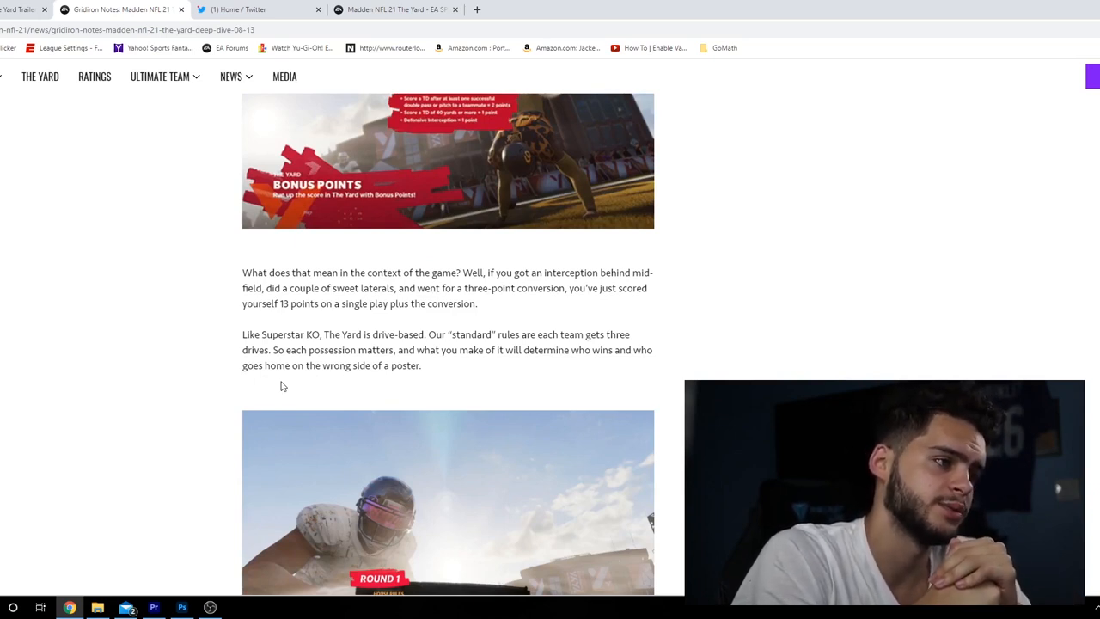
{"action": "scroll", "scroll_direction": "down", "scroll_amount": 3}
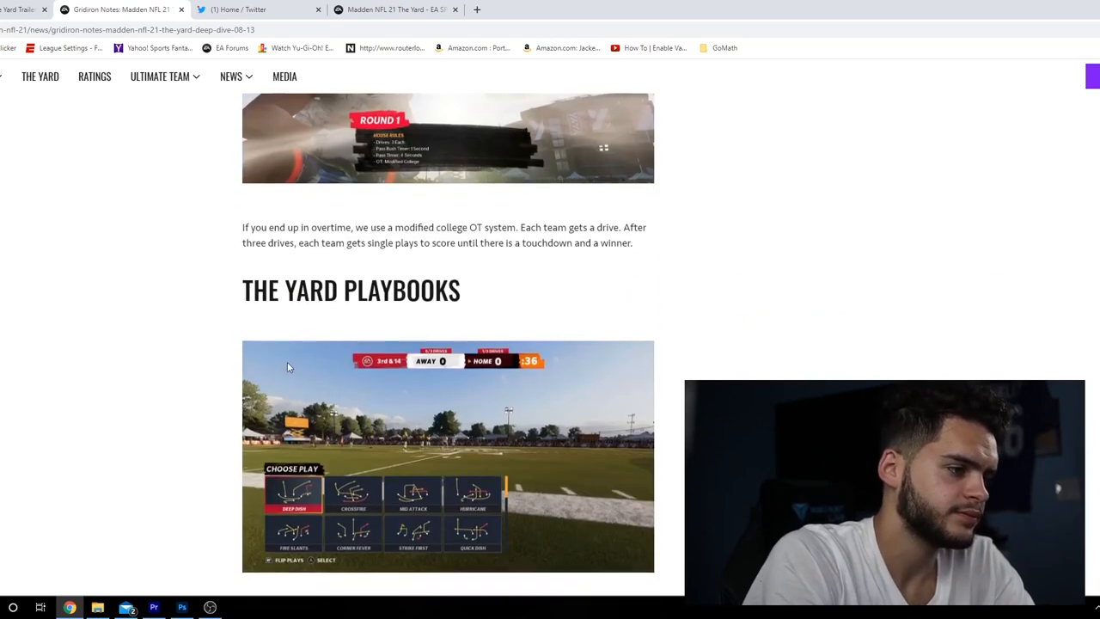
{"action": "scroll", "scroll_direction": "down", "scroll_amount": 3}
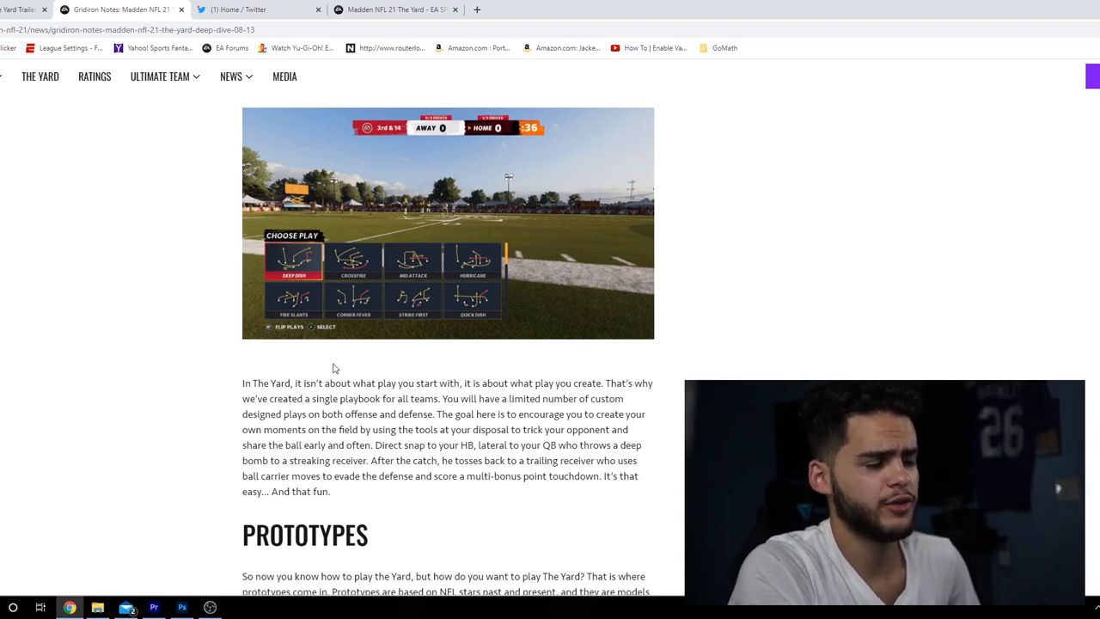
{"action": "mouse_move", "coordinate": [335, 367]}
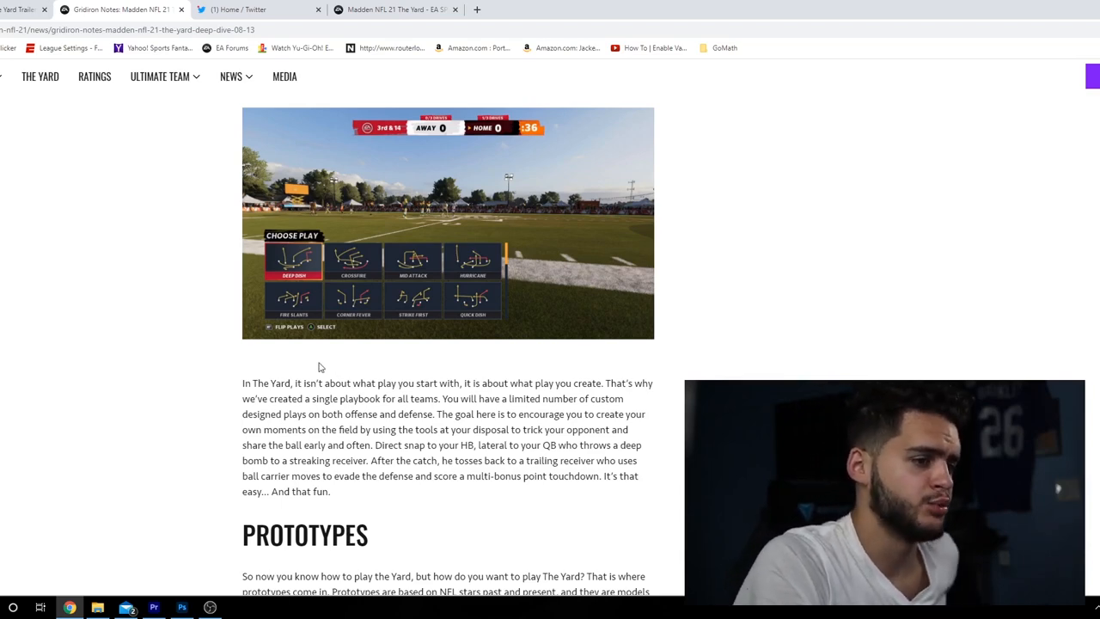
Scroll through the Prototypes text and Position Select Roles table to the prototype image
{"action": "scroll", "scroll_direction": "down", "scroll_amount": 3}
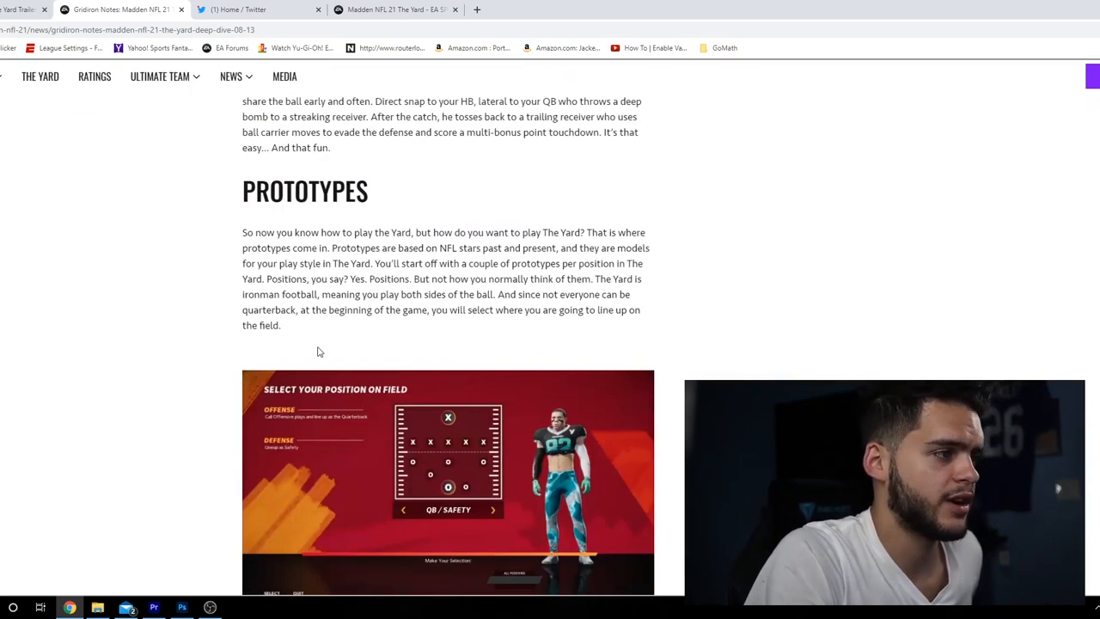
{"action": "scroll", "scroll_direction": "down", "scroll_amount": 3}
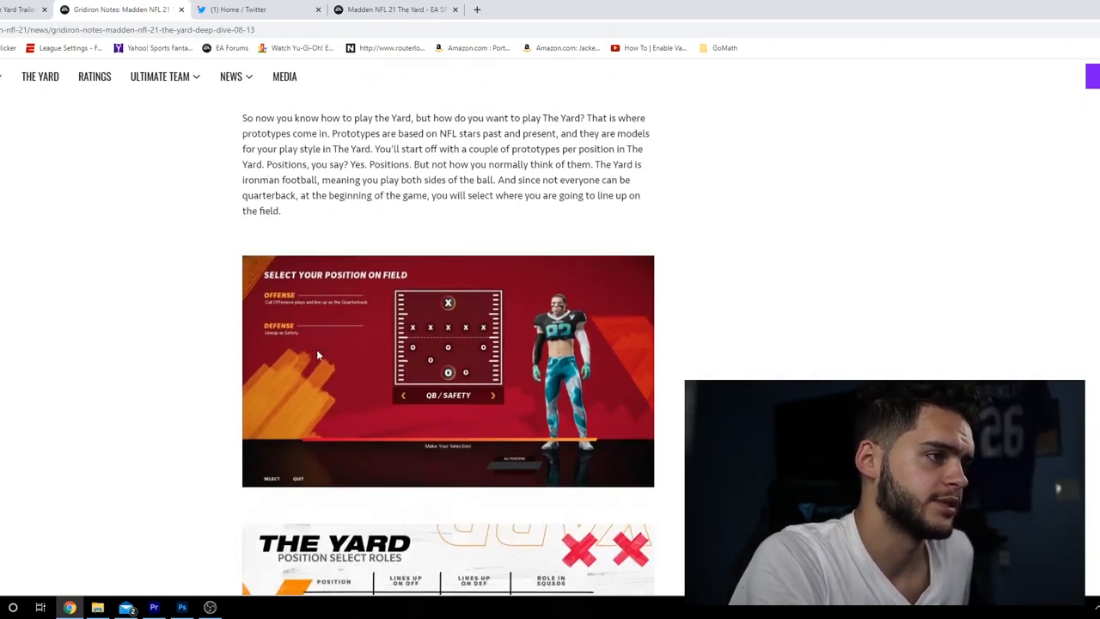
{"action": "scroll", "scroll_direction": "down", "scroll_amount": 3}
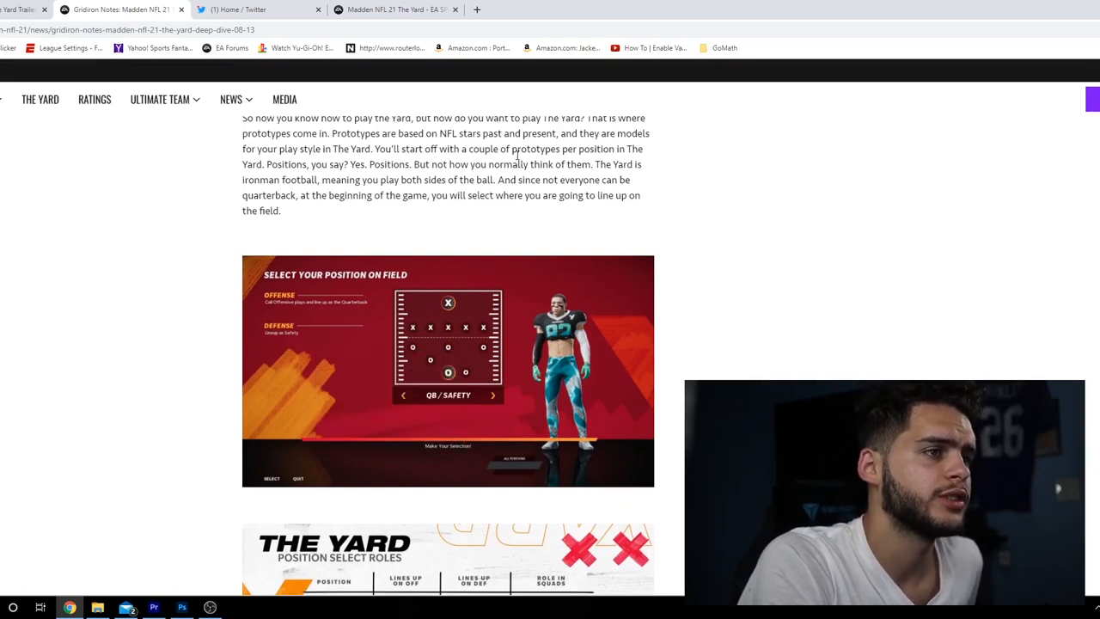
{"action": "mouse_move", "coordinate": [344, 176]}
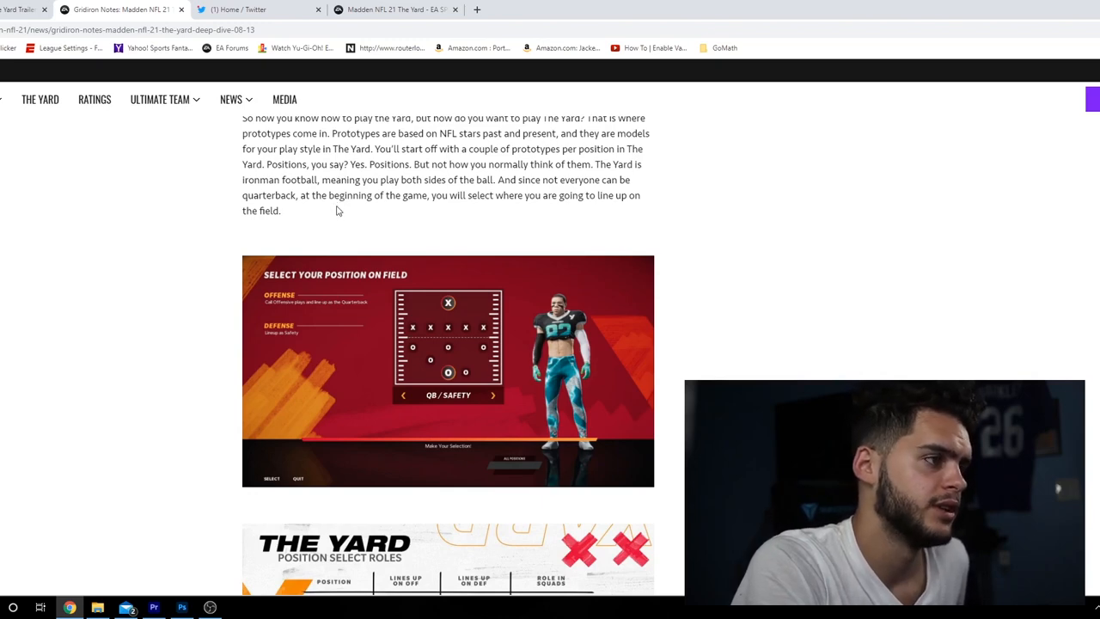
{"action": "scroll", "scroll_direction": "down", "scroll_amount": 3}
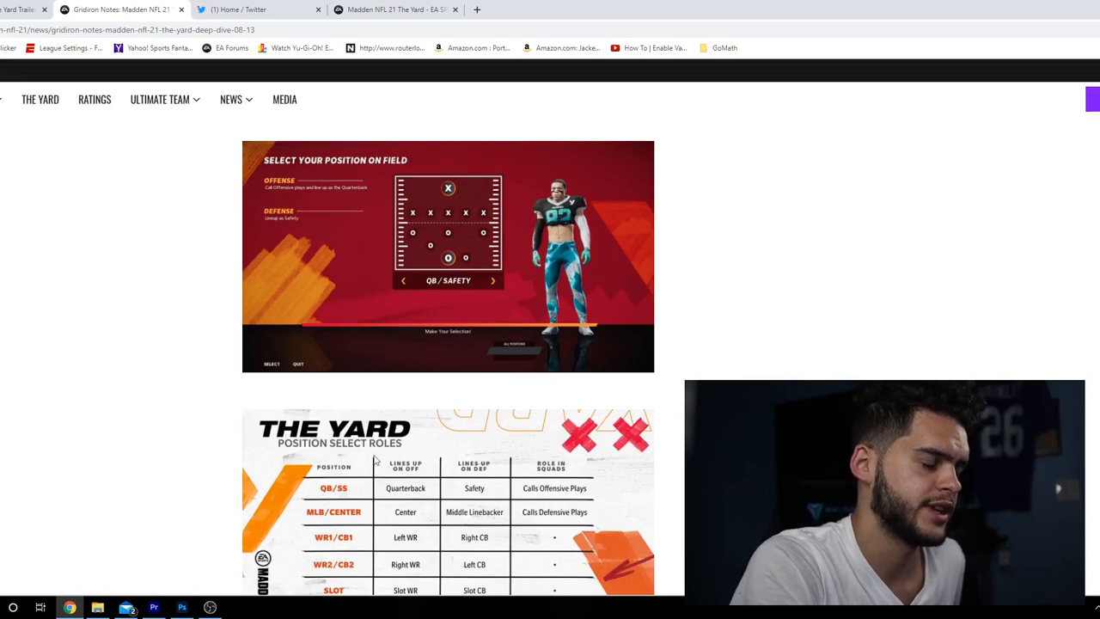
{"action": "scroll", "scroll_direction": "down", "scroll_amount": 3}
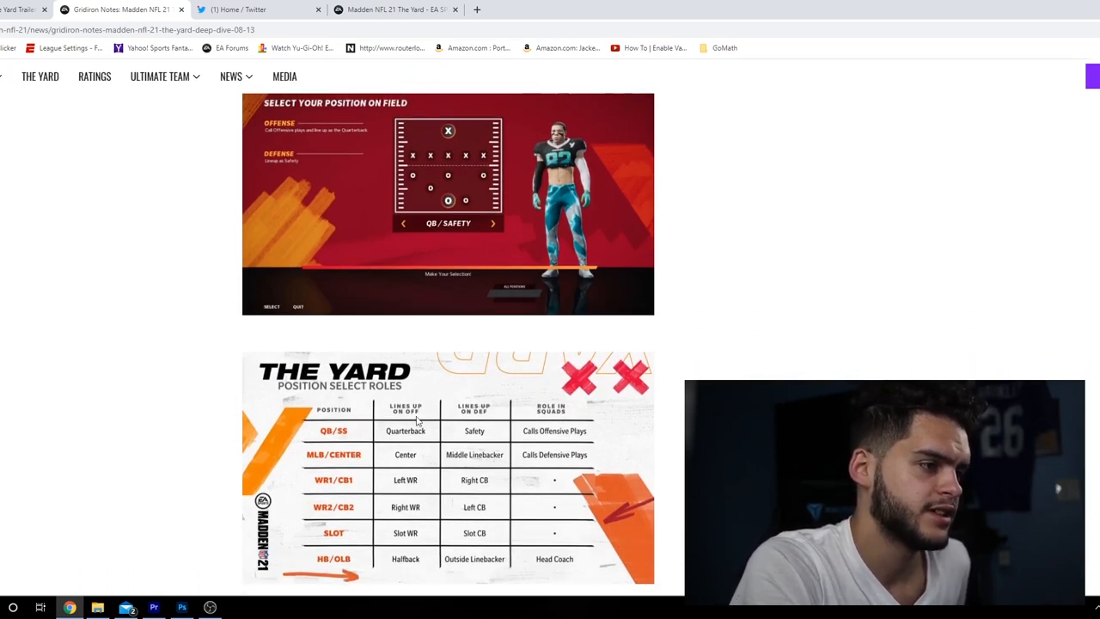
{"action": "mouse_move", "coordinate": [468, 427]}
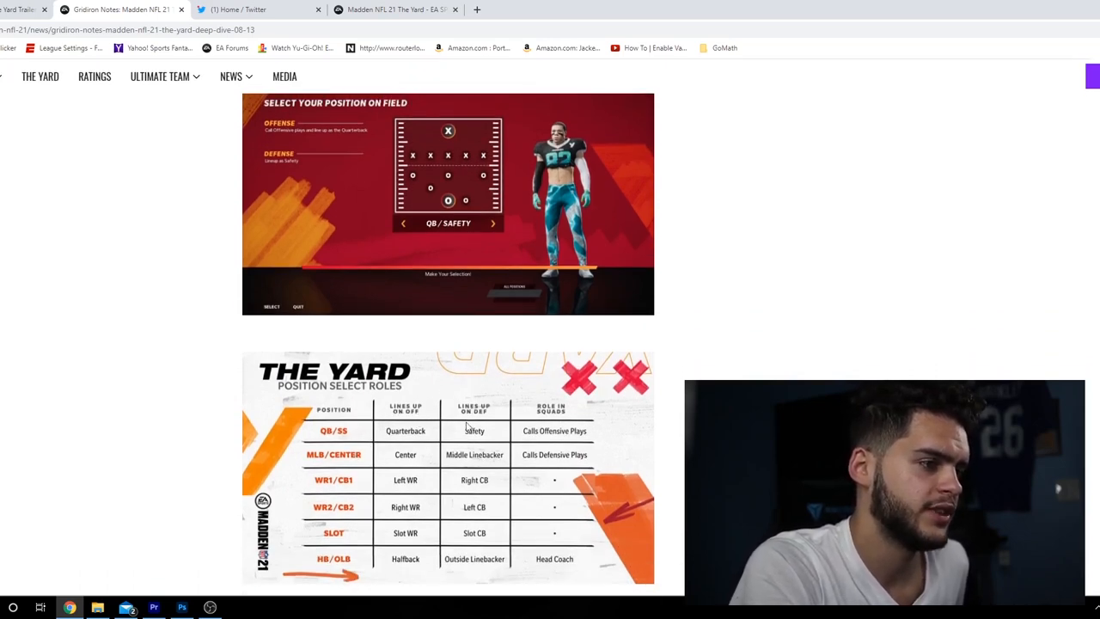
{"action": "scroll", "scroll_direction": "down", "scroll_amount": 3}
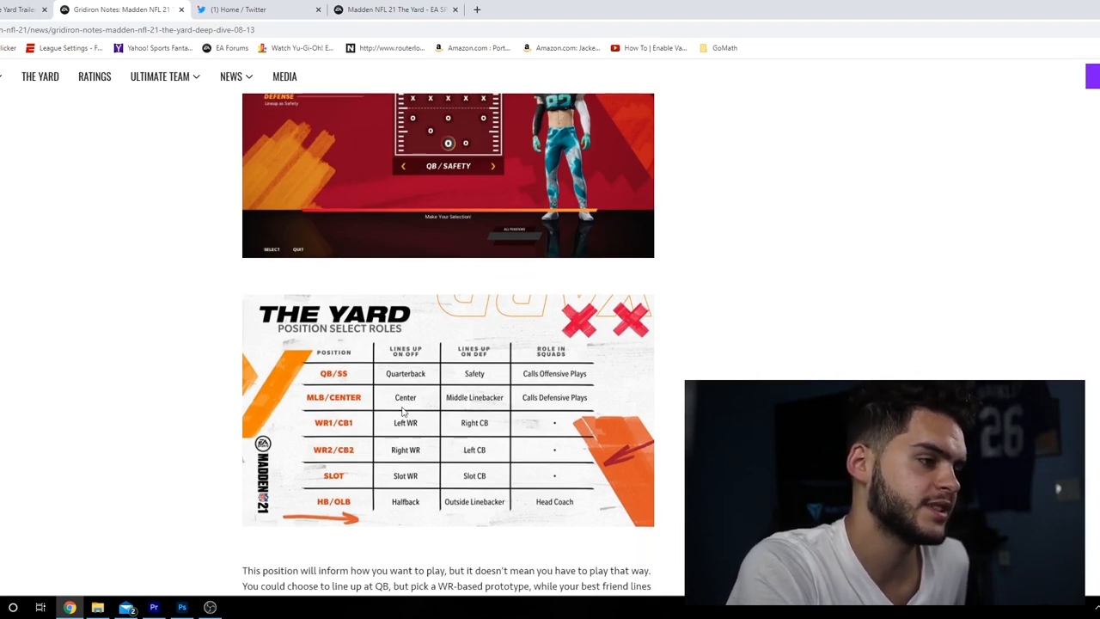
{"action": "mouse_move", "coordinate": [453, 421]}
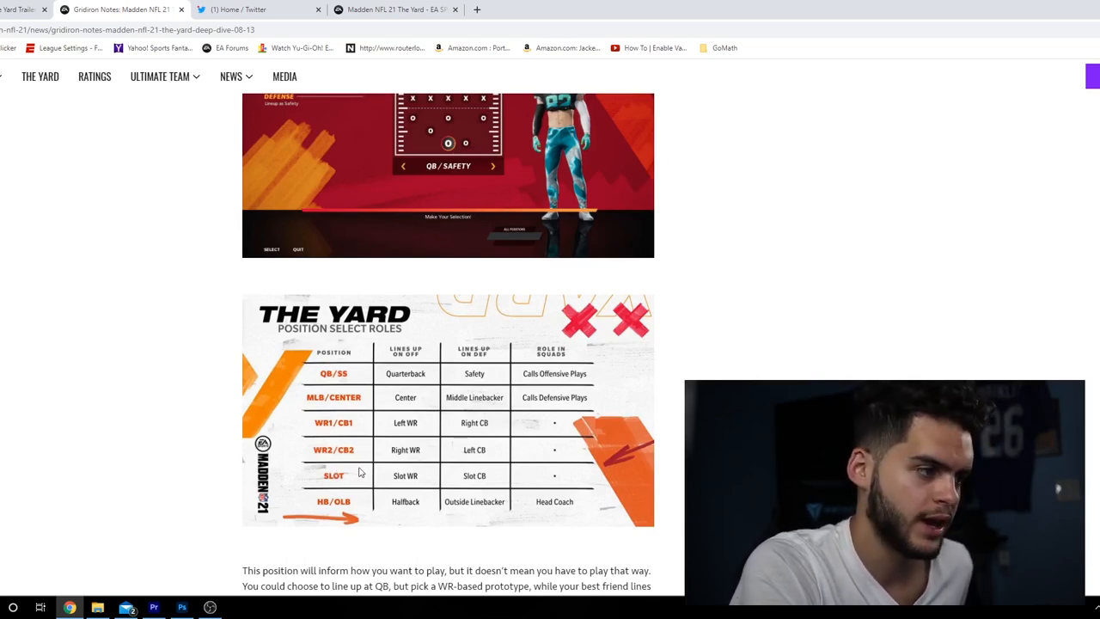
{"action": "scroll", "scroll_direction": "down", "scroll_amount": 3}
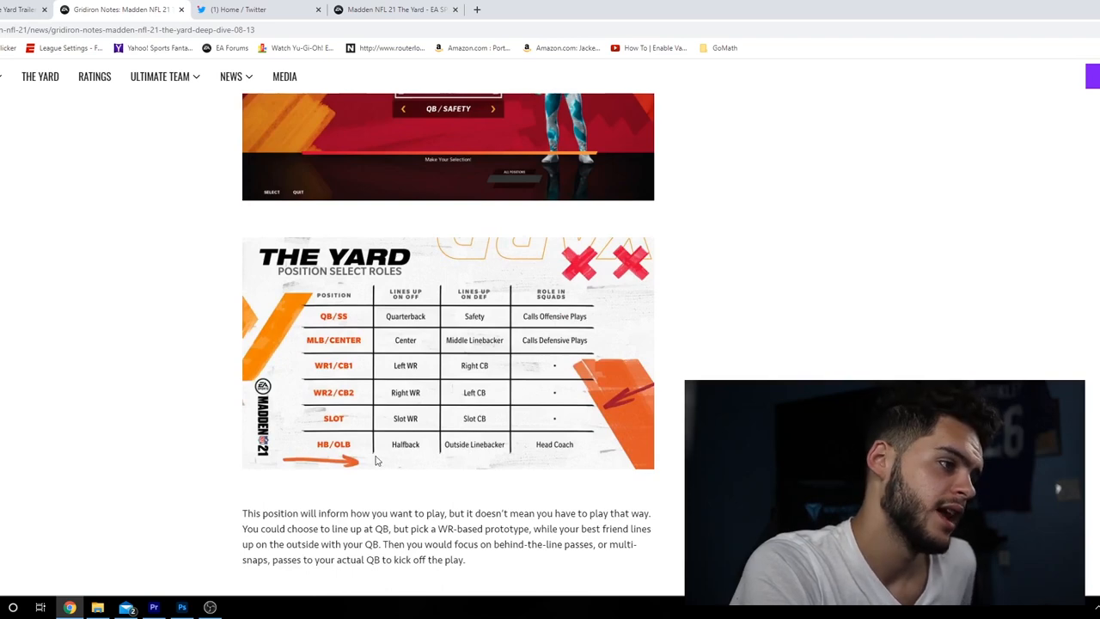
{"action": "mouse_move", "coordinate": [399, 452]}
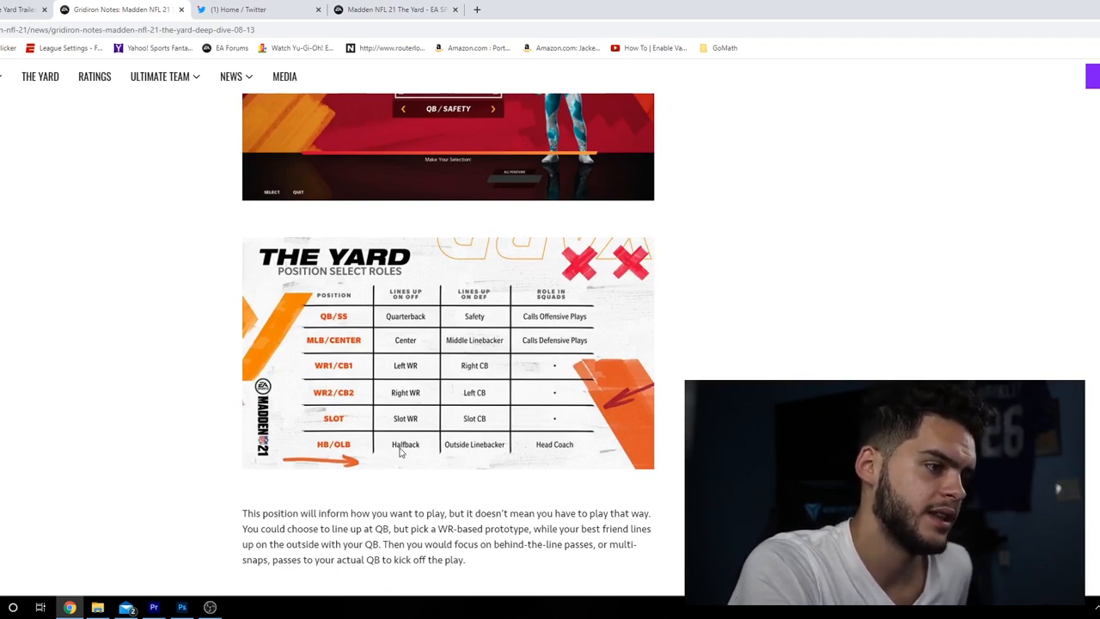
{"action": "scroll", "scroll_direction": "down", "scroll_amount": 3}
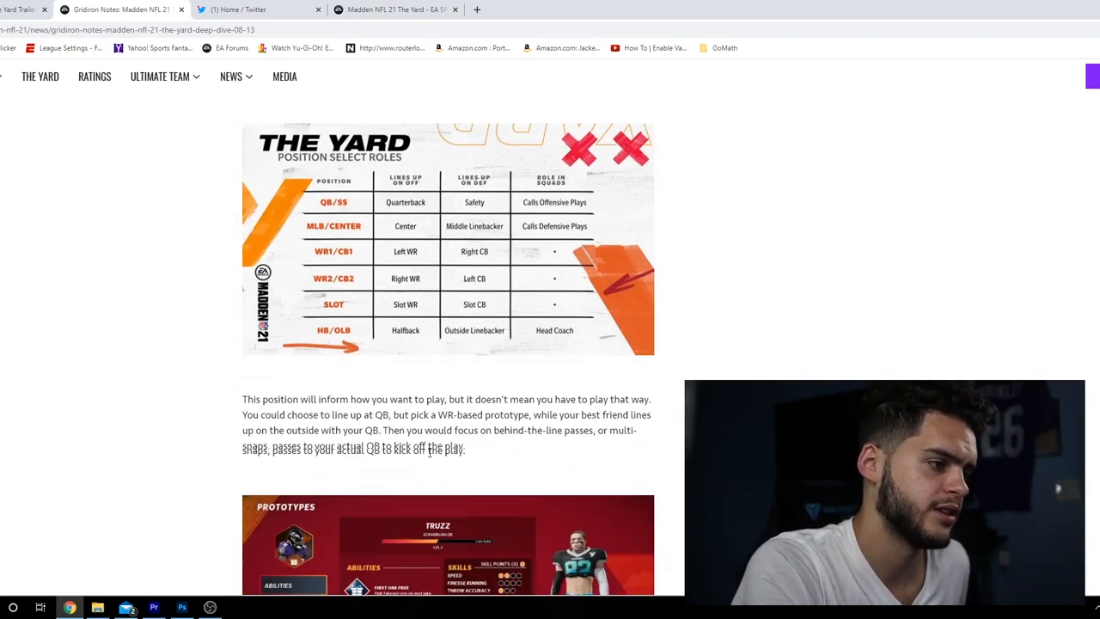
{"action": "scroll", "scroll_direction": "down", "scroll_amount": 3}
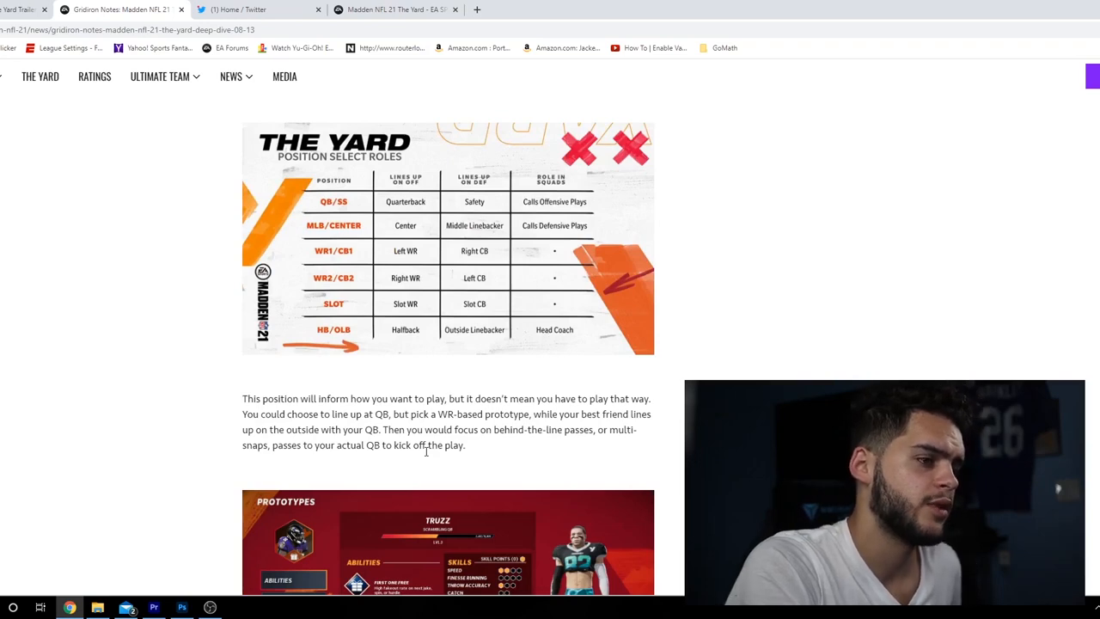
Scroll past the Prototypes screenshot to the X-Factor, Abilities and Skill Points paragraph
{"action": "scroll", "scroll_direction": "down", "scroll_amount": 3}
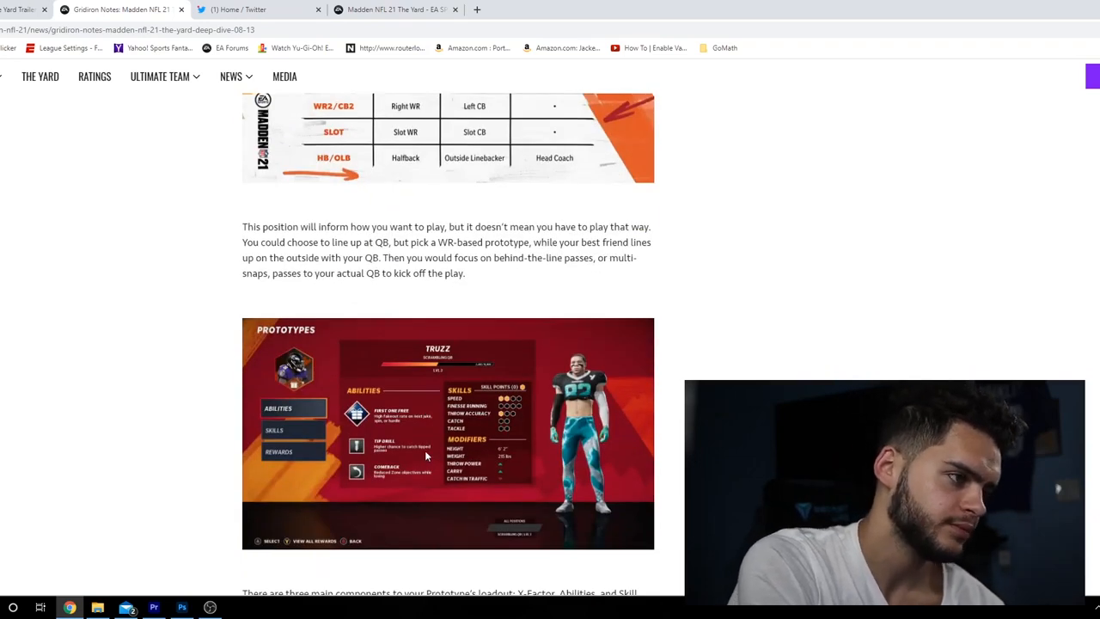
{"action": "mouse_move", "coordinate": [289, 419]}
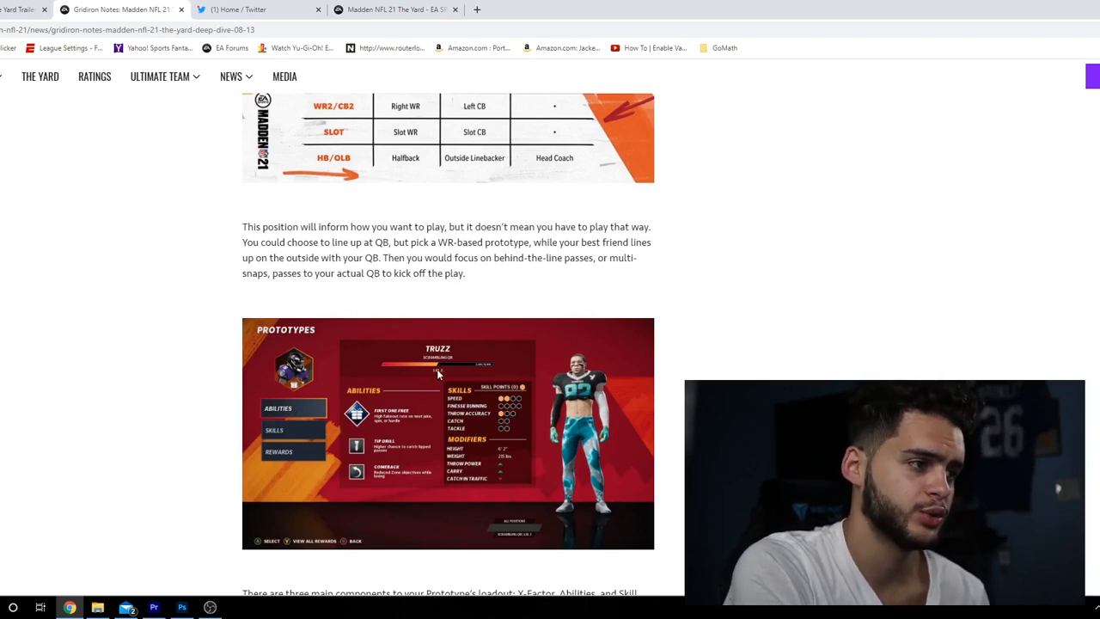
{"action": "mouse_move", "coordinate": [311, 382]}
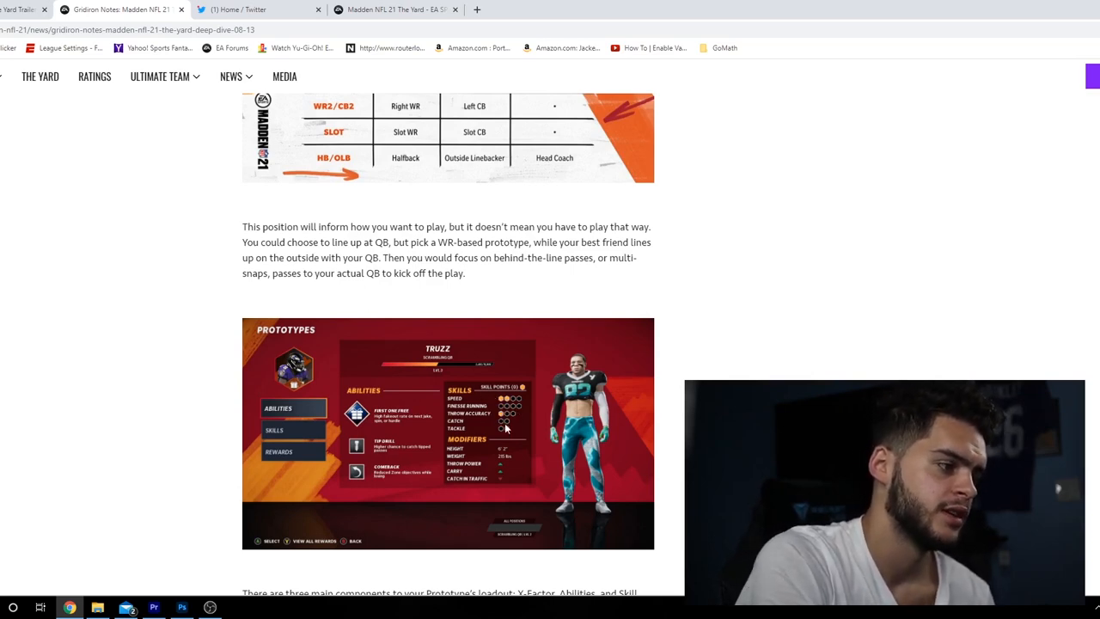
{"action": "scroll", "scroll_direction": "down", "scroll_amount": 3}
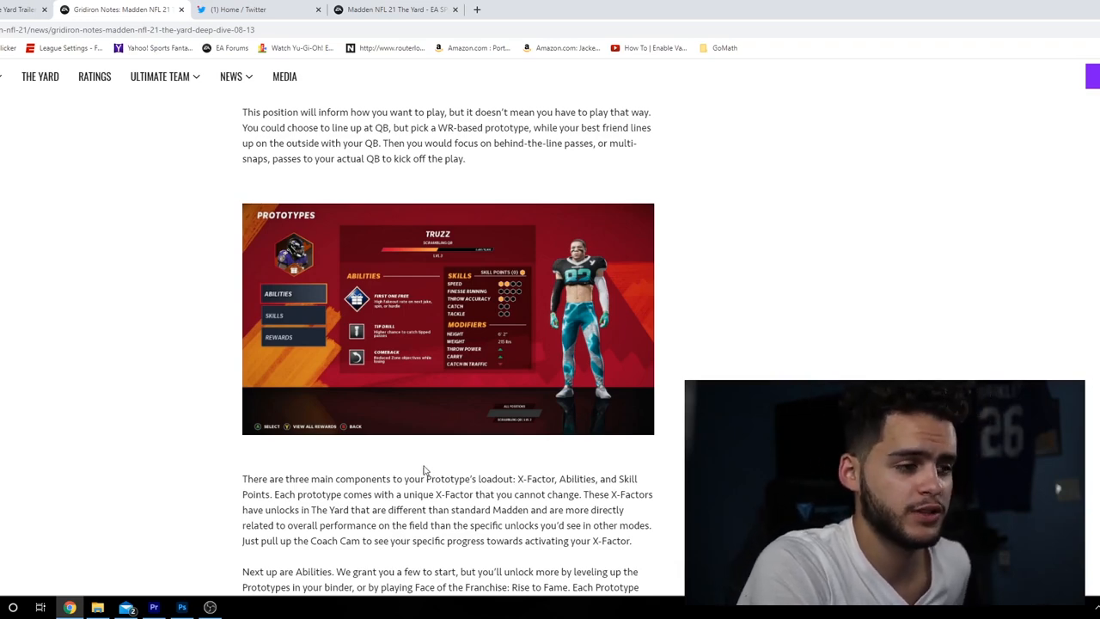
Scroll through the Abilities and Skill Points paragraphs to the Teammates and Squads heading
{"action": "scroll", "scroll_direction": "down", "scroll_amount": 3}
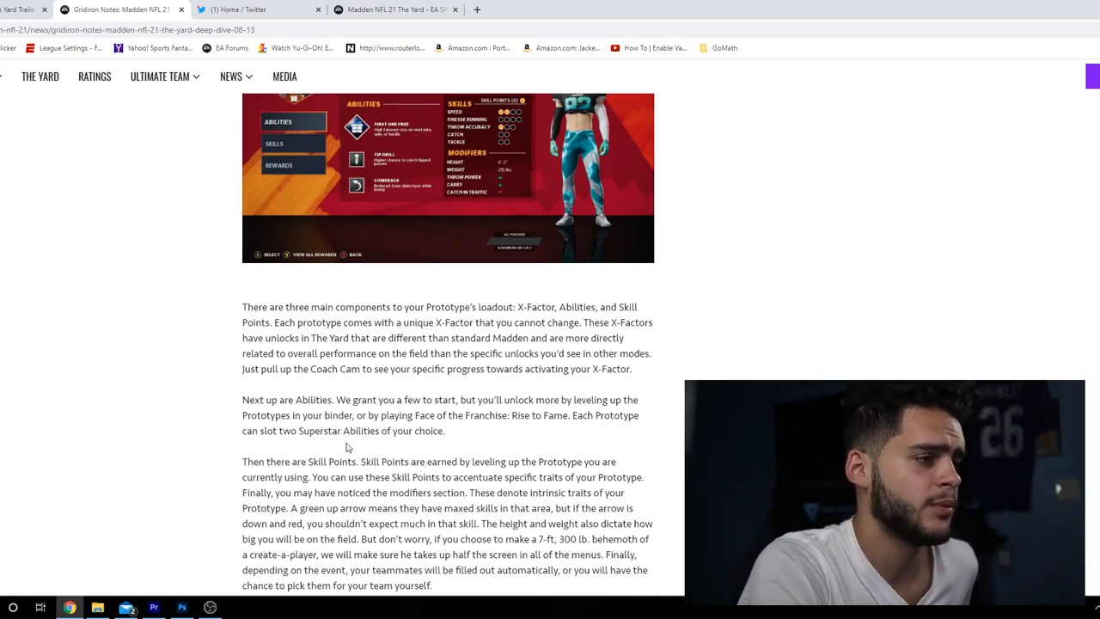
{"action": "mouse_move", "coordinate": [326, 435]}
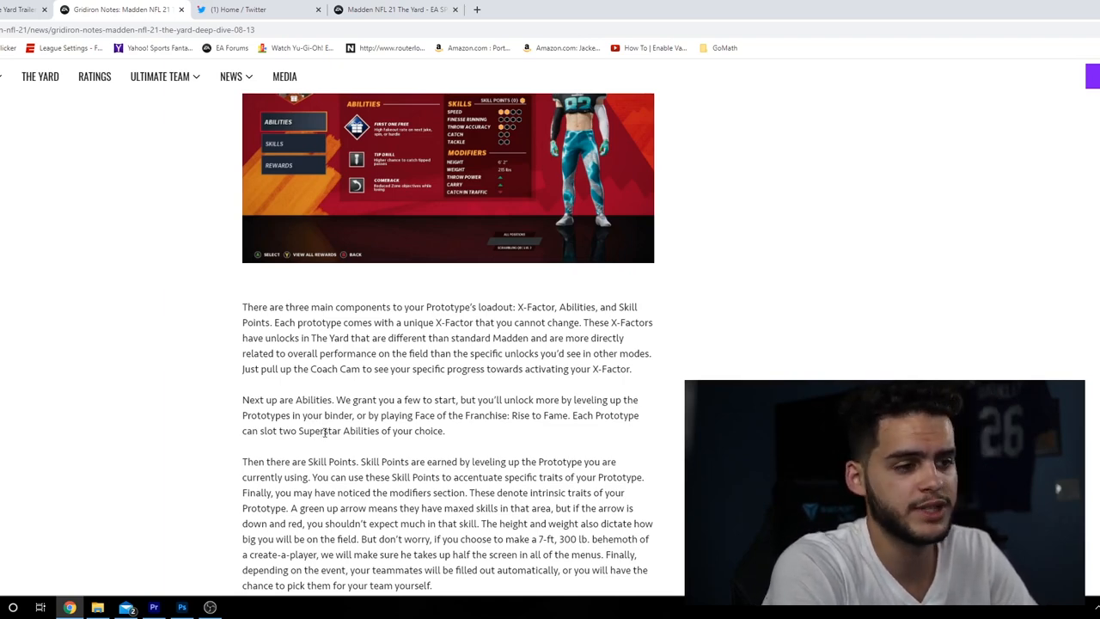
{"action": "scroll", "scroll_direction": "down", "scroll_amount": 3}
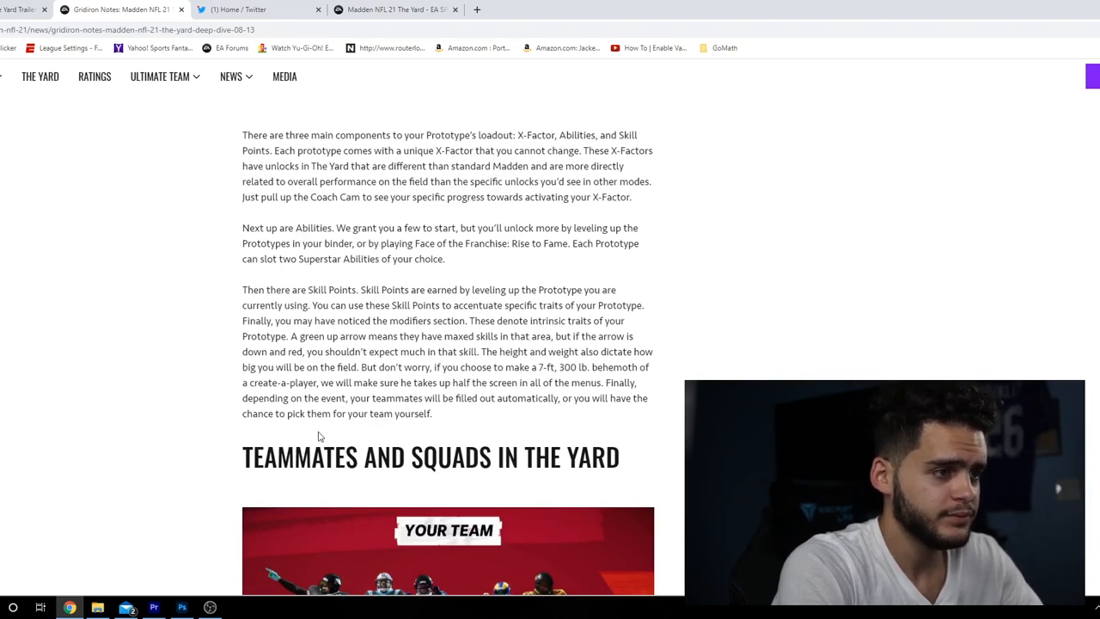
{"action": "scroll", "scroll_direction": "up", "scroll_amount": 3}
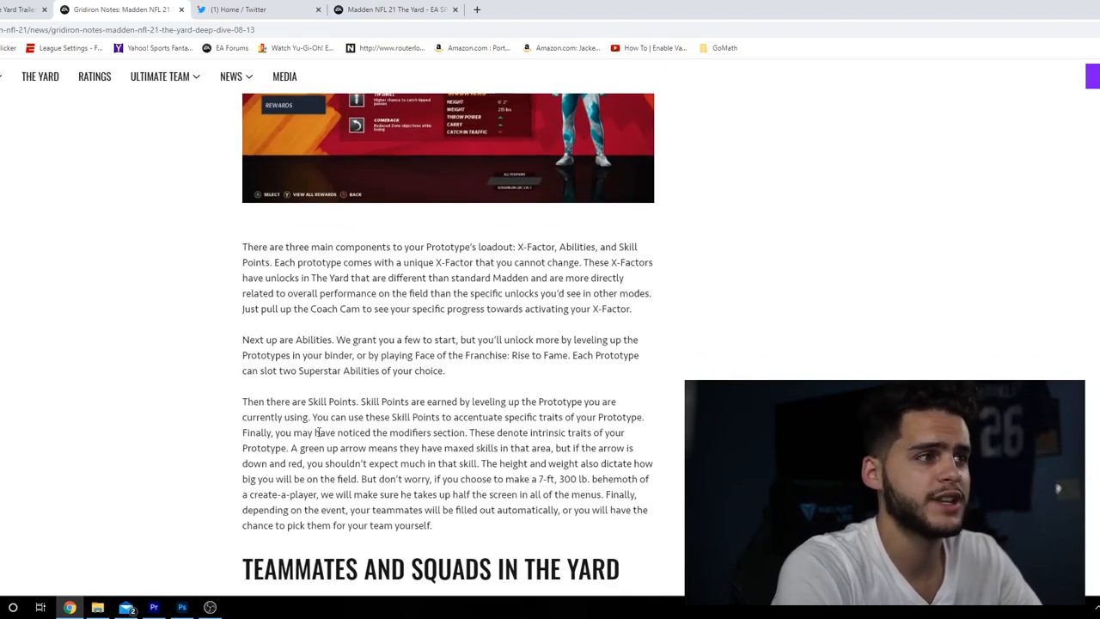
{"action": "scroll", "scroll_direction": "up", "scroll_amount": 3}
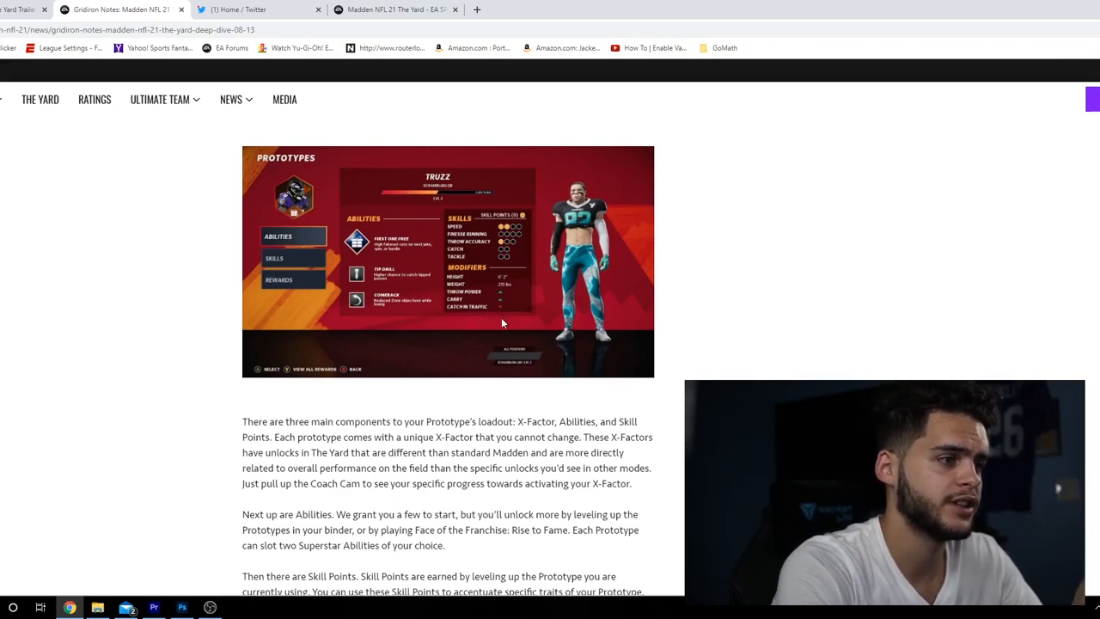
{"action": "scroll", "scroll_direction": "down", "scroll_amount": 3}
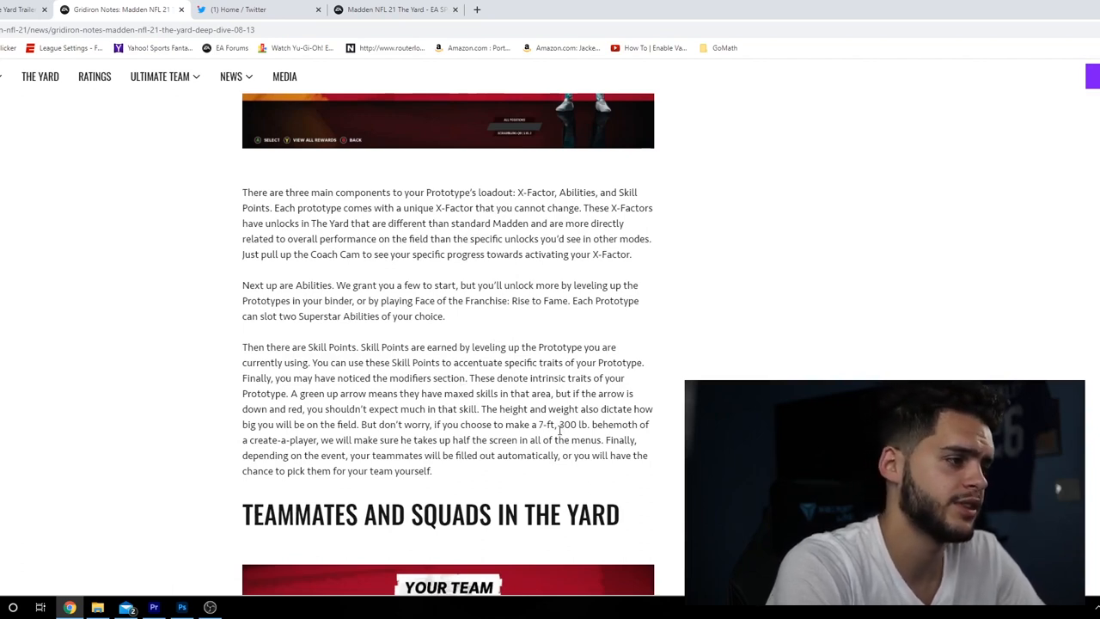
{"action": "mouse_move", "coordinate": [518, 453]}
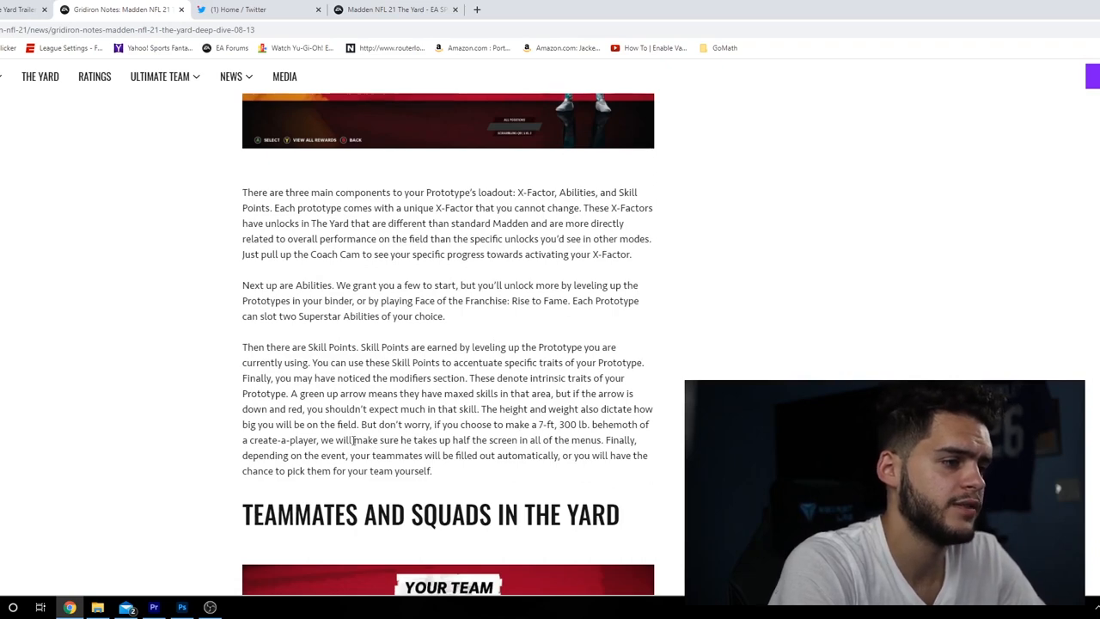
{"action": "scroll", "scroll_direction": "down", "scroll_amount": 3}
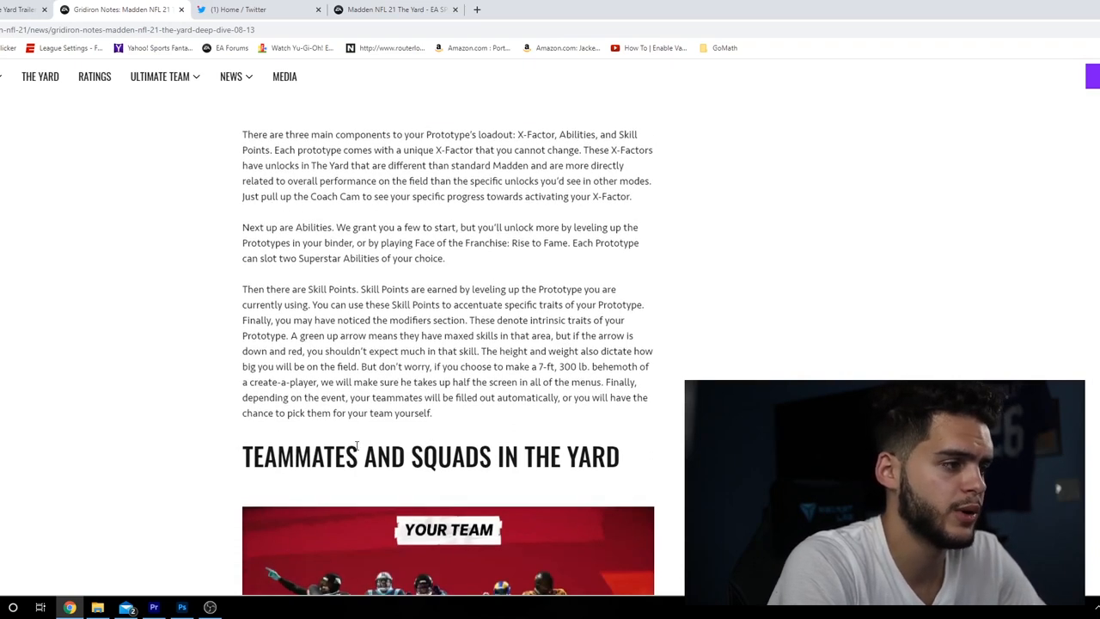
Scroll past the Teammates and Squads paragraphs to the second Your Team image
{"action": "scroll", "scroll_direction": "down", "scroll_amount": 3}
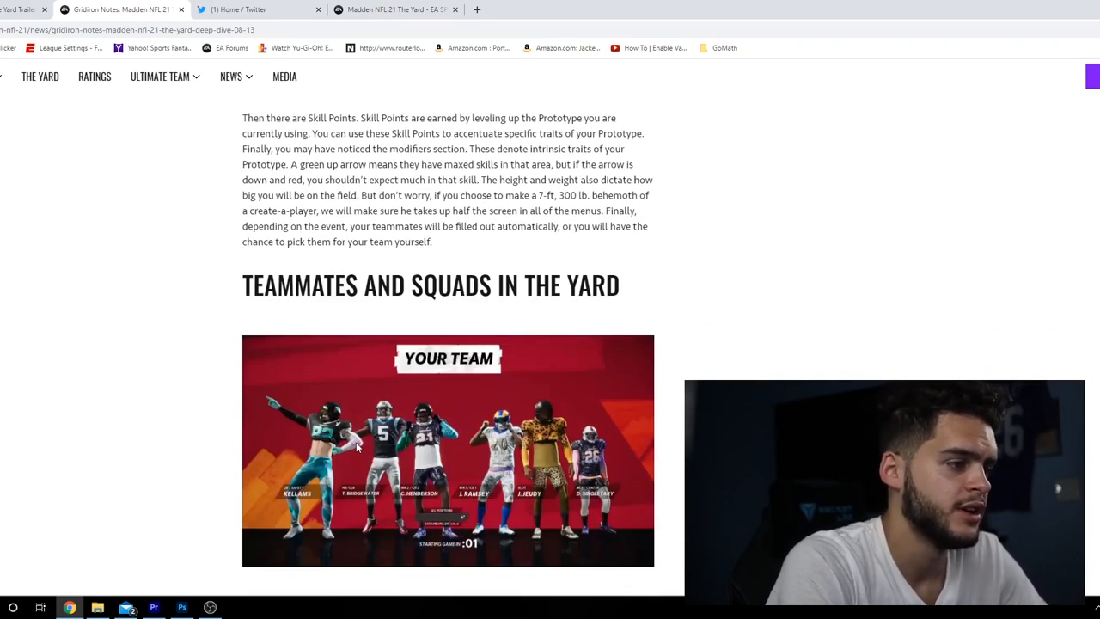
{"action": "mouse_move", "coordinate": [429, 493]}
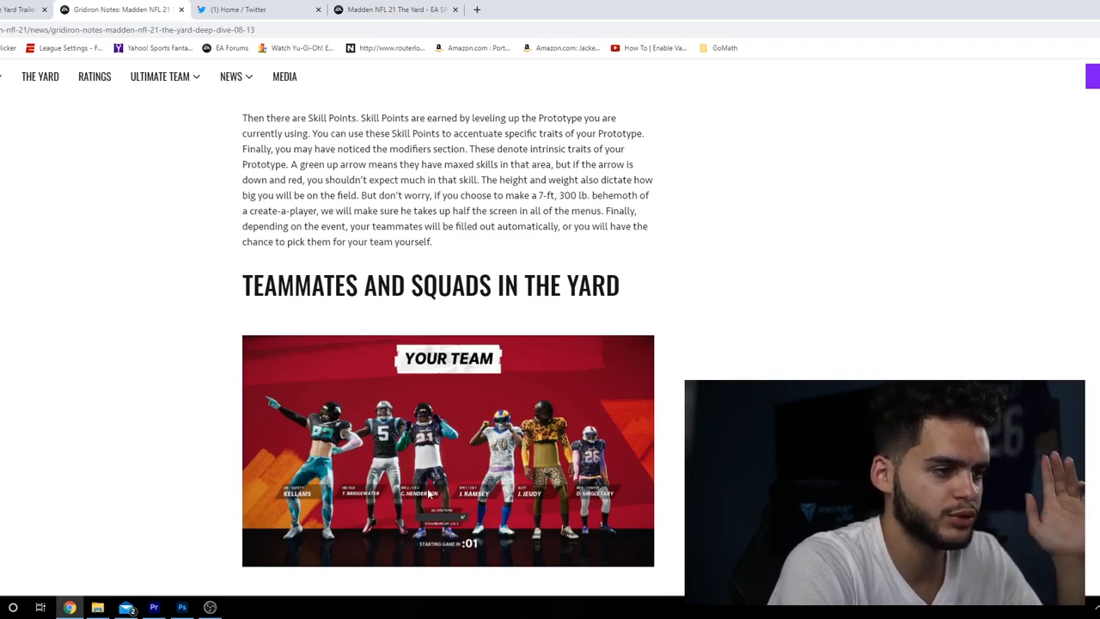
{"action": "mouse_move", "coordinate": [539, 492]}
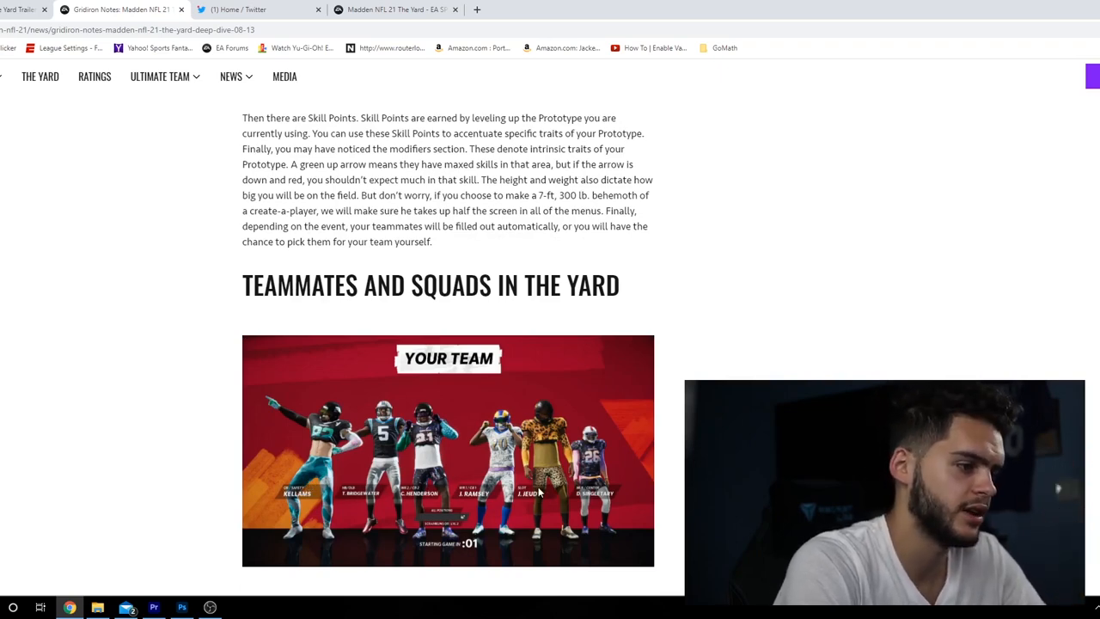
{"action": "scroll", "scroll_direction": "down", "scroll_amount": 3}
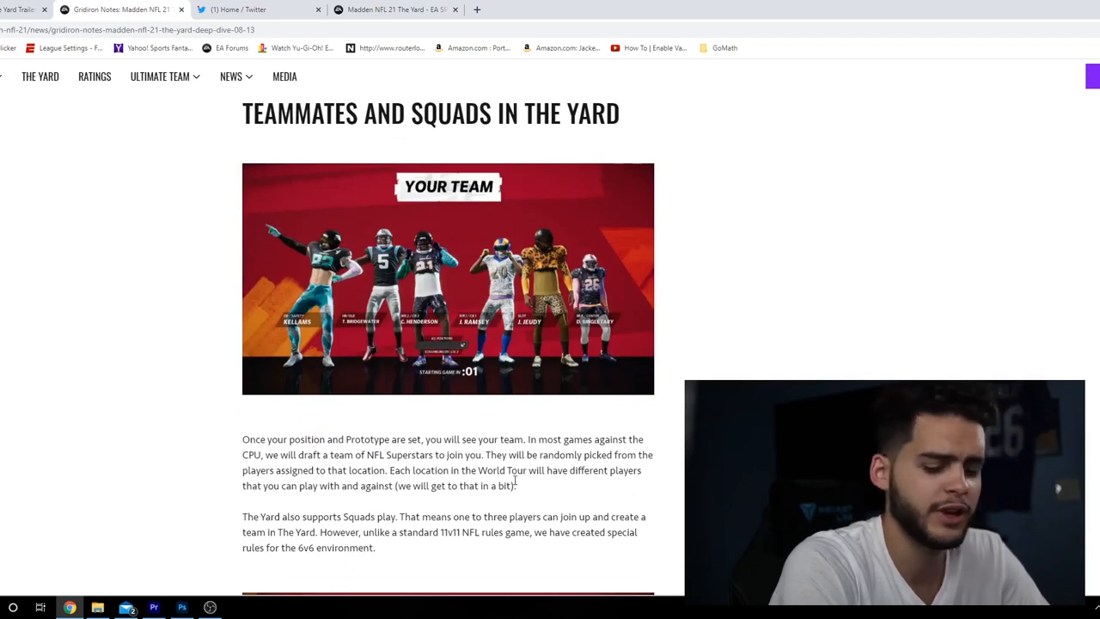
{"action": "scroll", "scroll_direction": "down", "scroll_amount": 3}
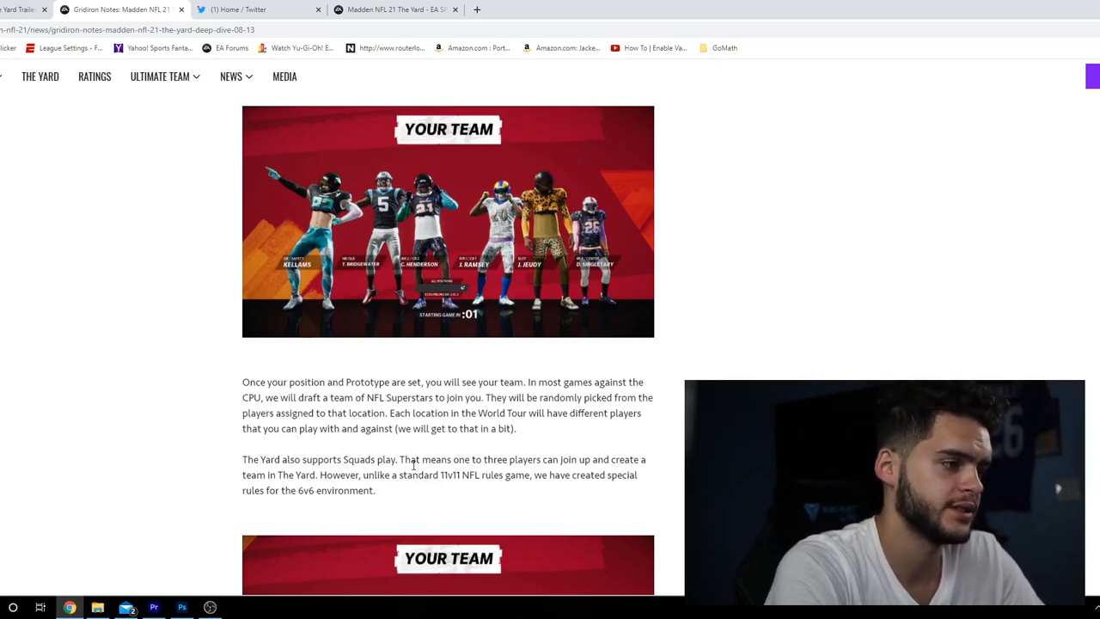
{"action": "scroll", "scroll_direction": "down", "scroll_amount": 3}
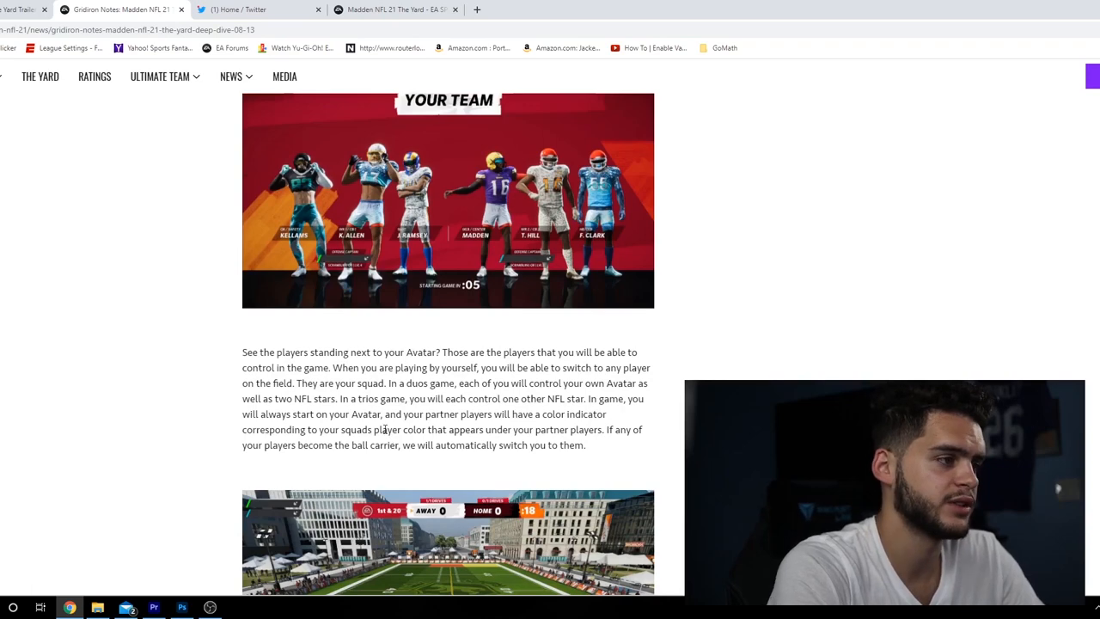
{"action": "mouse_move", "coordinate": [363, 290]}
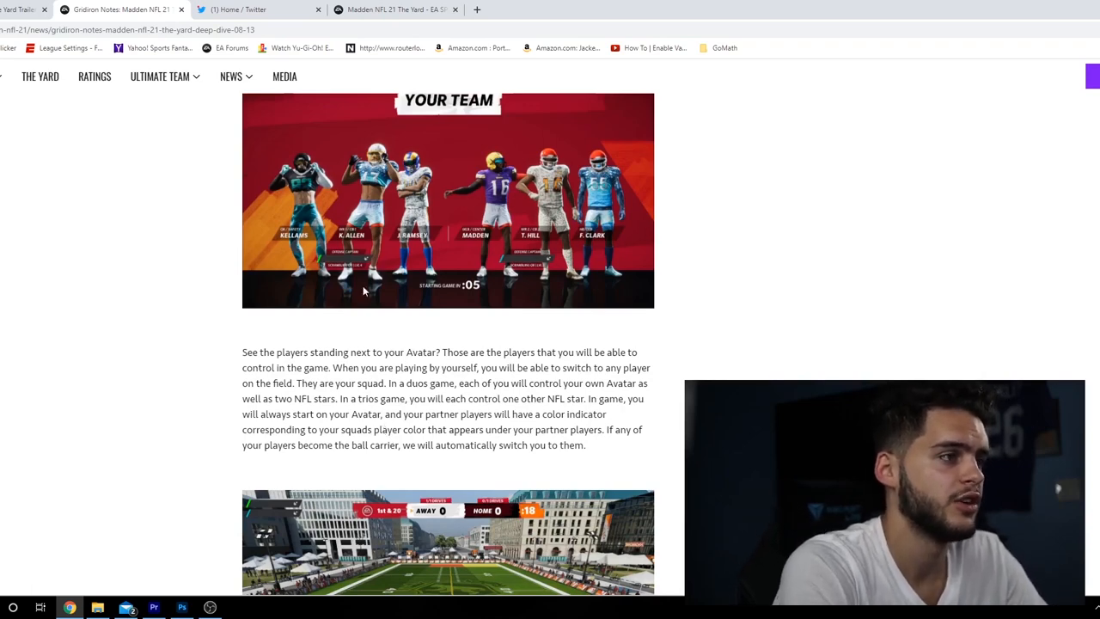
{"action": "mouse_move", "coordinate": [292, 243]}
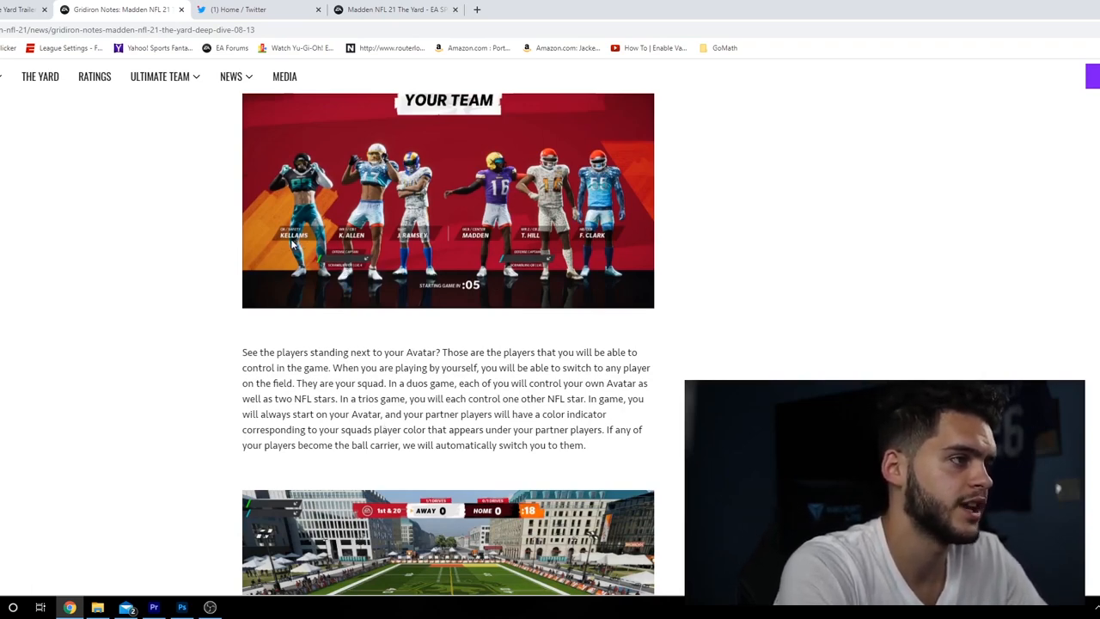
{"action": "mouse_move", "coordinate": [370, 272]}
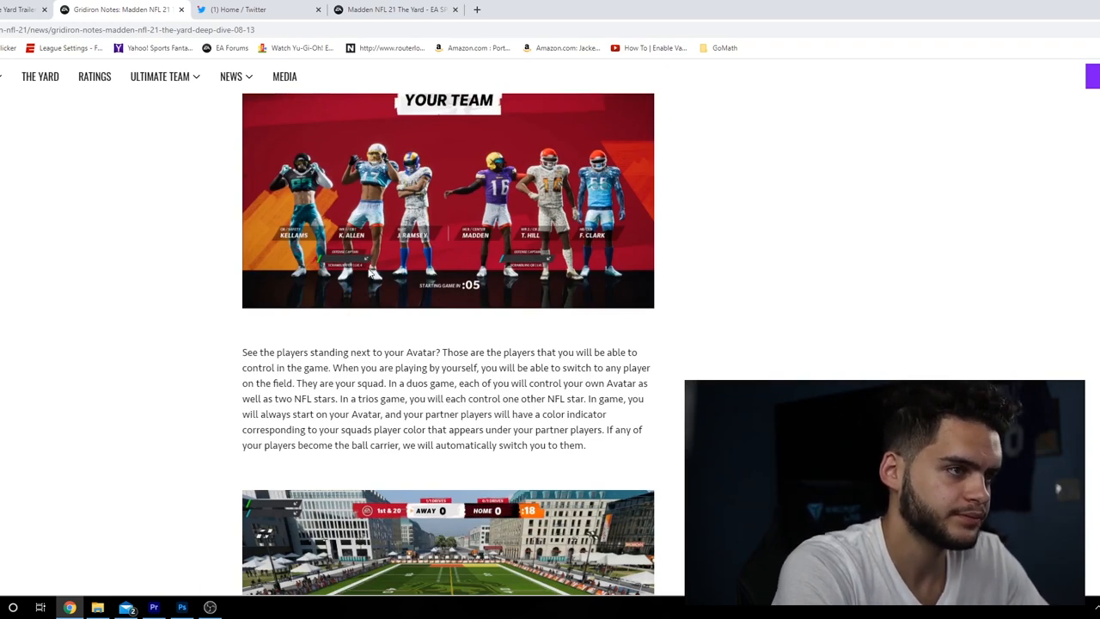
Scroll past the teammate drafting, 6v6 and Pro-Tip paragraphs to The Yard World Tour heading
{"action": "scroll", "scroll_direction": "down", "scroll_amount": 3}
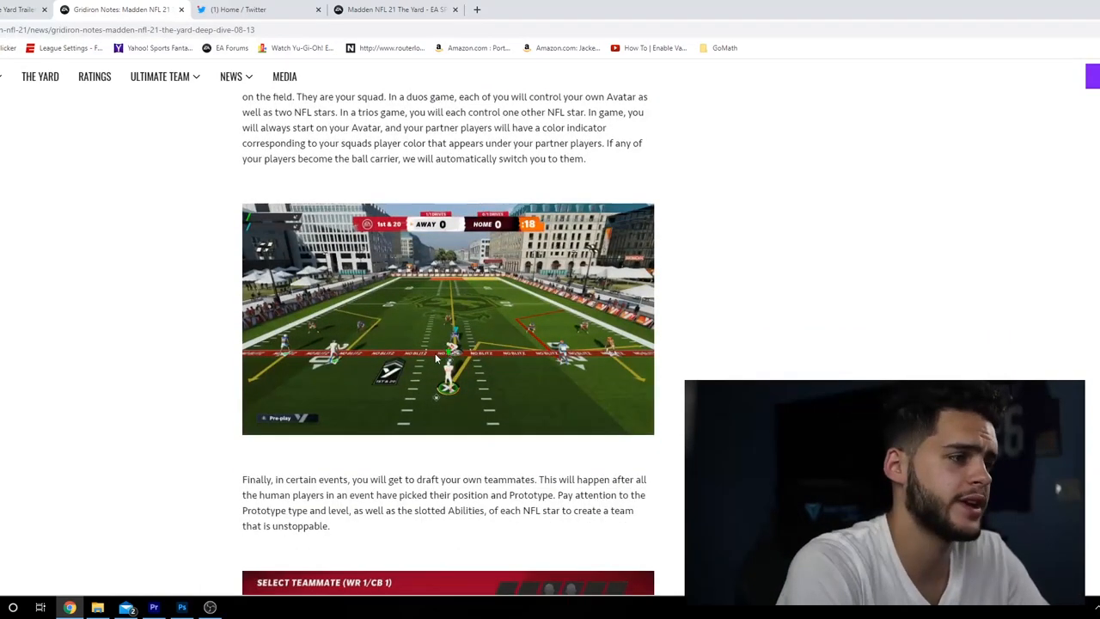
{"action": "mouse_move", "coordinate": [603, 365]}
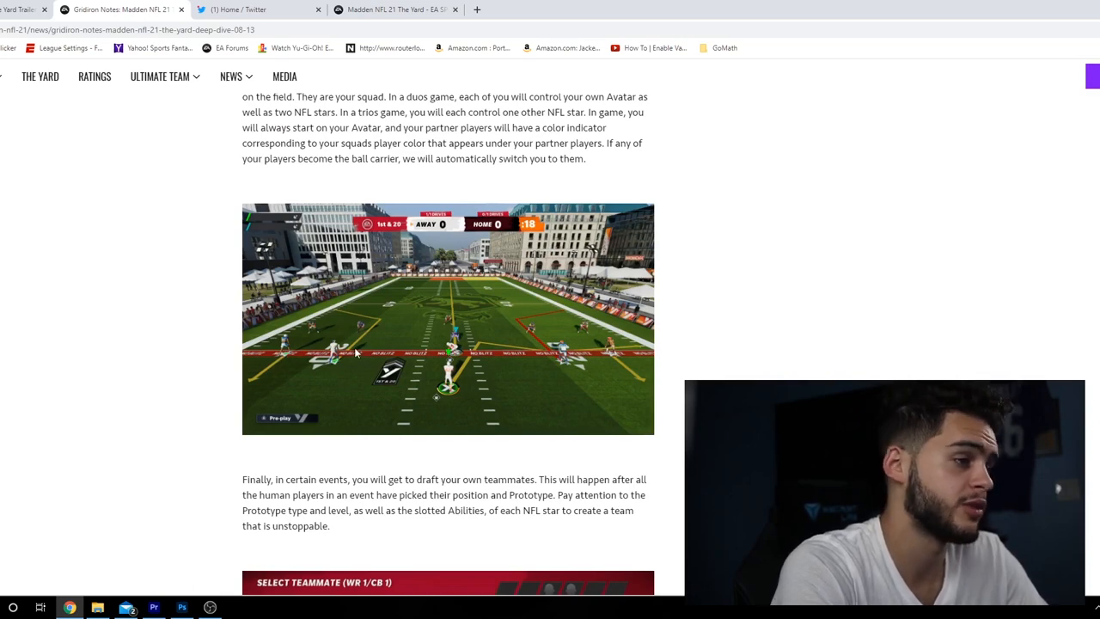
{"action": "scroll", "scroll_direction": "down", "scroll_amount": 3}
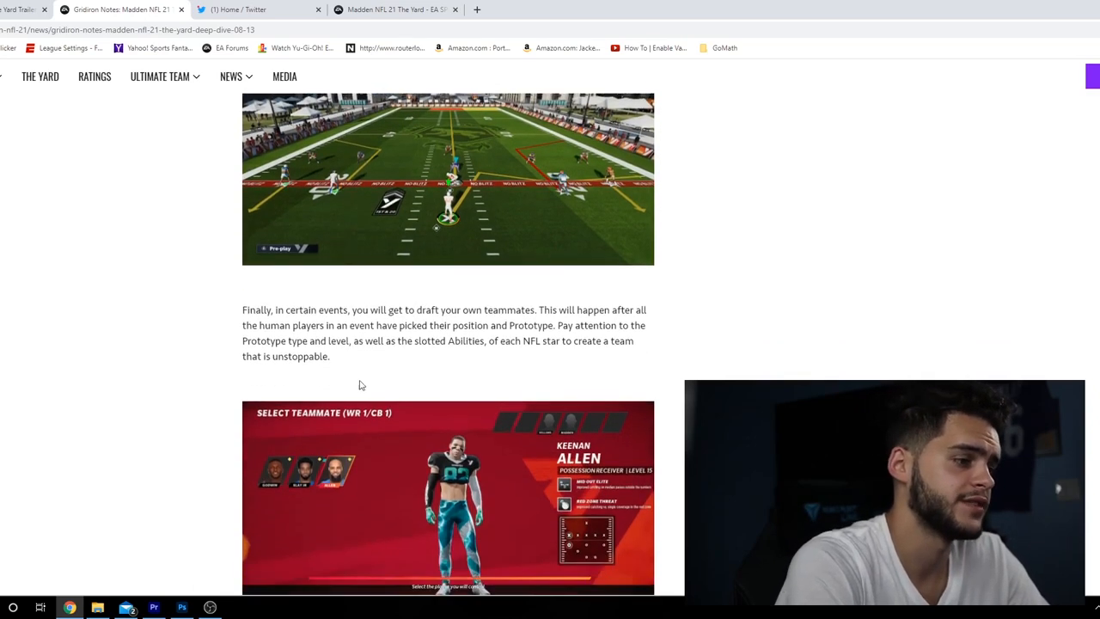
{"action": "scroll", "scroll_direction": "down", "scroll_amount": 3}
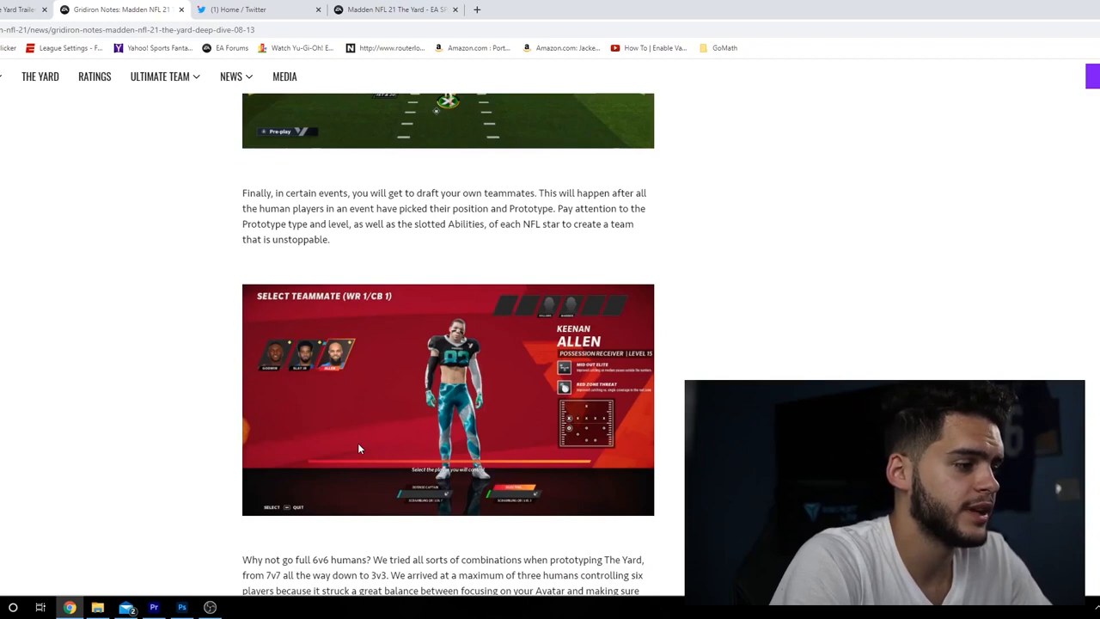
{"action": "mouse_move", "coordinate": [383, 570]}
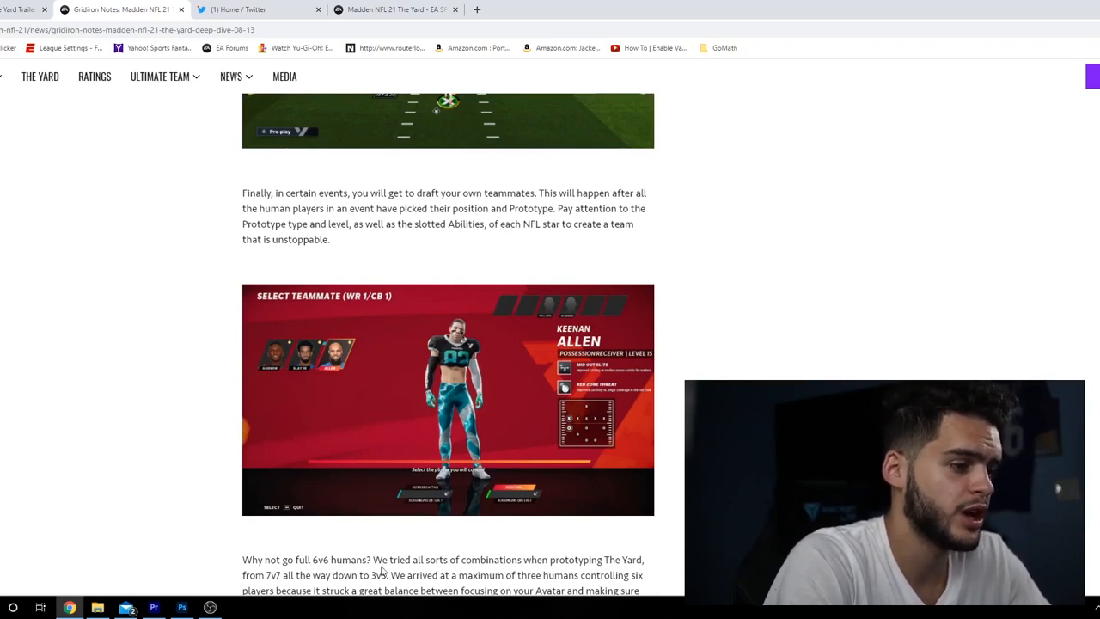
{"action": "scroll", "scroll_direction": "down", "scroll_amount": 3}
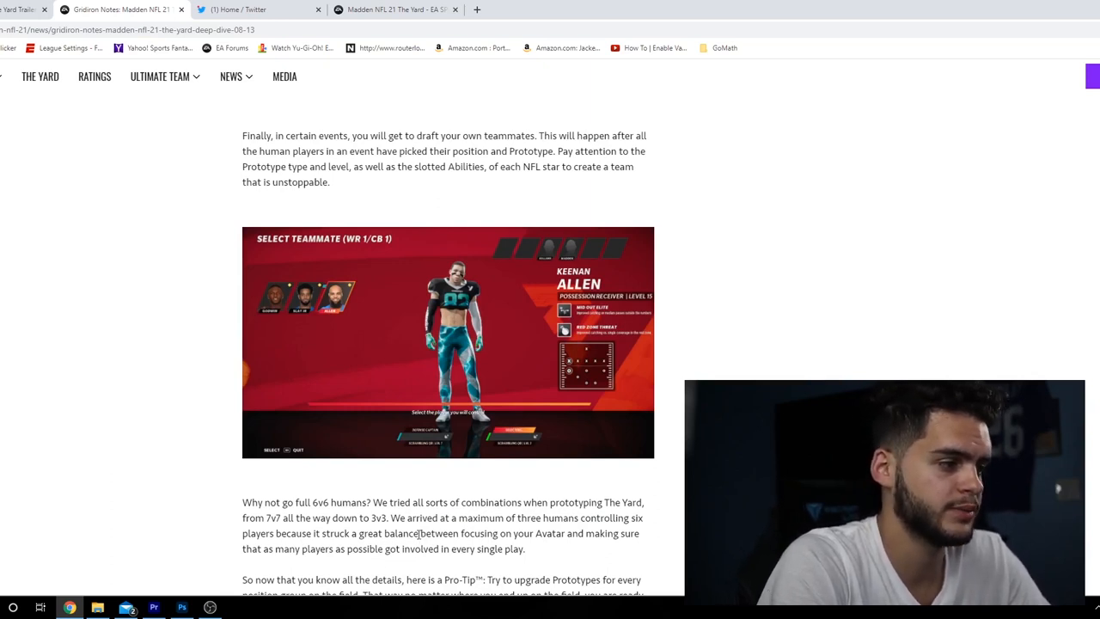
{"action": "mouse_move", "coordinate": [420, 540]}
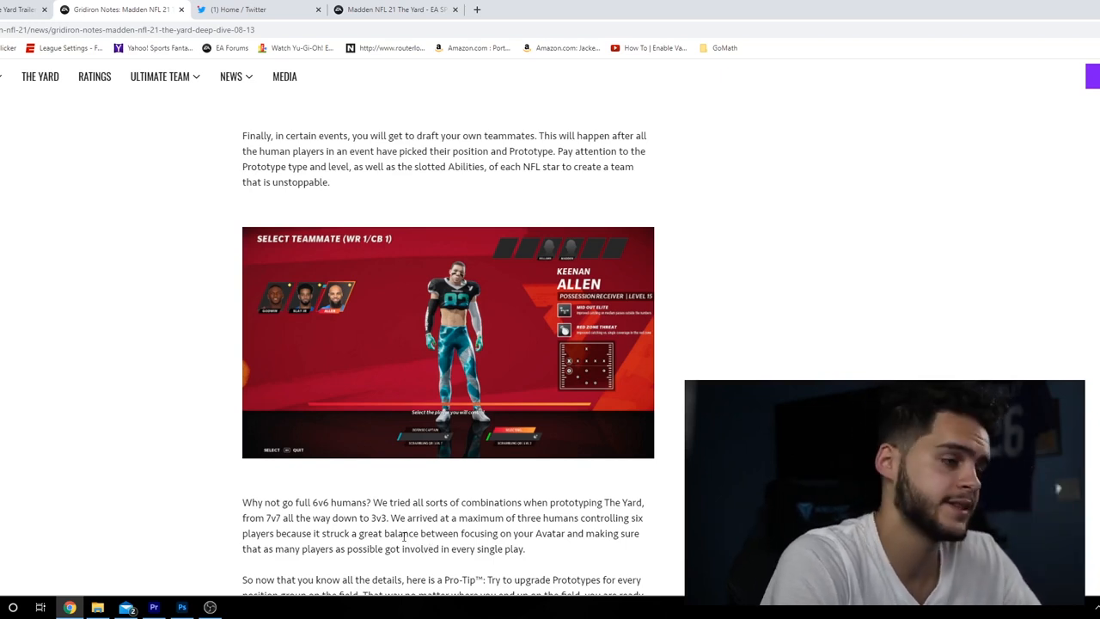
{"action": "scroll", "scroll_direction": "down", "scroll_amount": 3}
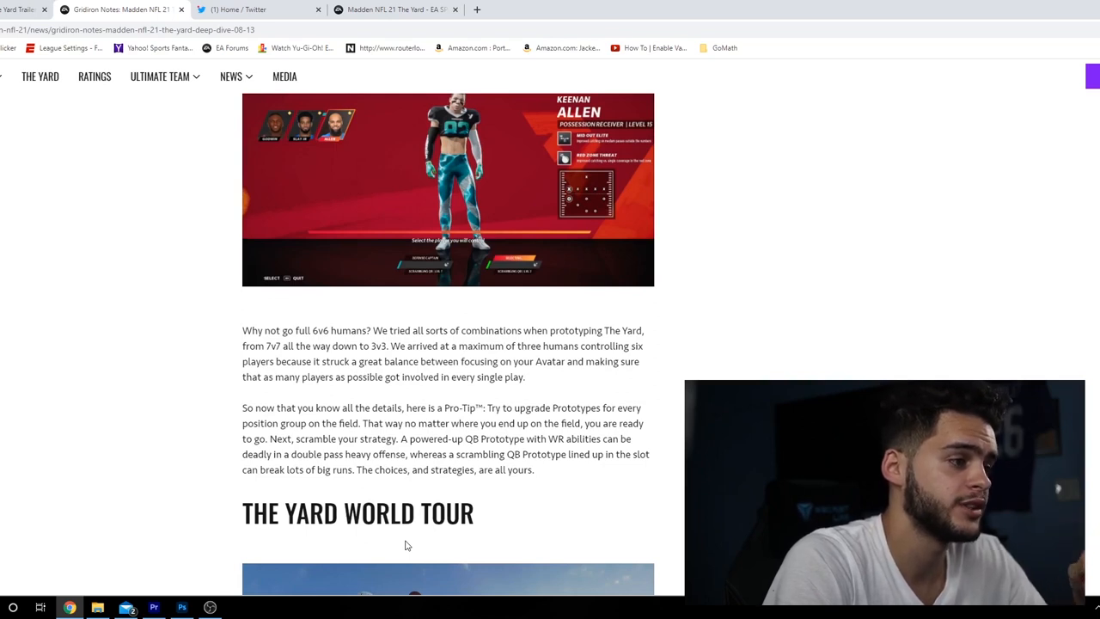
Scroll through the World Tour venue descriptions, starting with Miami Port and F.O.B. Nico
{"action": "scroll", "scroll_direction": "up", "scroll_amount": 3}
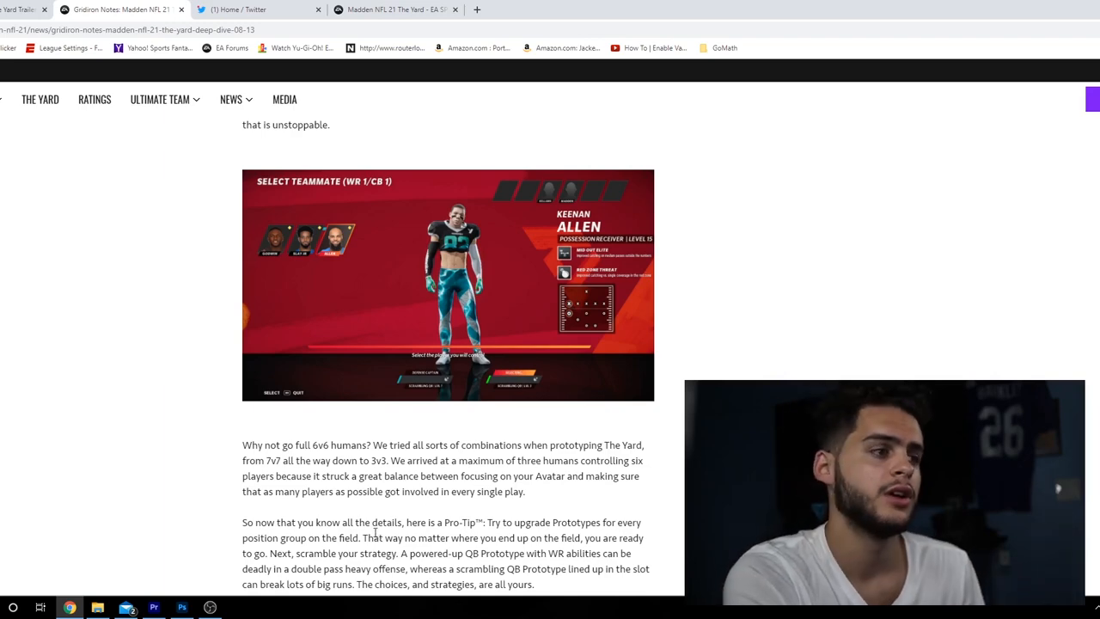
{"action": "scroll", "scroll_direction": "down", "scroll_amount": 3}
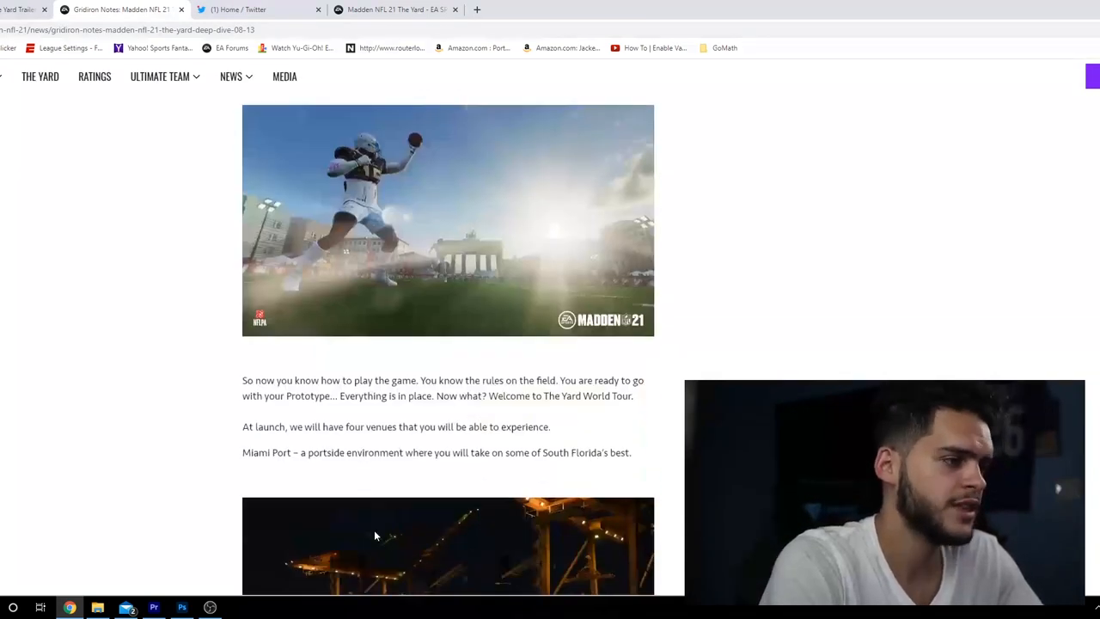
{"action": "scroll", "scroll_direction": "down", "scroll_amount": 3}
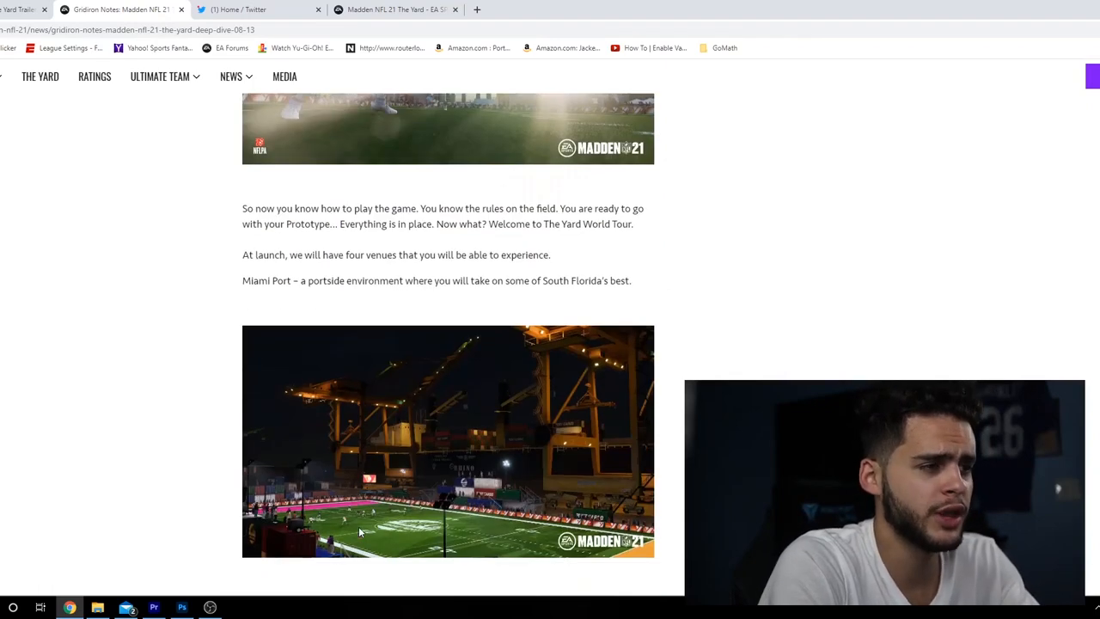
{"action": "scroll", "scroll_direction": "down", "scroll_amount": 3}
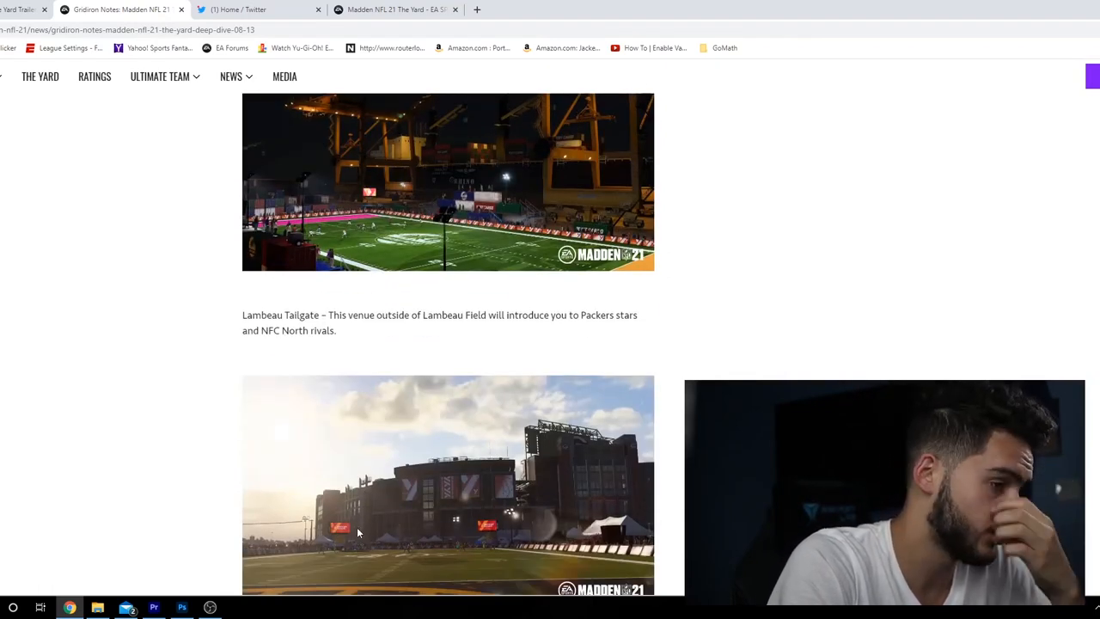
{"action": "scroll", "scroll_direction": "down", "scroll_amount": 3}
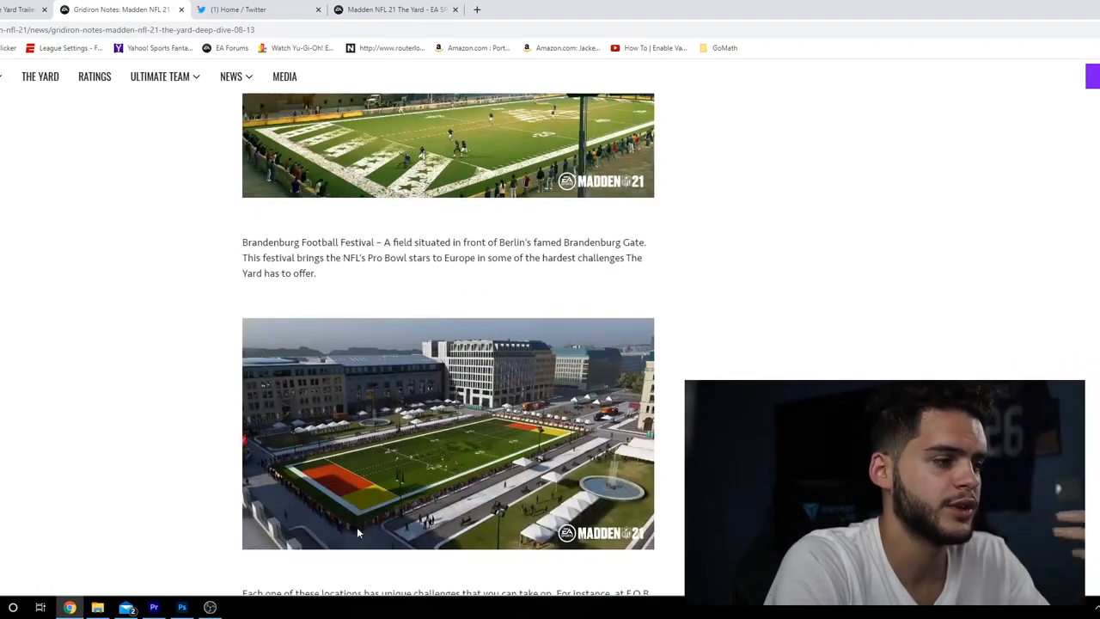
{"action": "scroll", "scroll_direction": "down", "scroll_amount": 3}
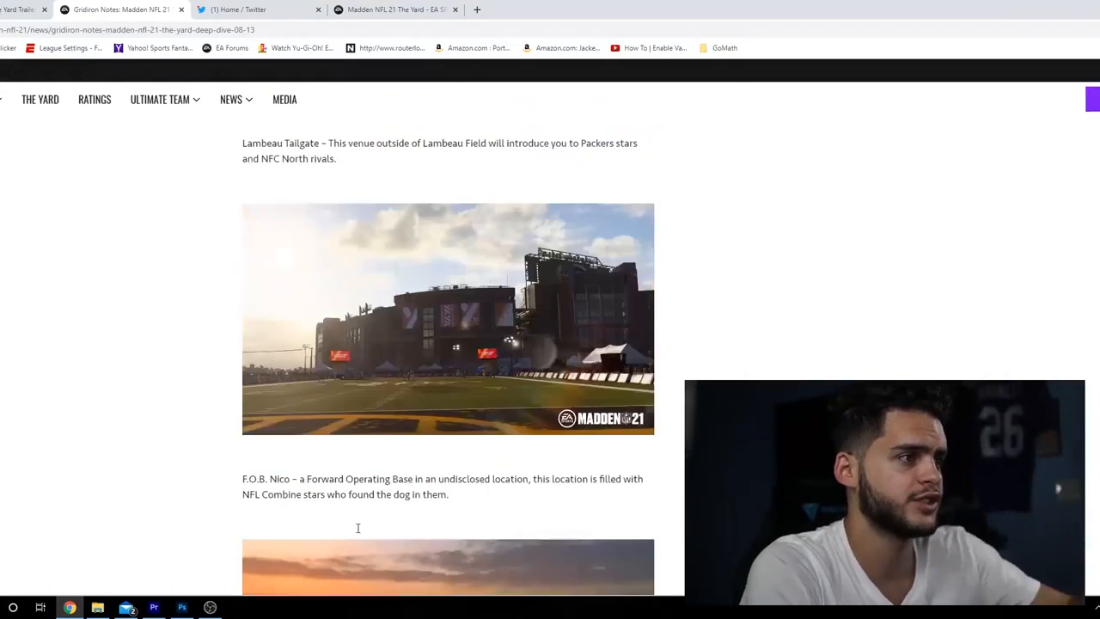
{"action": "scroll", "scroll_direction": "up", "scroll_amount": 3}
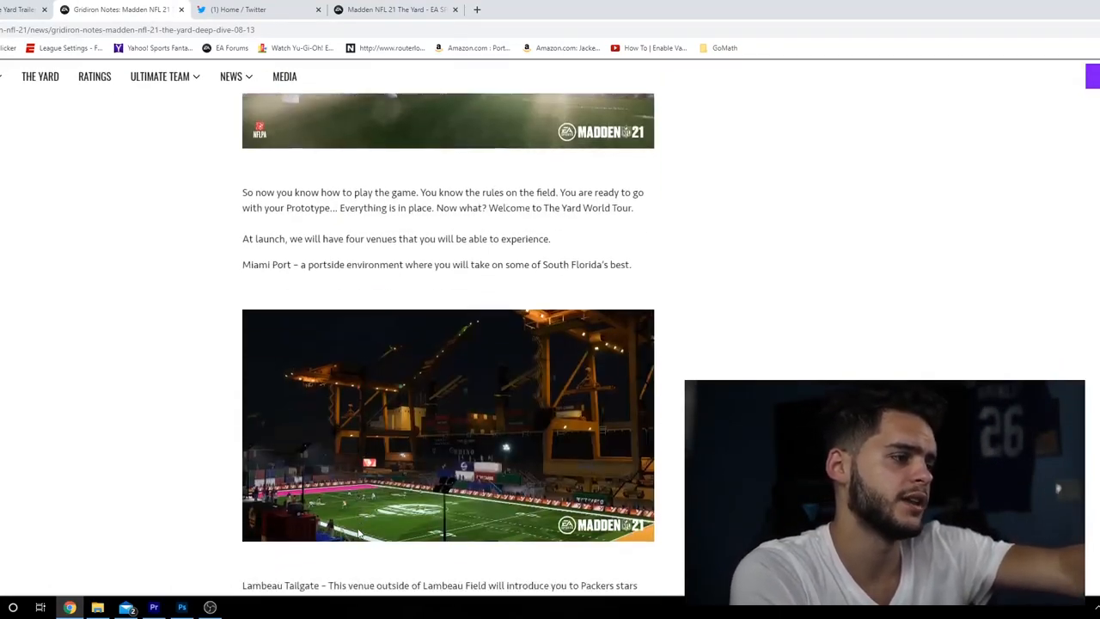
{"action": "scroll", "scroll_direction": "down", "scroll_amount": 3}
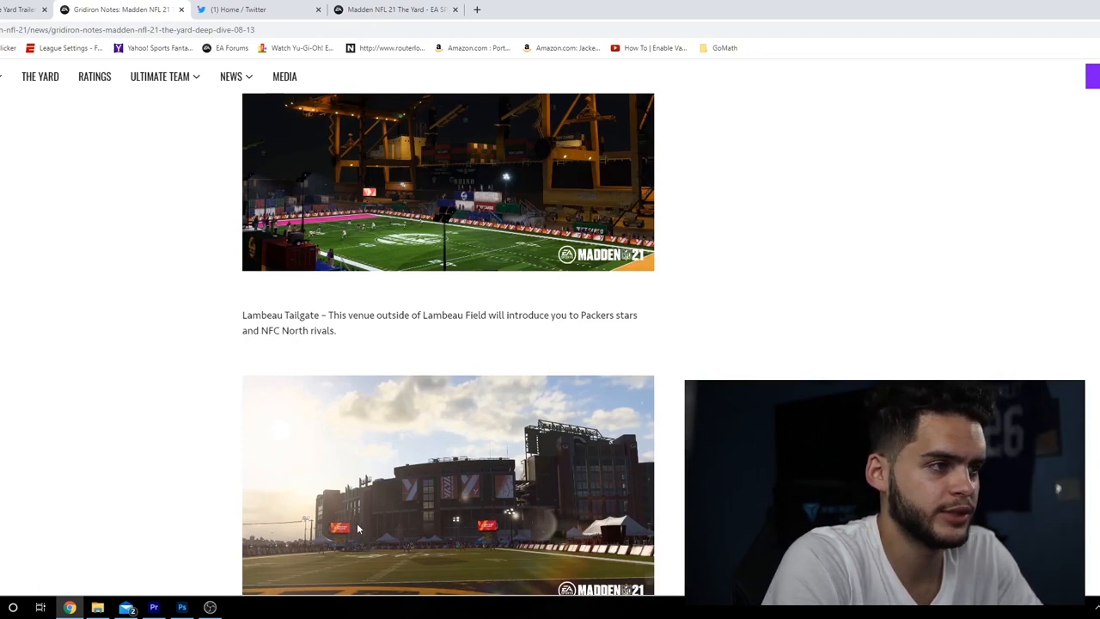
{"action": "scroll", "scroll_direction": "down", "scroll_amount": 3}
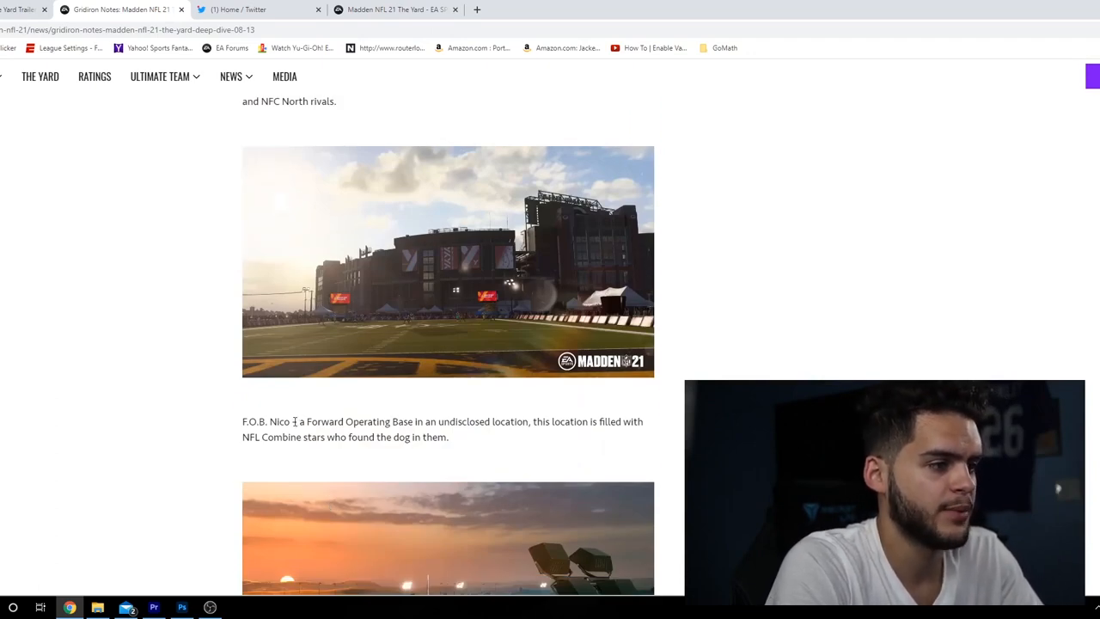
Scroll past the Brandenburg venue to the Gear and Challenges heading
{"action": "scroll", "scroll_direction": "down", "scroll_amount": 3}
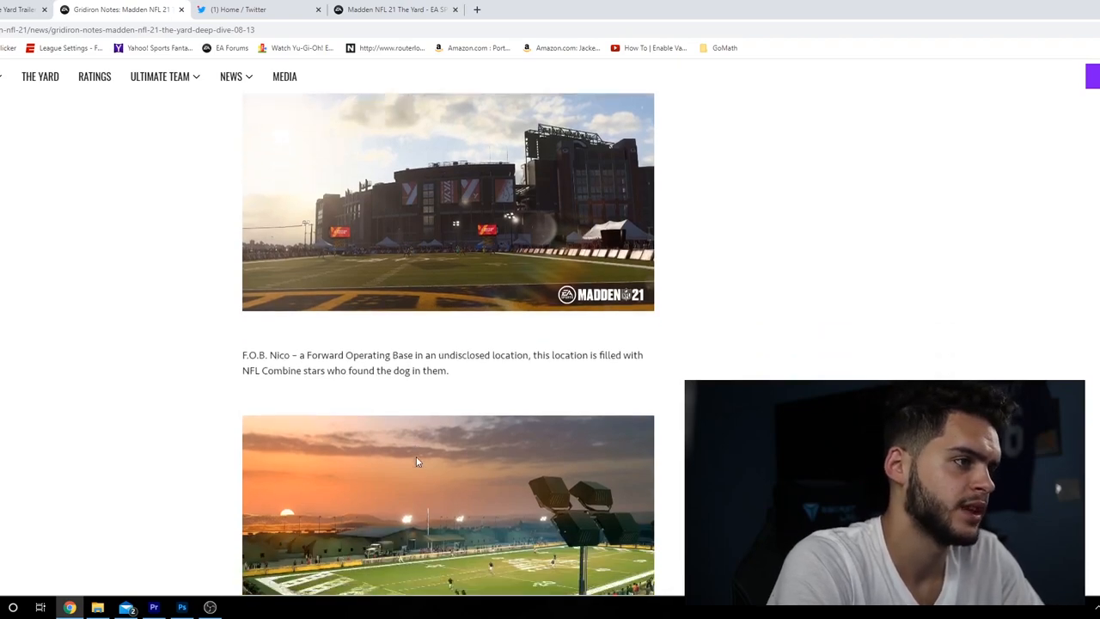
{"action": "scroll", "scroll_direction": "down", "scroll_amount": 3}
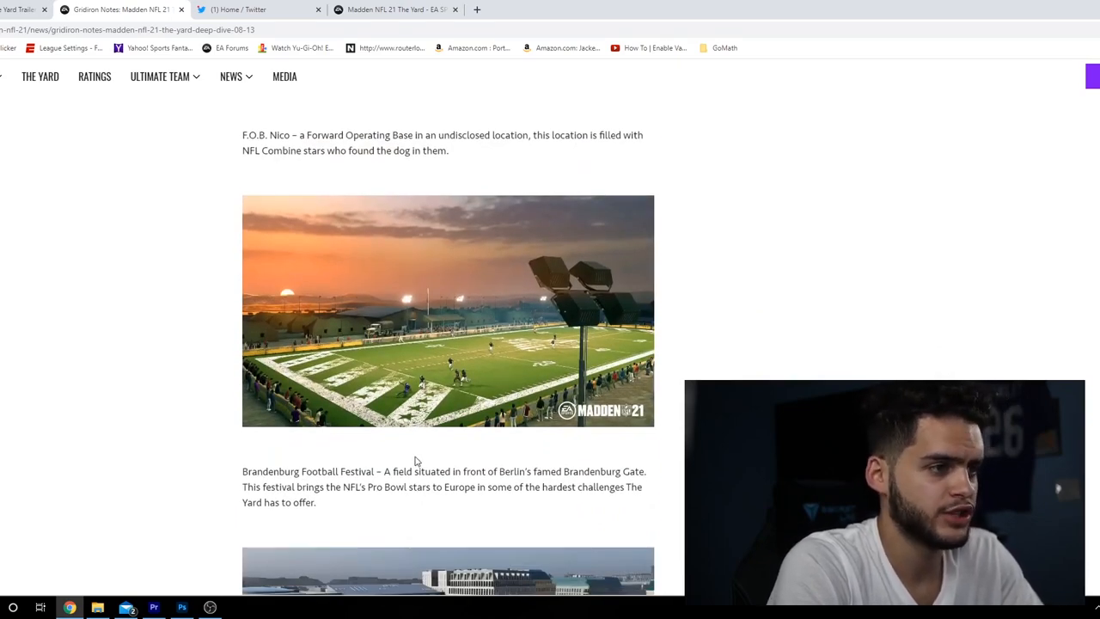
{"action": "scroll", "scroll_direction": "down", "scroll_amount": 3}
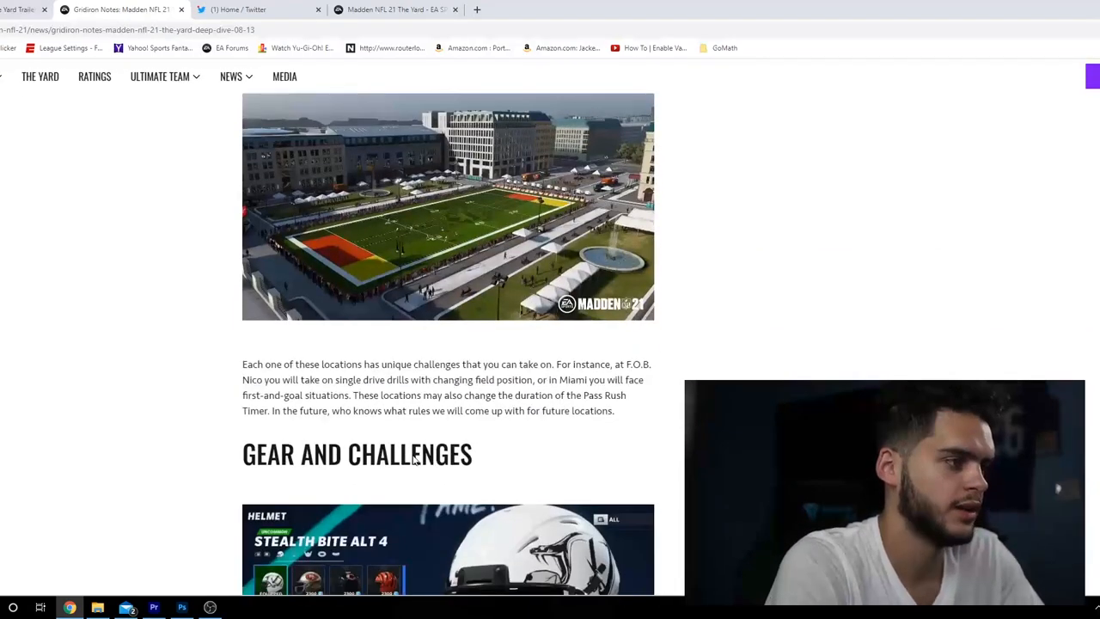
{"action": "right_click", "coordinate": [391, 460]}
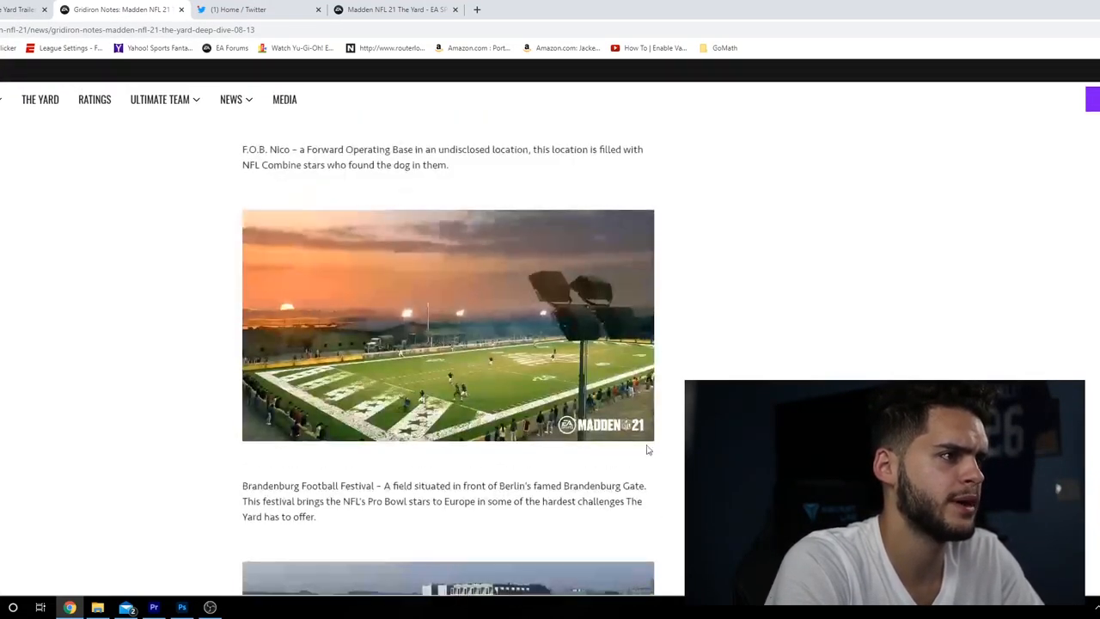
{"action": "scroll", "scroll_direction": "down", "scroll_amount": 3}
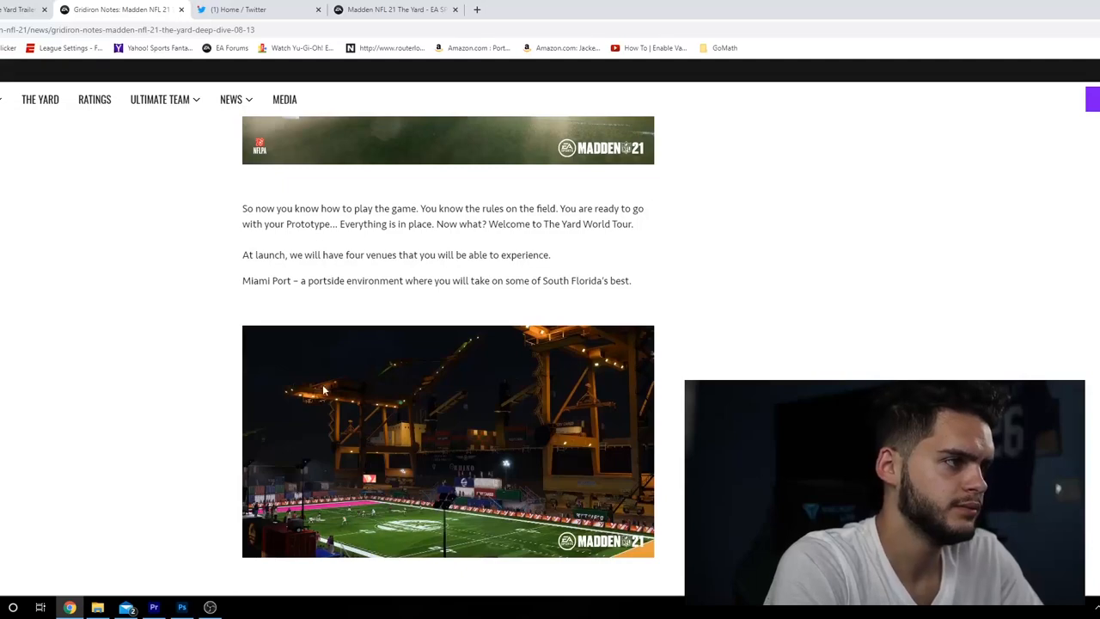
{"action": "scroll", "scroll_direction": "down", "scroll_amount": 3}
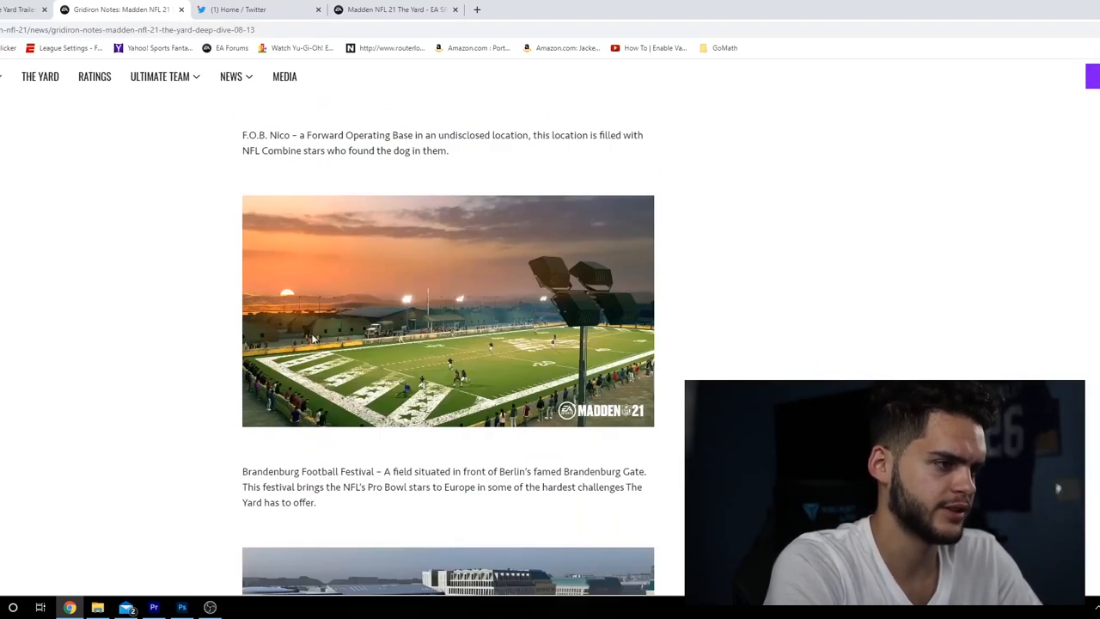
{"action": "scroll", "scroll_direction": "down", "scroll_amount": 3}
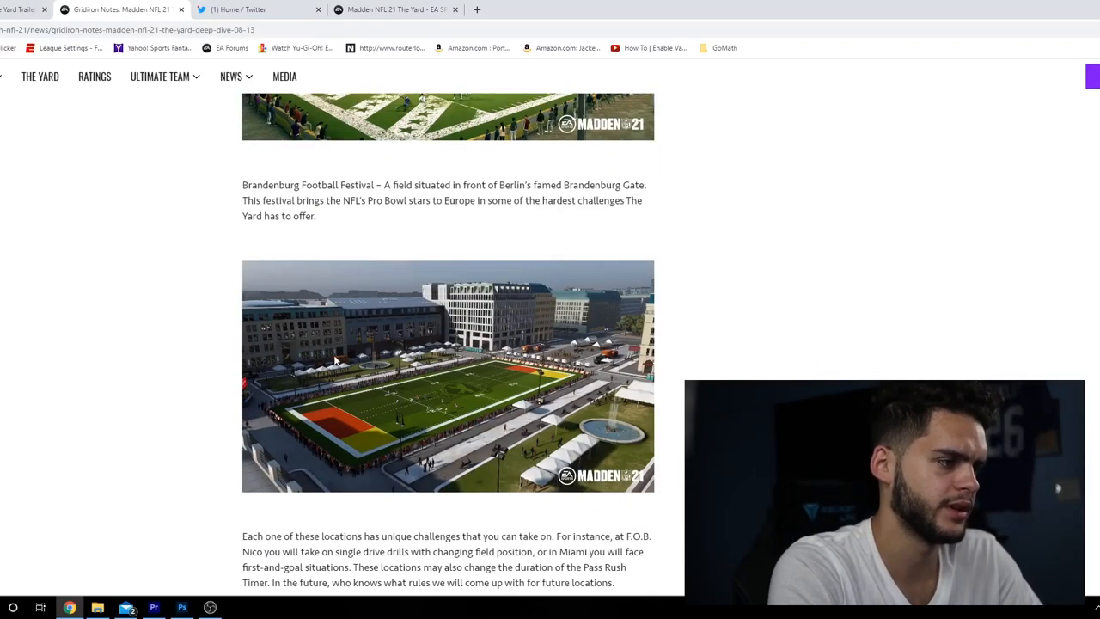
{"action": "scroll", "scroll_direction": "down", "scroll_amount": 3}
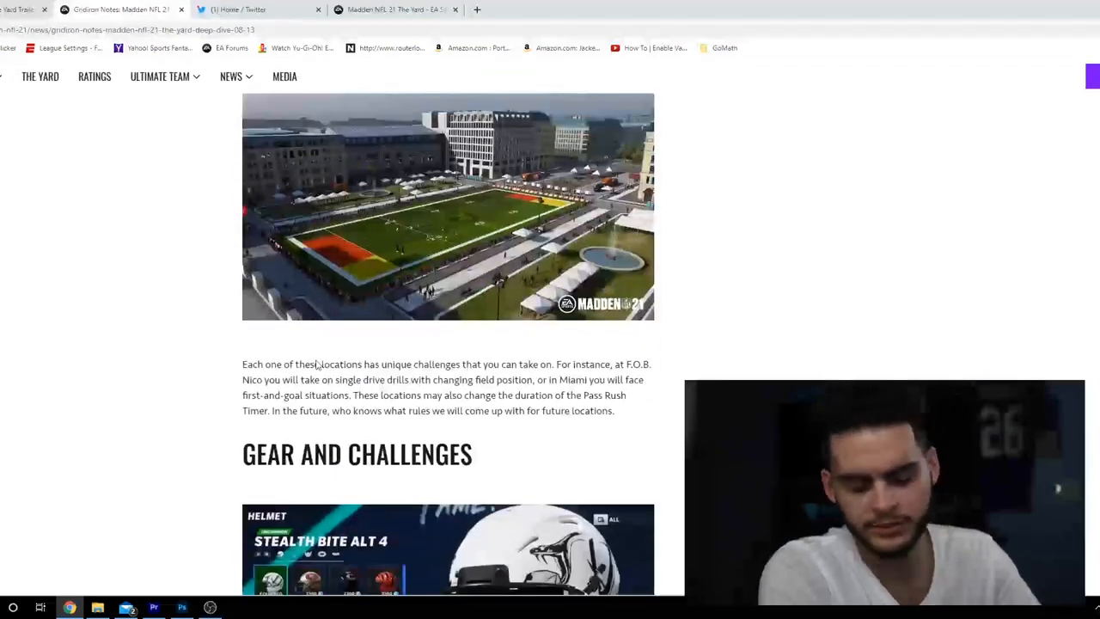
Scroll to the gear slideshow and advance it through helmets, jerseys, facemasks and gloves
{"action": "scroll", "scroll_direction": "down", "scroll_amount": 3}
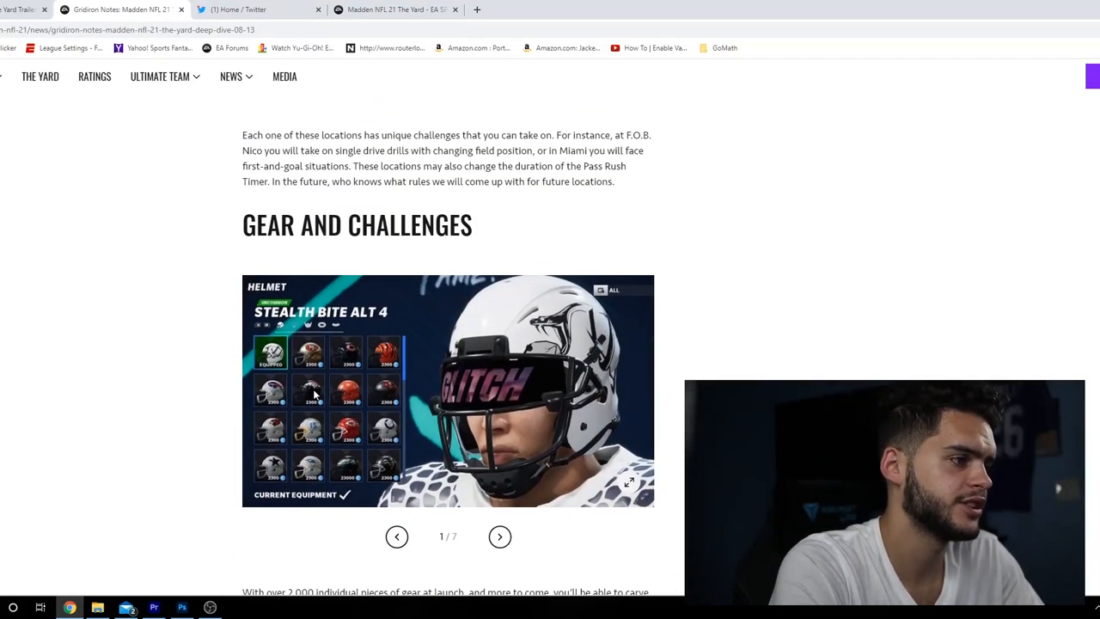
{"action": "mouse_move", "coordinate": [378, 369]}
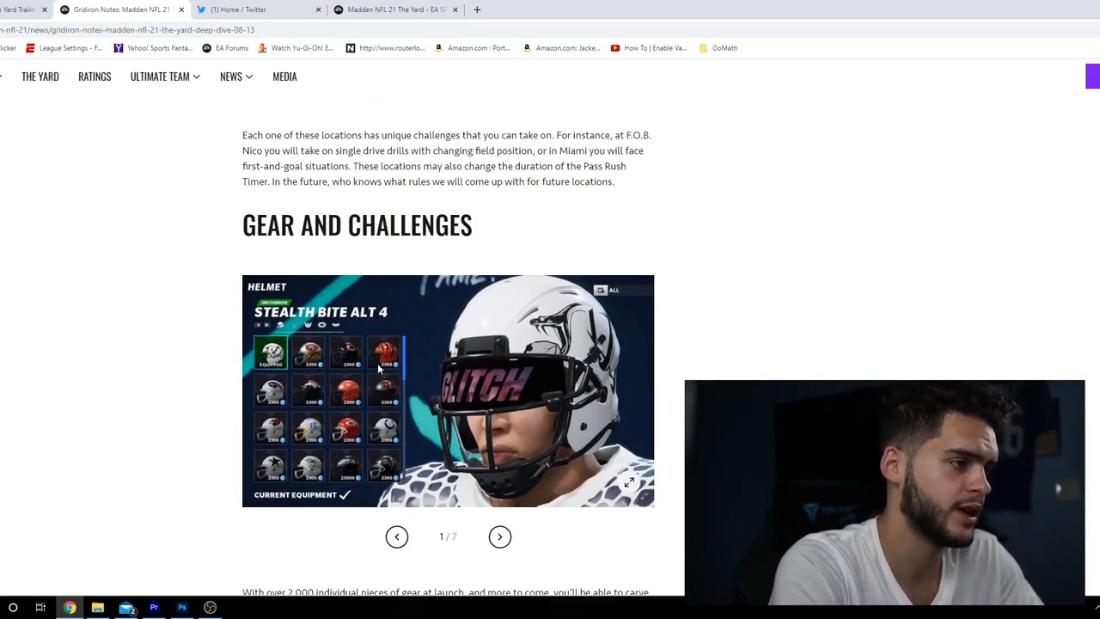
{"action": "scroll", "scroll_direction": "down", "scroll_amount": 3}
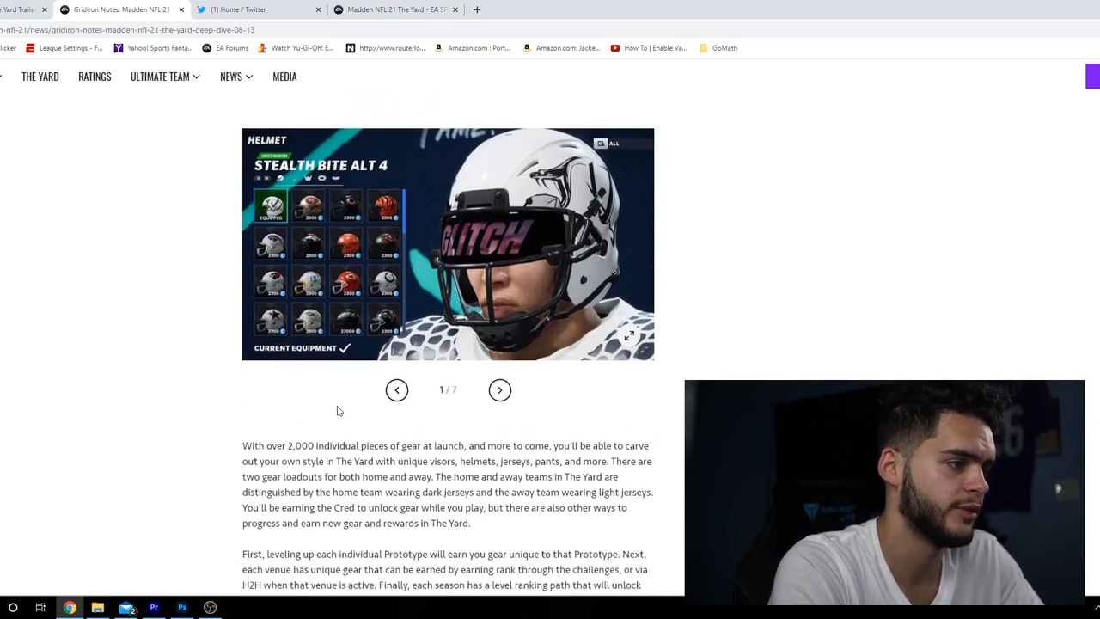
{"action": "left_click", "coordinate": [500, 389]}
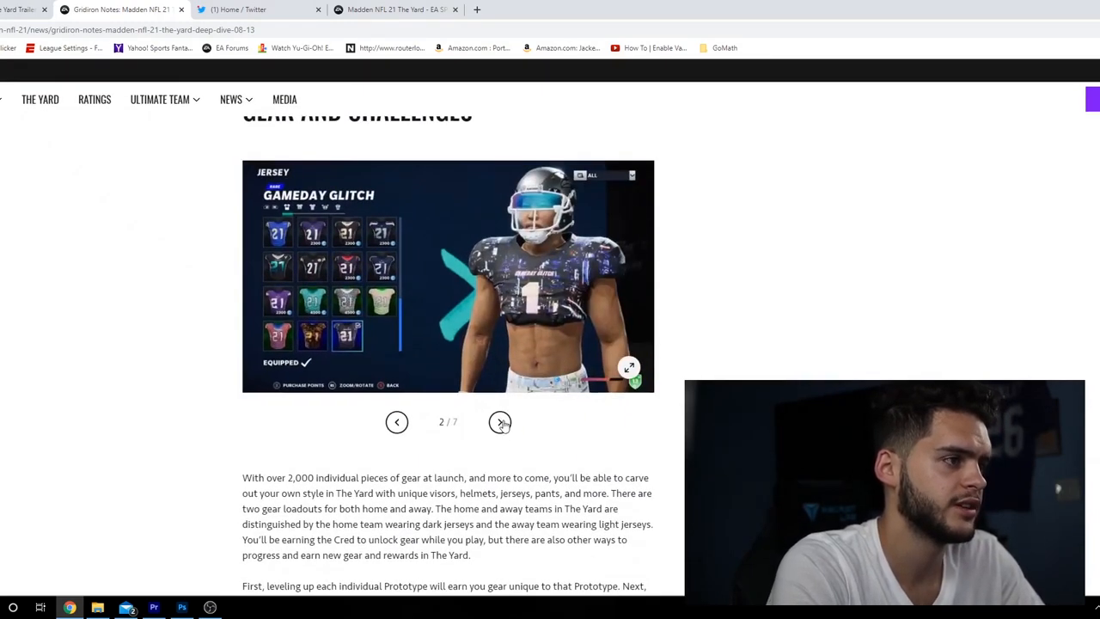
{"action": "left_click", "coordinate": [500, 421]}
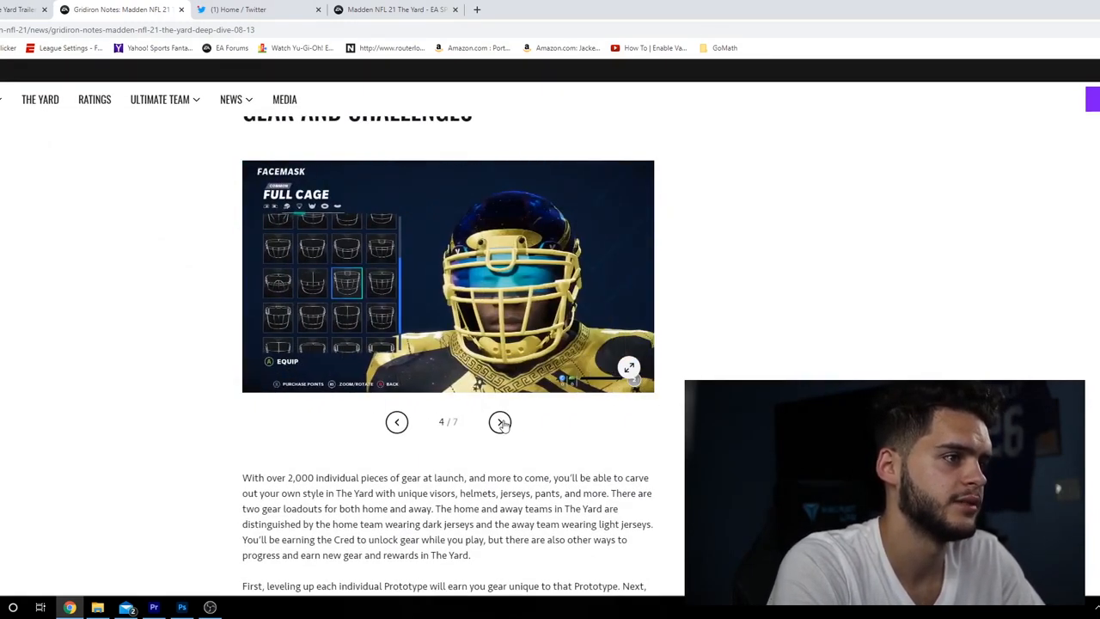
{"action": "left_click", "coordinate": [500, 421]}
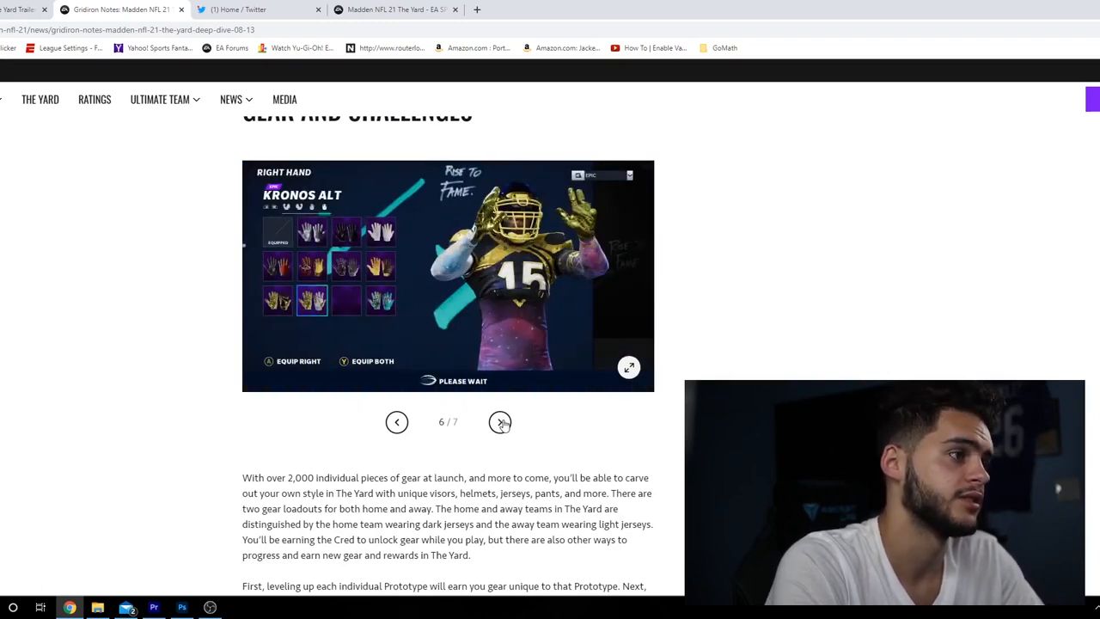
{"action": "left_click", "coordinate": [500, 422]}
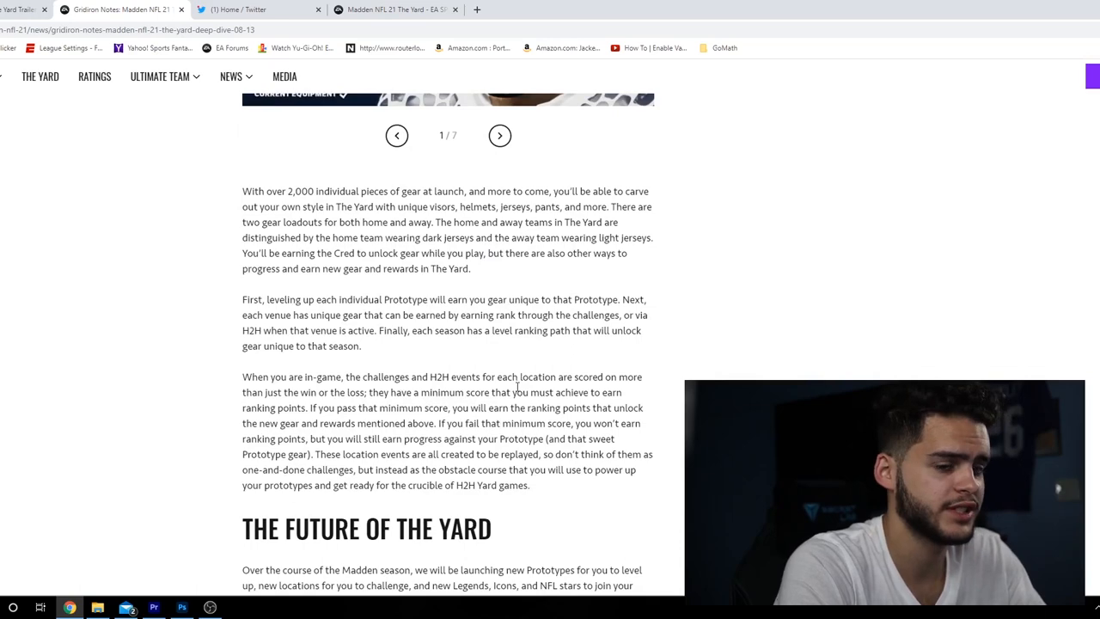
Scroll past The Future of The Yard and the sign-off to Shared Inventory
{"action": "scroll", "scroll_direction": "up", "scroll_amount": 3}
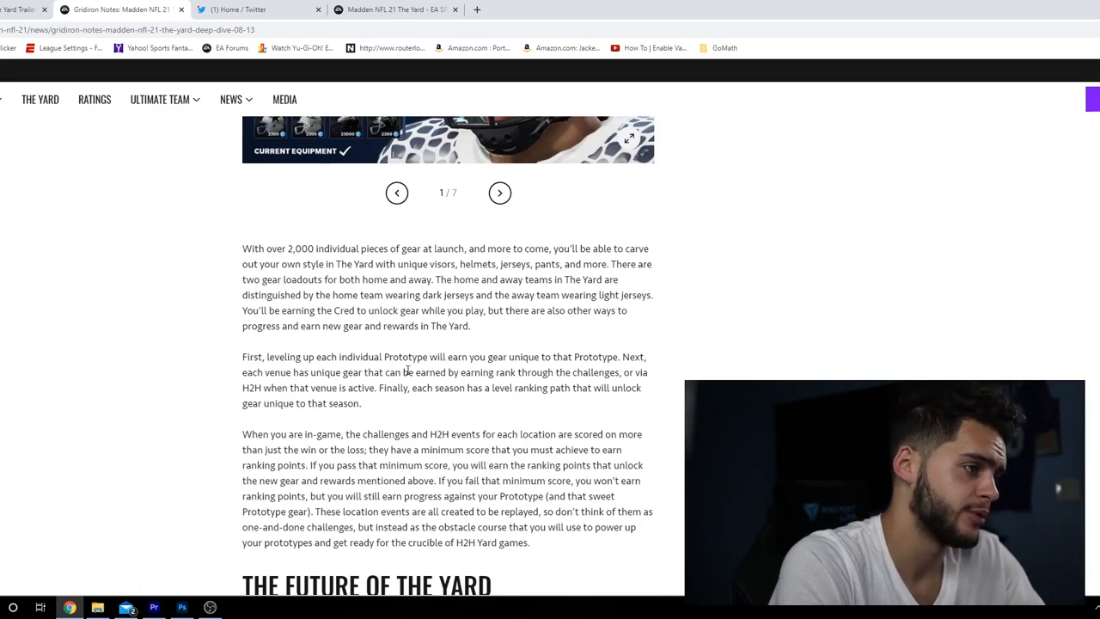
{"action": "scroll", "scroll_direction": "up", "scroll_amount": 3}
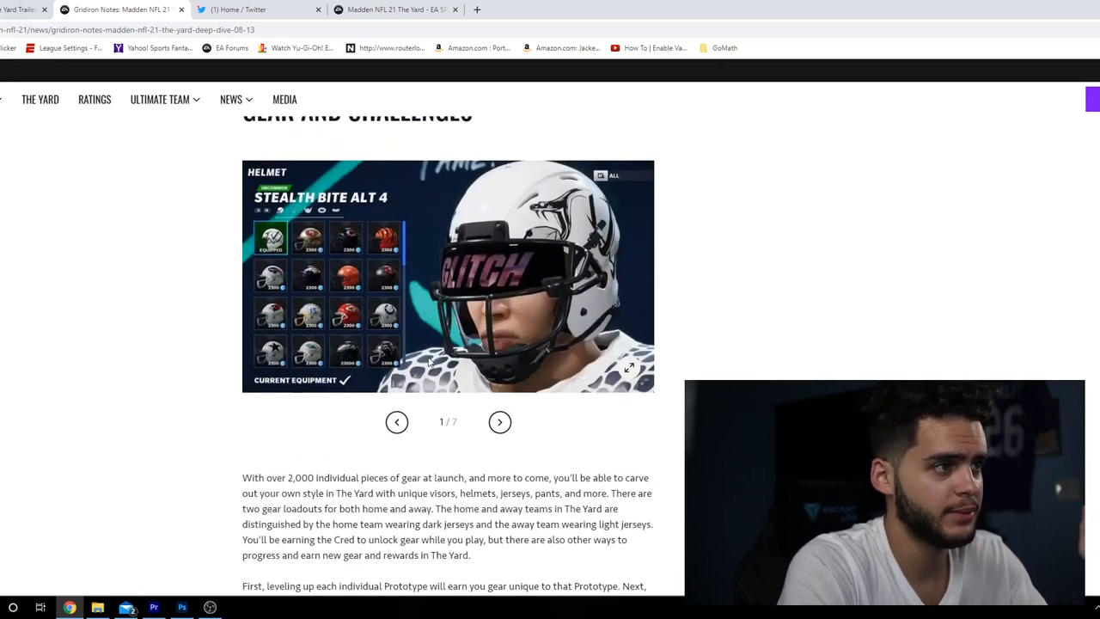
{"action": "scroll", "scroll_direction": "down", "scroll_amount": 3}
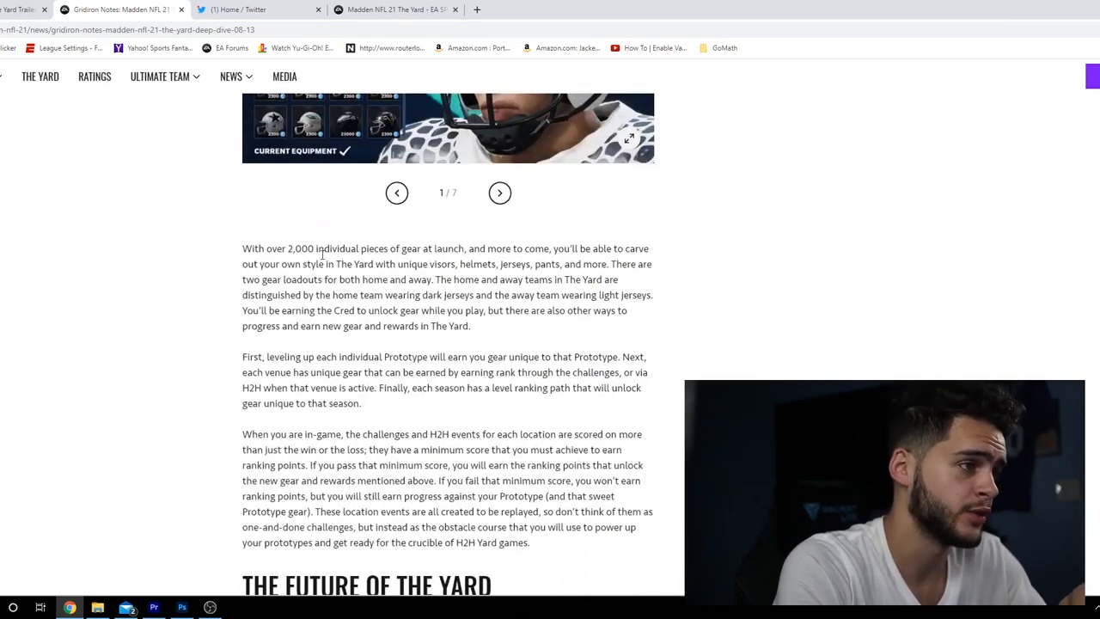
{"action": "scroll", "scroll_direction": "down", "scroll_amount": 3}
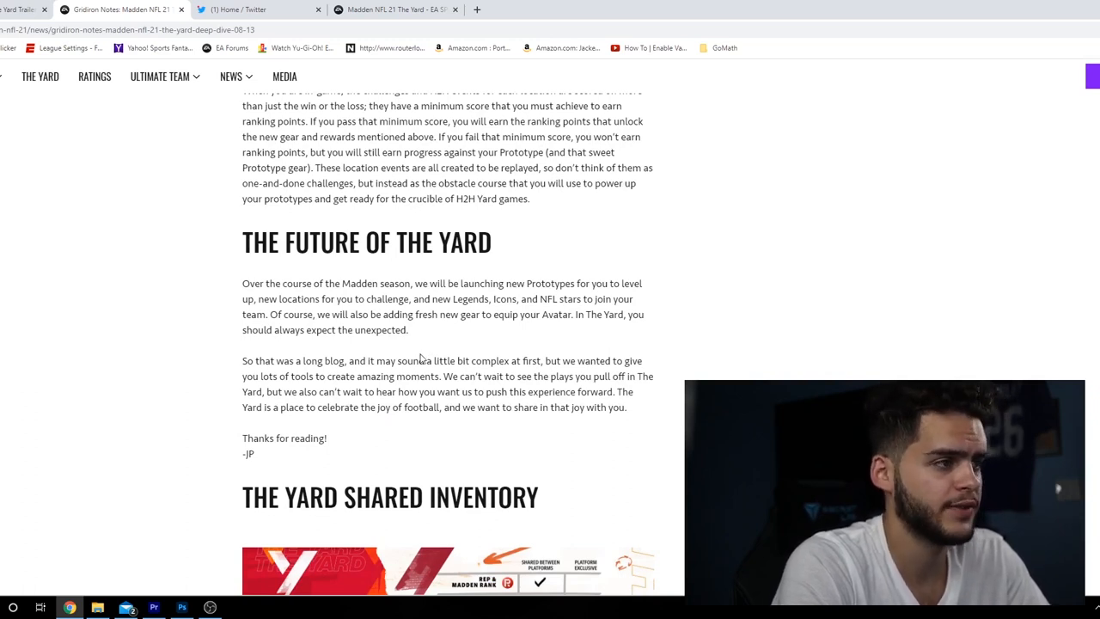
{"action": "mouse_move", "coordinate": [358, 354]}
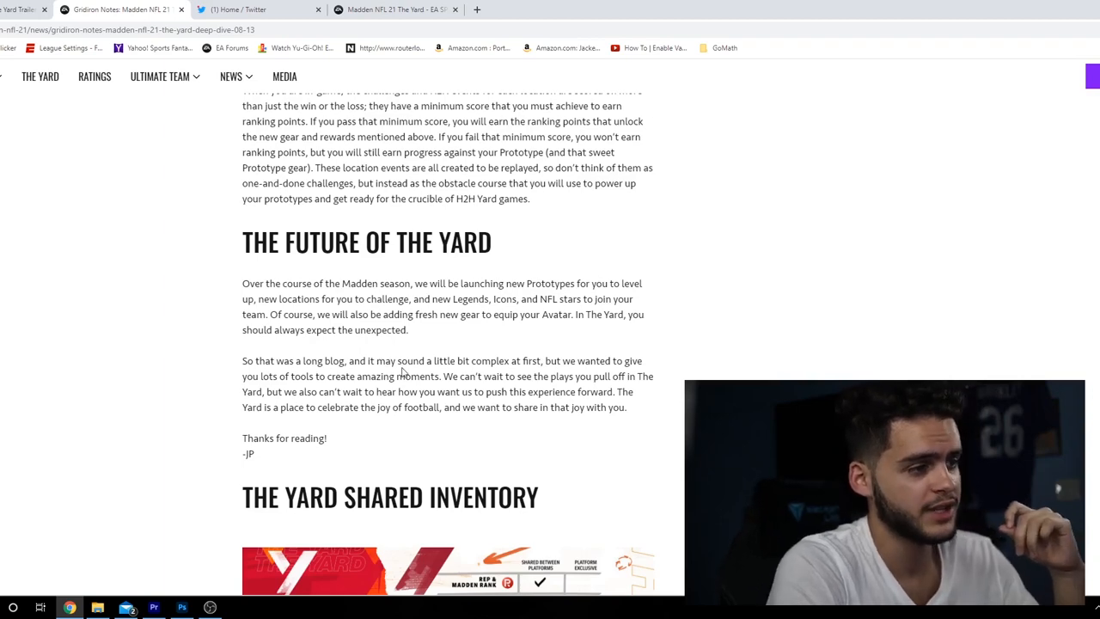
Scroll through the Shared Inventory chart and its mobile-console sharing paragraphs
{"action": "scroll", "scroll_direction": "down", "scroll_amount": 3}
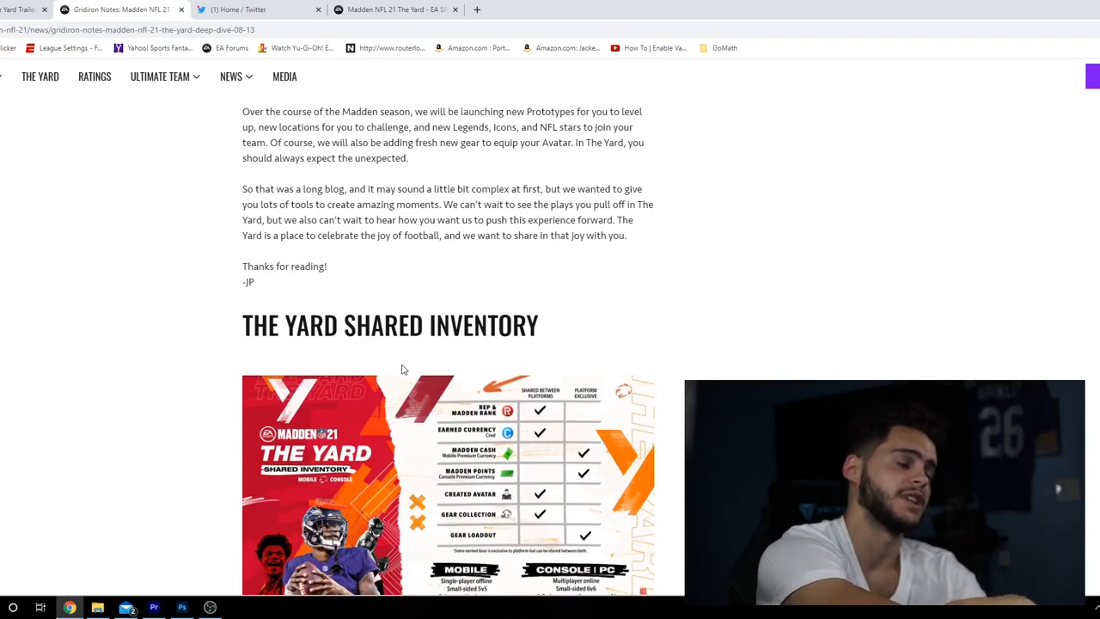
{"action": "scroll", "scroll_direction": "down", "scroll_amount": 3}
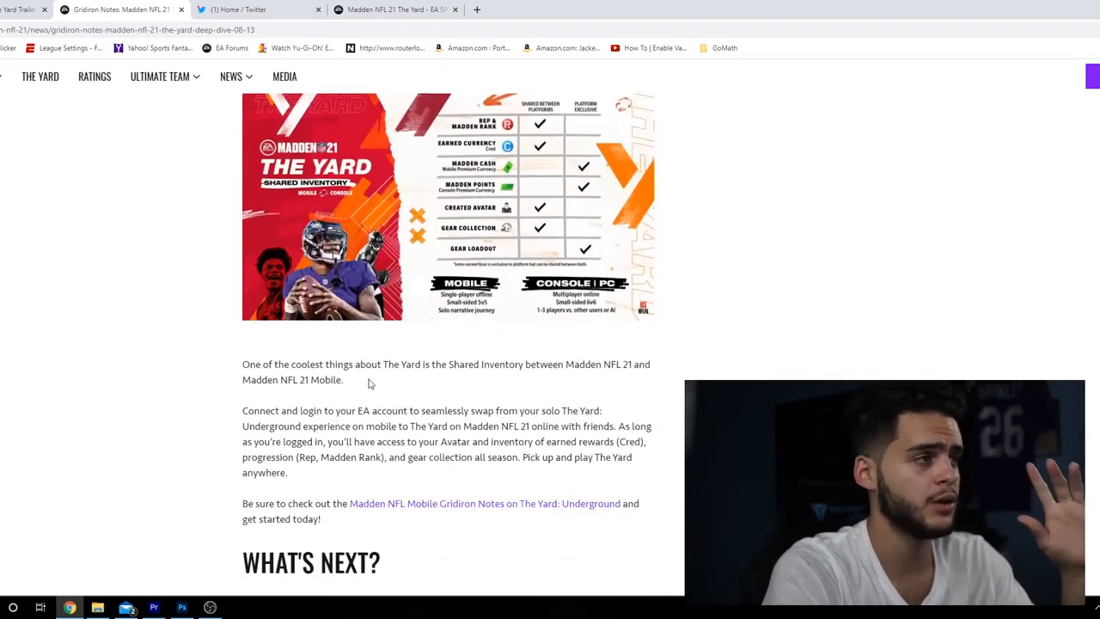
{"action": "scroll", "scroll_direction": "up", "scroll_amount": 3}
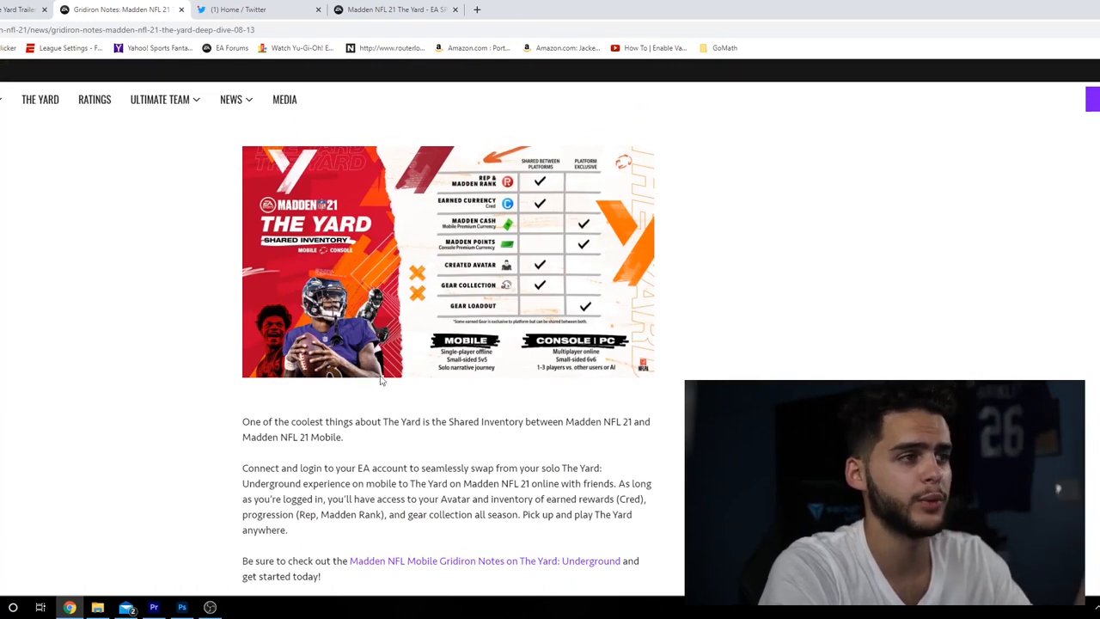
{"action": "mouse_move", "coordinate": [588, 172]}
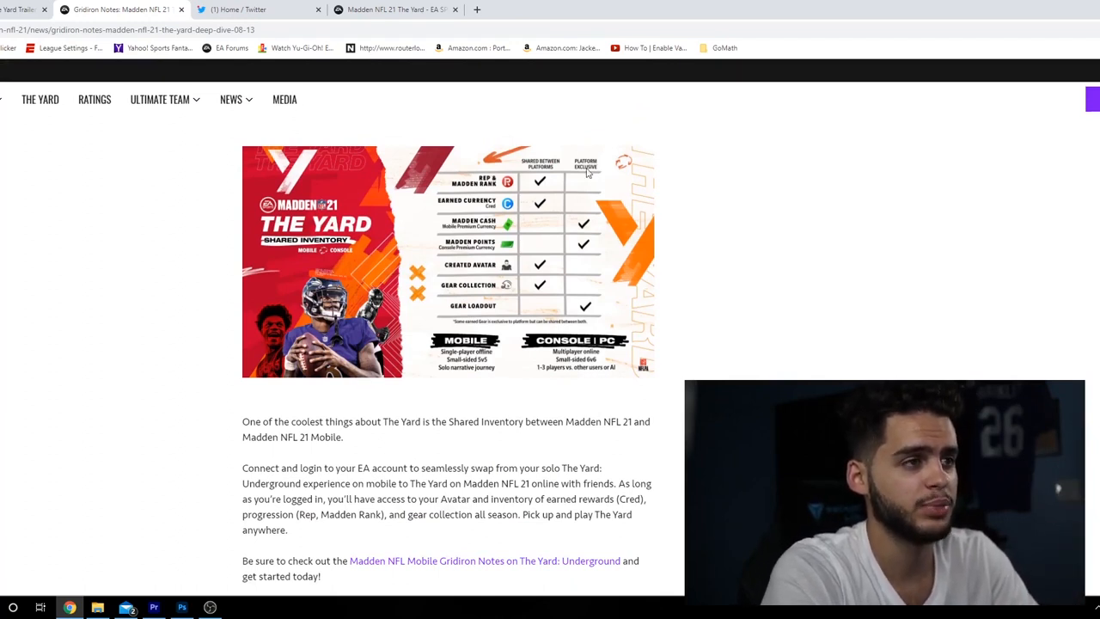
{"action": "mouse_move", "coordinate": [479, 227]}
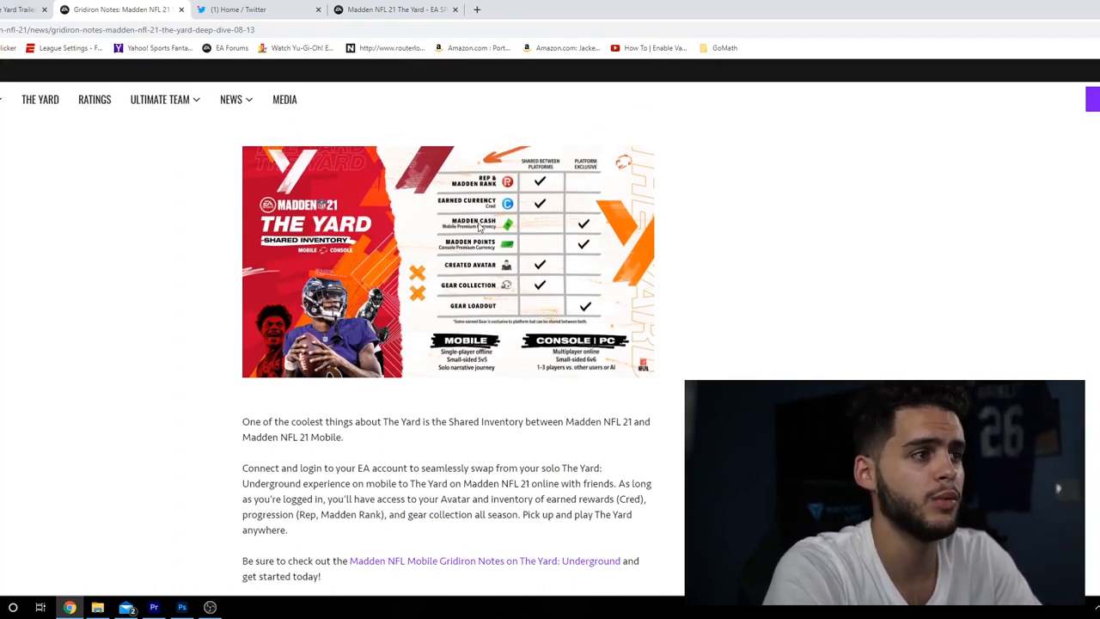
{"action": "scroll", "scroll_direction": "down", "scroll_amount": 3}
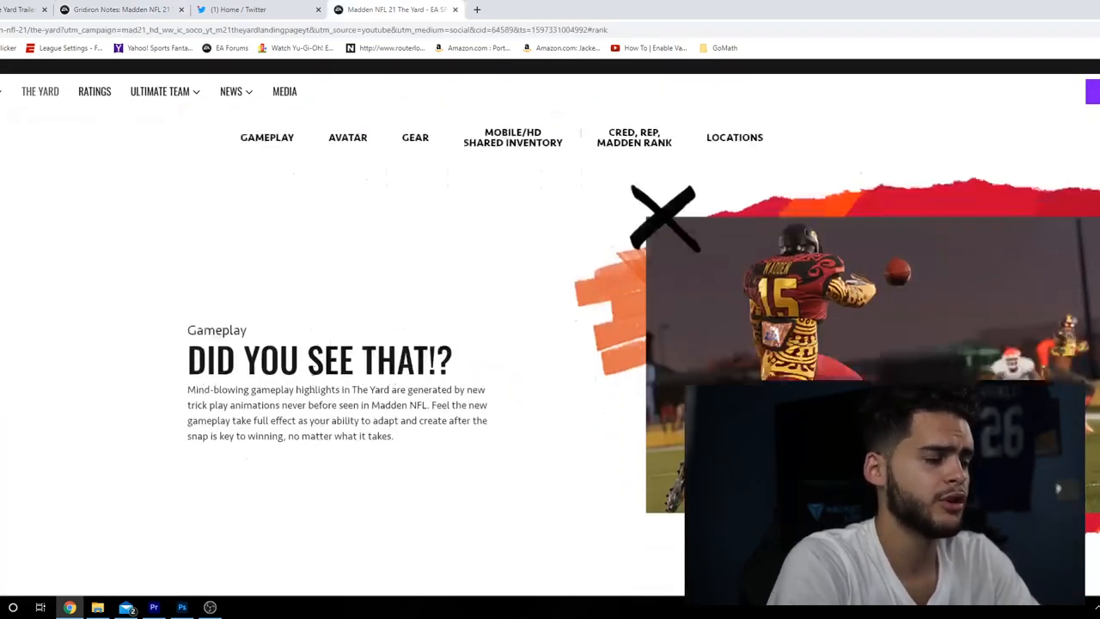
Scroll The Yard page past Gameplay and the Common-to-Legendary gear jerseys to Earn Your Cred
{"action": "scroll", "scroll_direction": "down", "scroll_amount": 3}
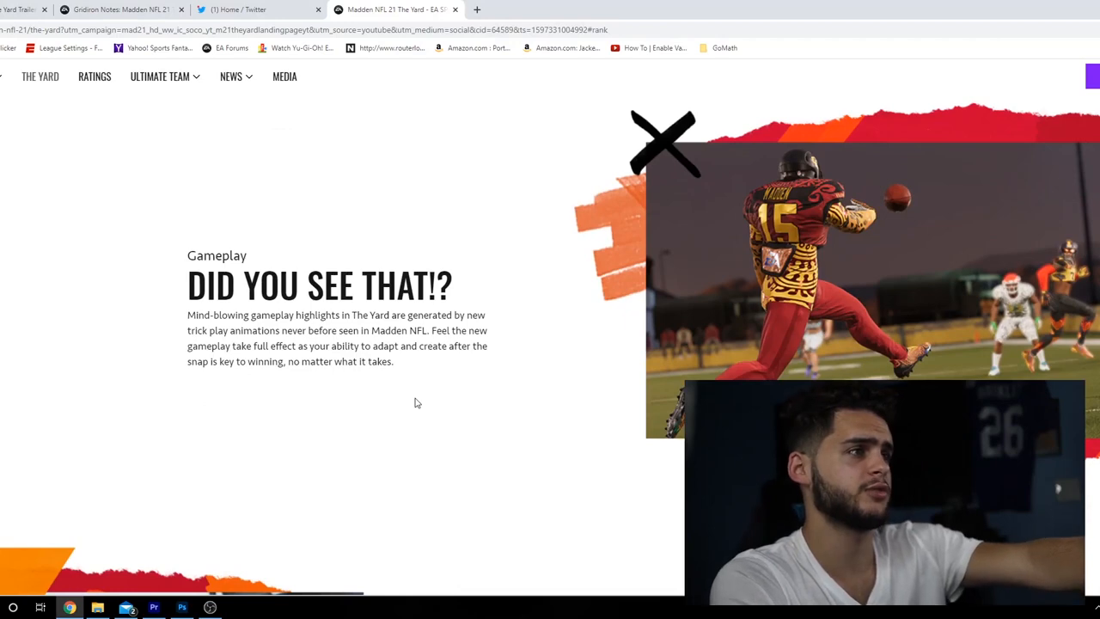
{"action": "scroll", "scroll_direction": "down", "scroll_amount": 3}
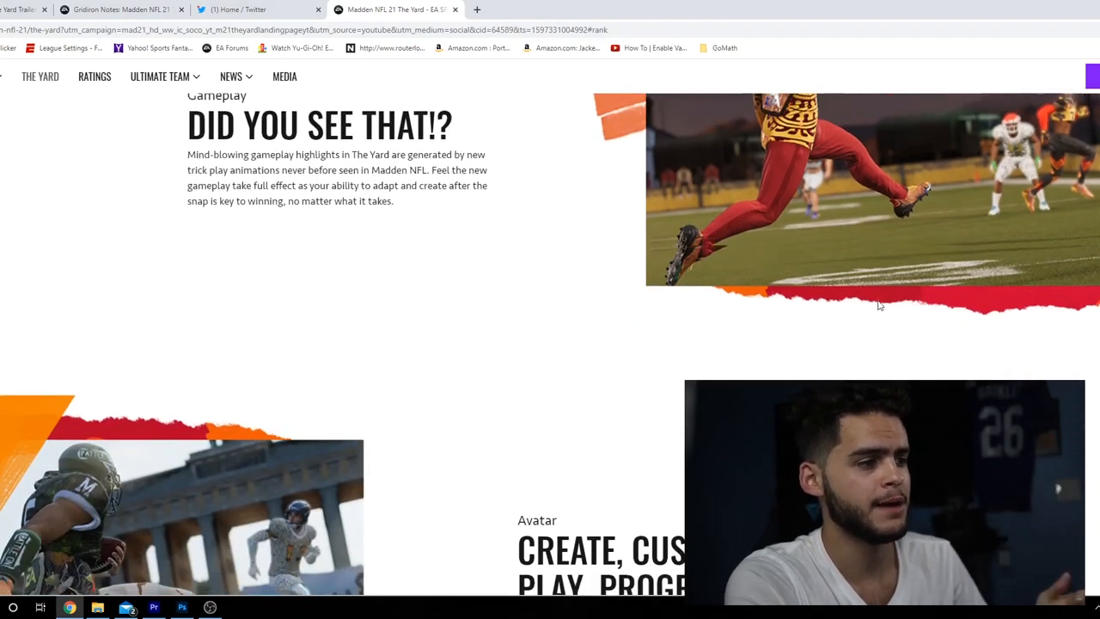
{"action": "scroll", "scroll_direction": "down", "scroll_amount": 3}
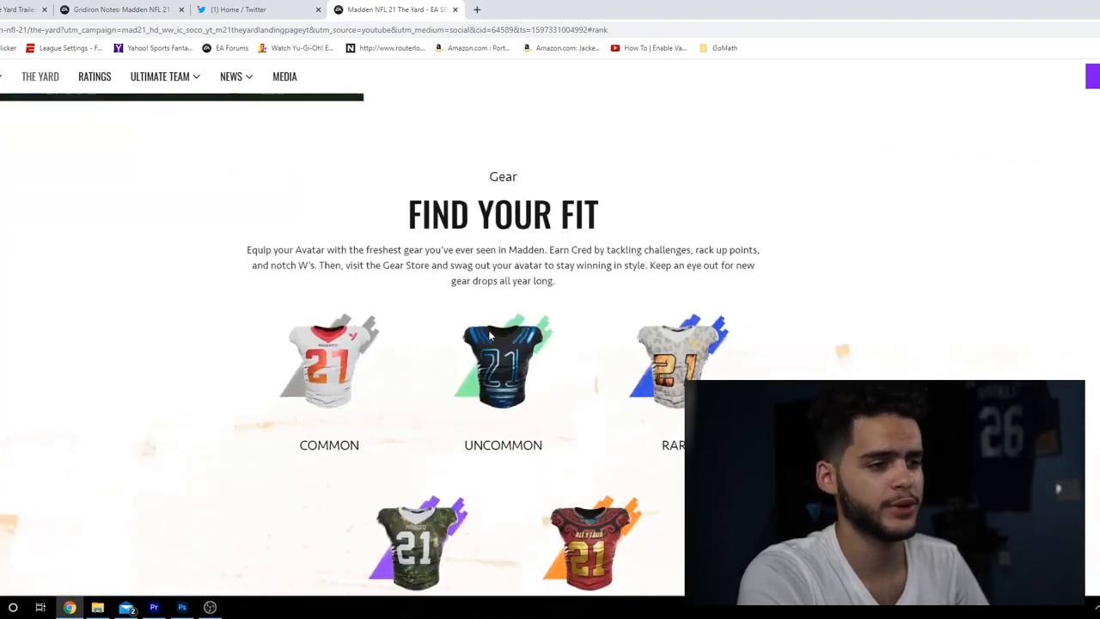
{"action": "scroll", "scroll_direction": "down", "scroll_amount": 3}
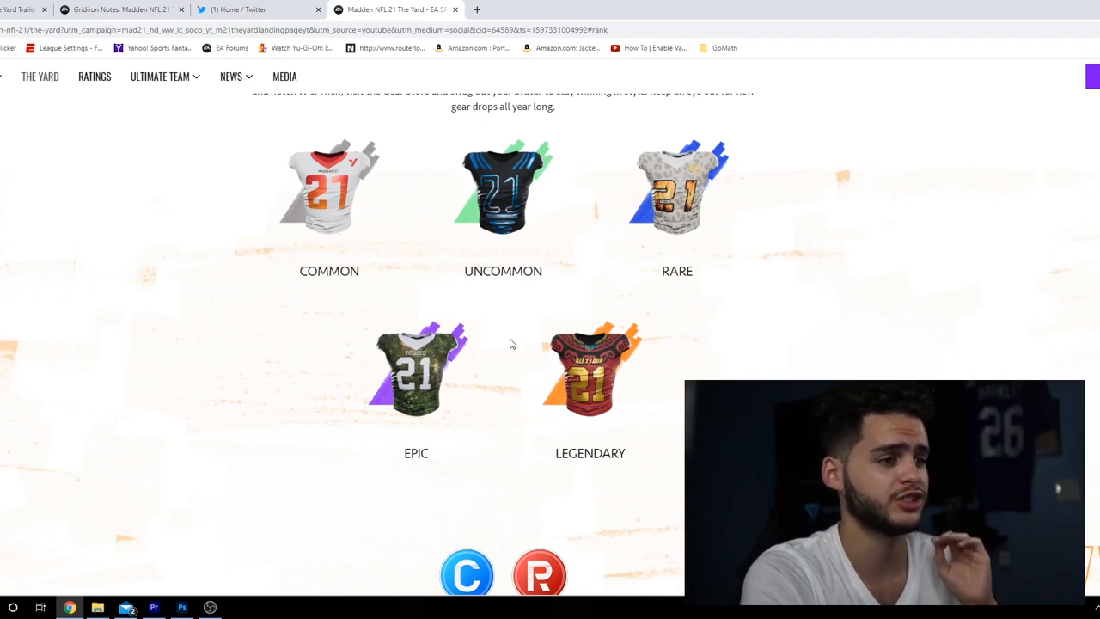
{"action": "scroll", "scroll_direction": "down", "scroll_amount": 3}
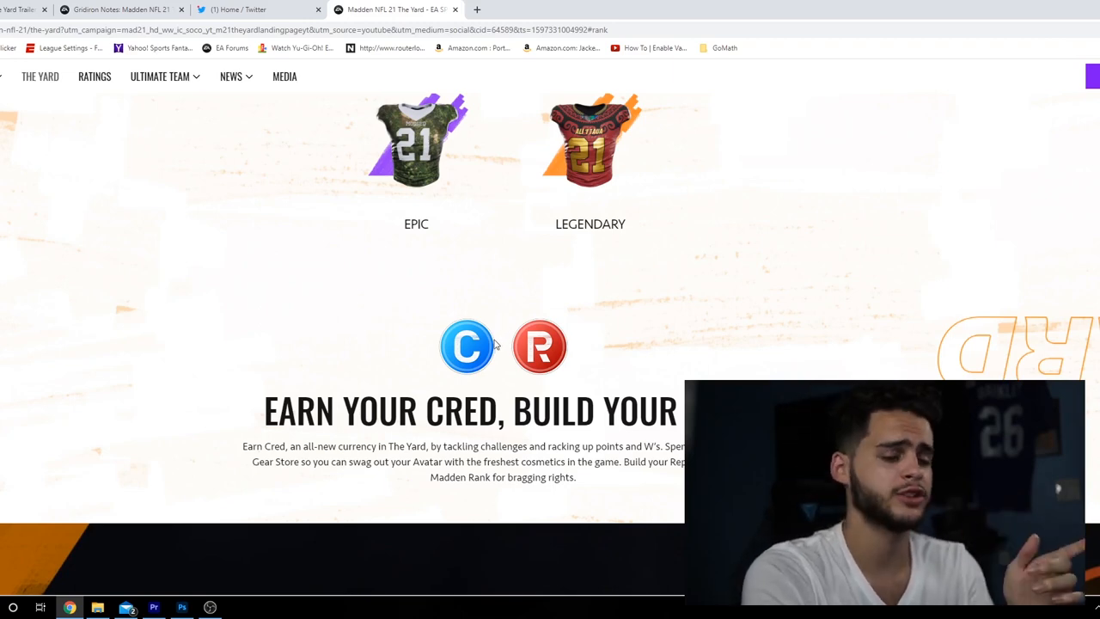
{"action": "mouse_move", "coordinate": [409, 349]}
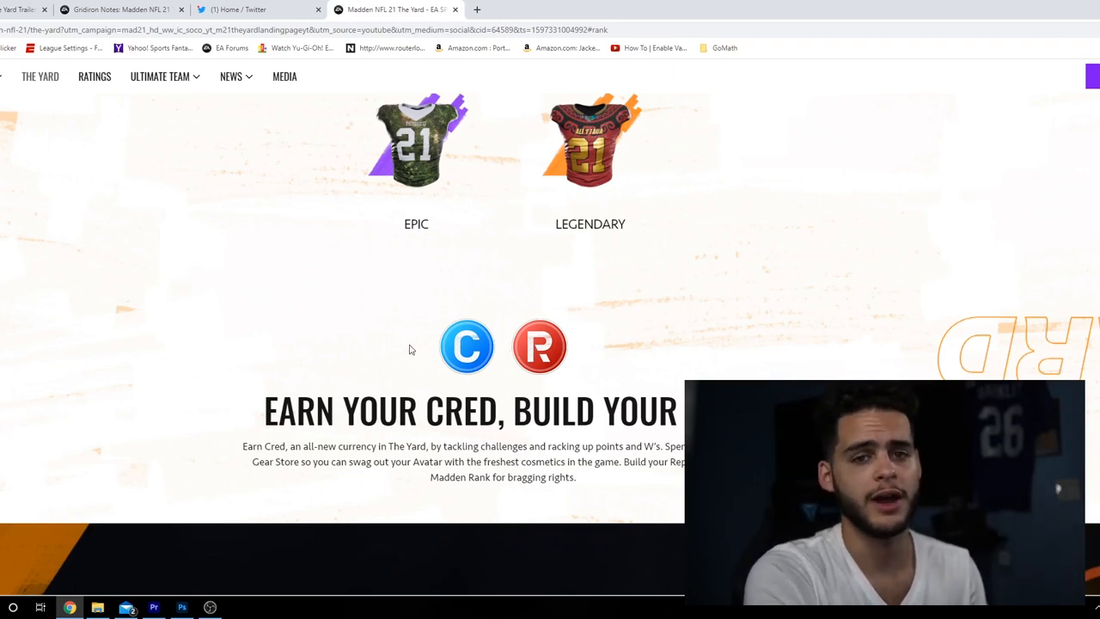